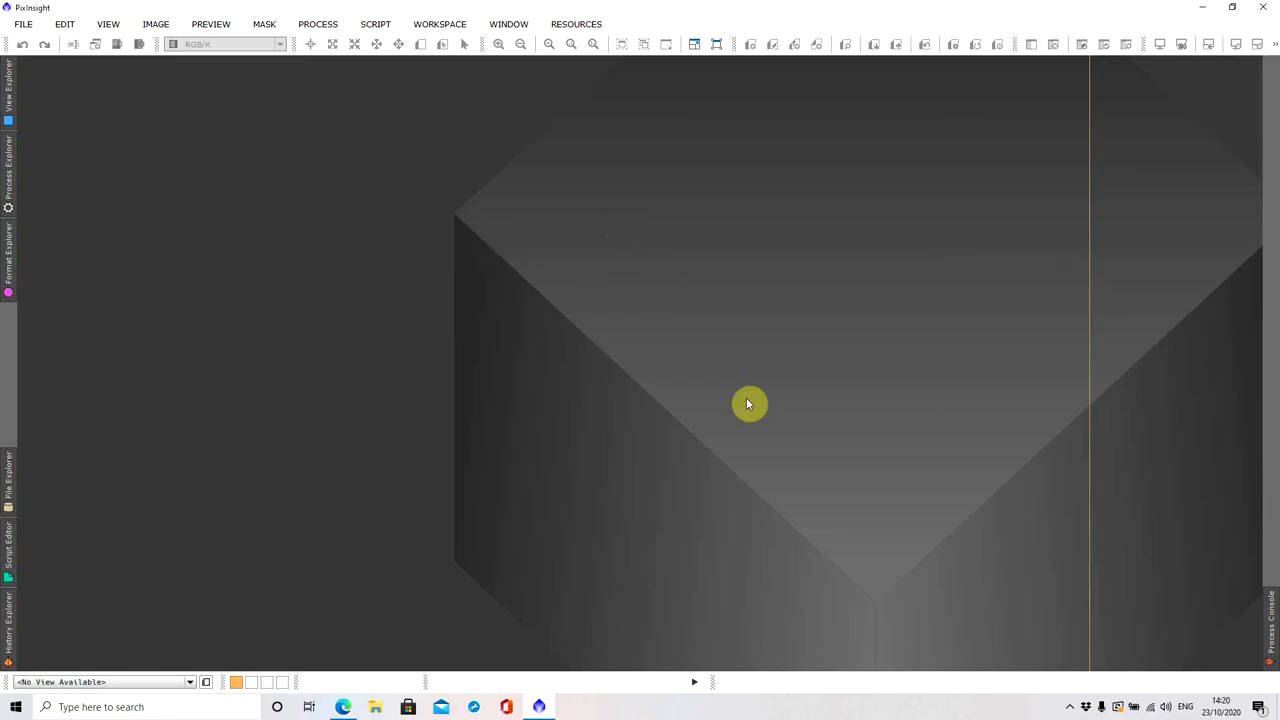
{"action": "mouse_move", "coordinate": [724, 404]}
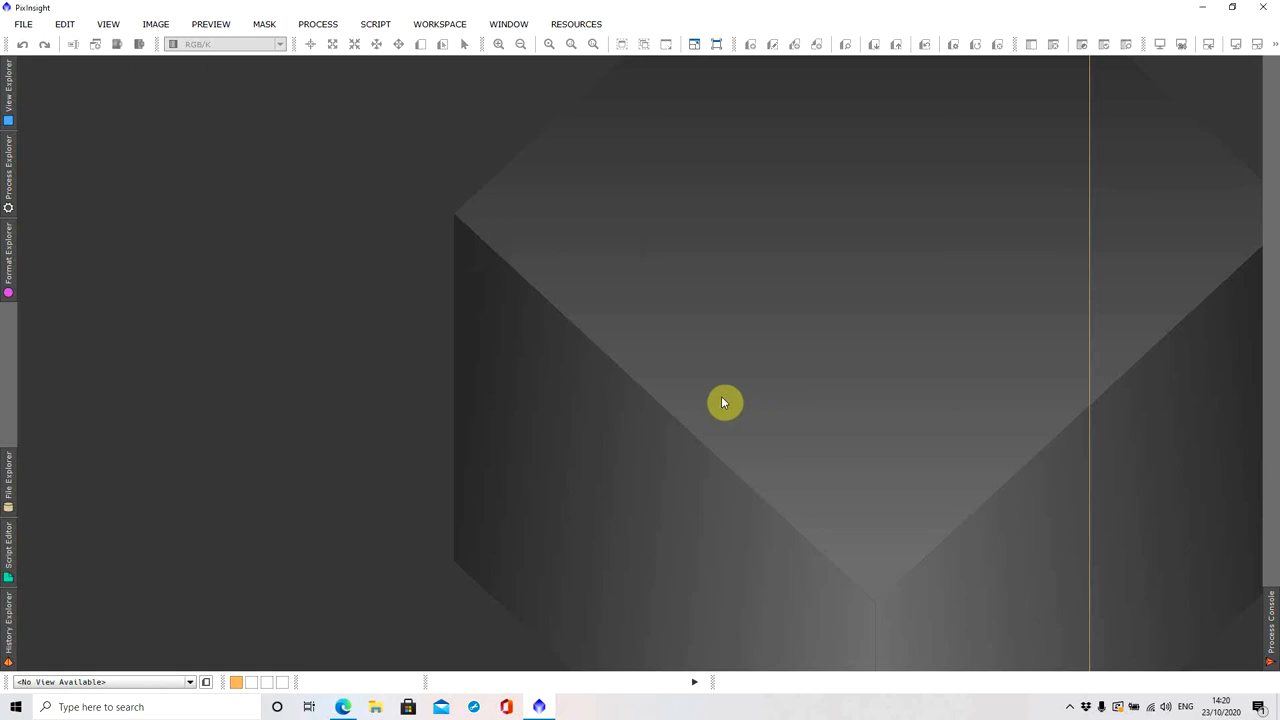
{"action": "mouse_move", "coordinate": [512, 444]}
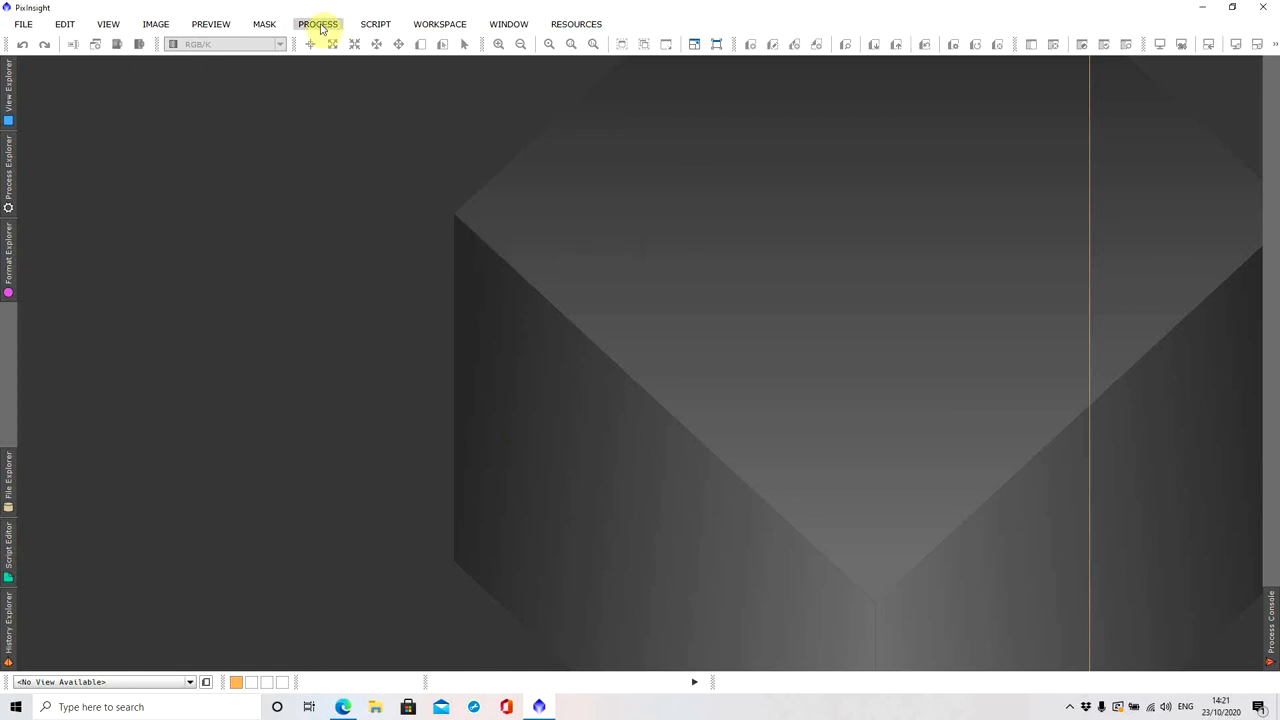
Launch the Blink process from the full All Processes list
{"action": "left_click", "coordinate": [320, 24]}
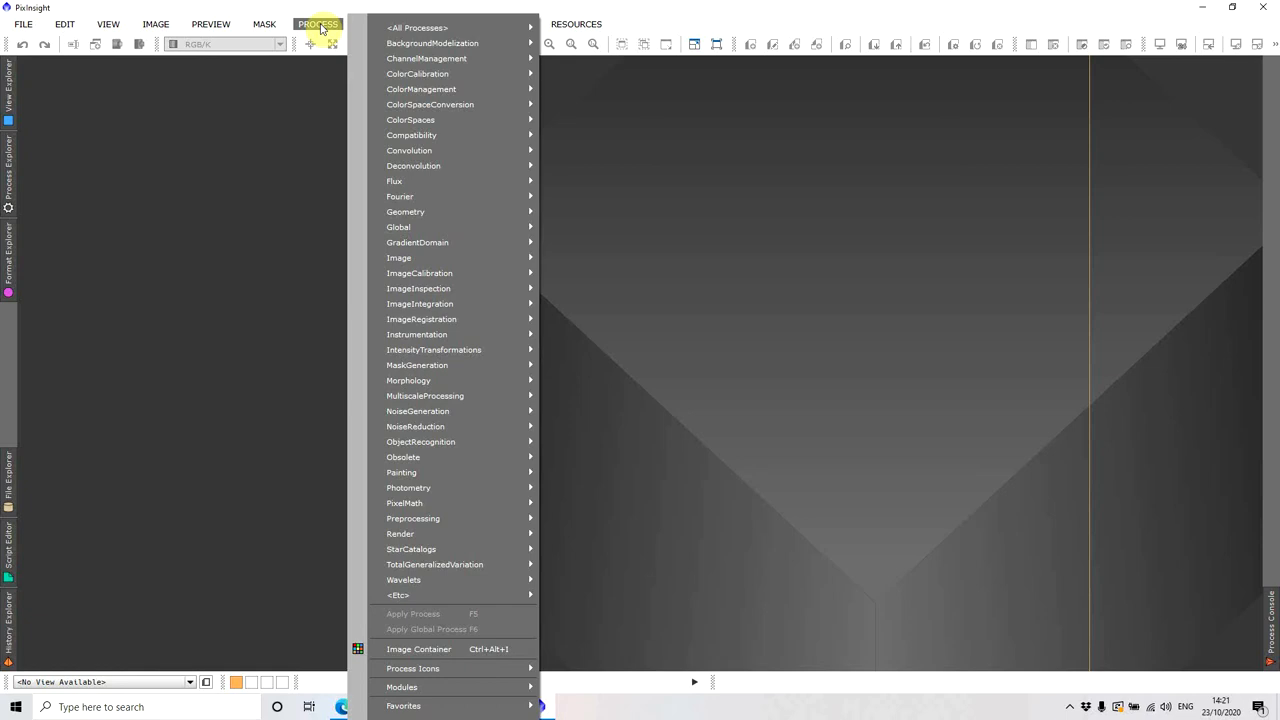
{"action": "left_click", "coordinate": [422, 24]}
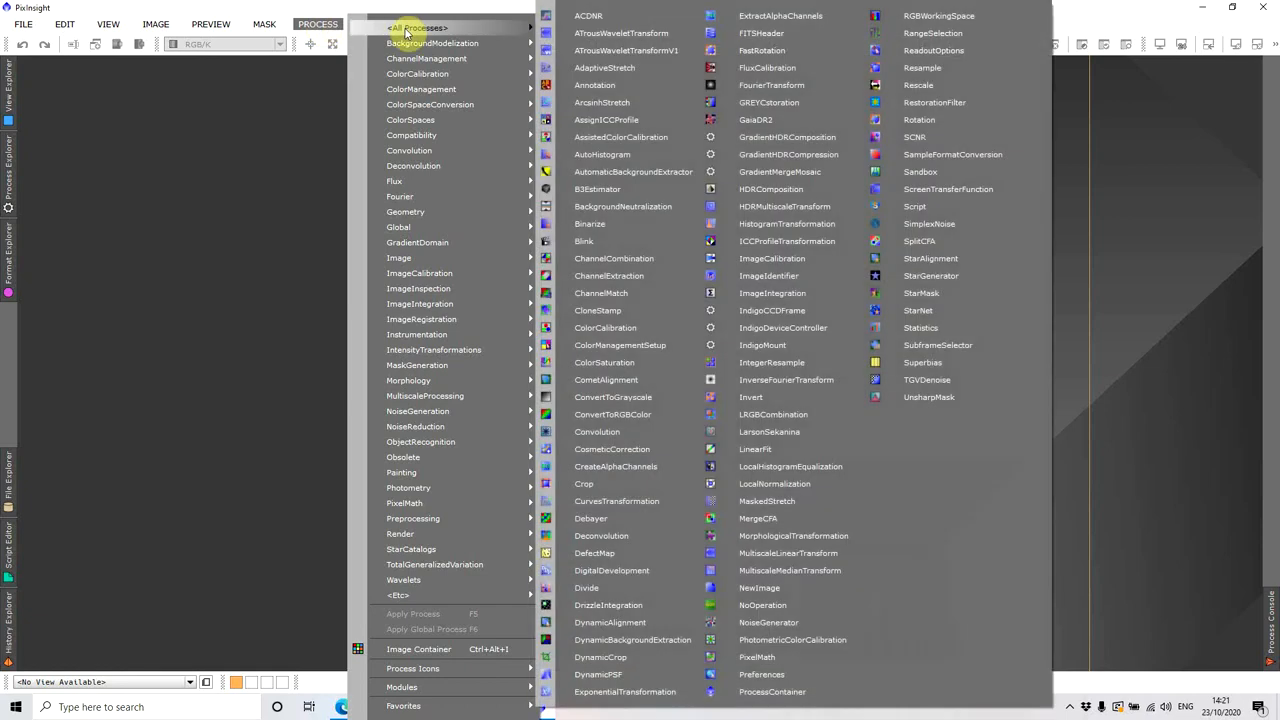
{"action": "left_click", "coordinate": [588, 240]}
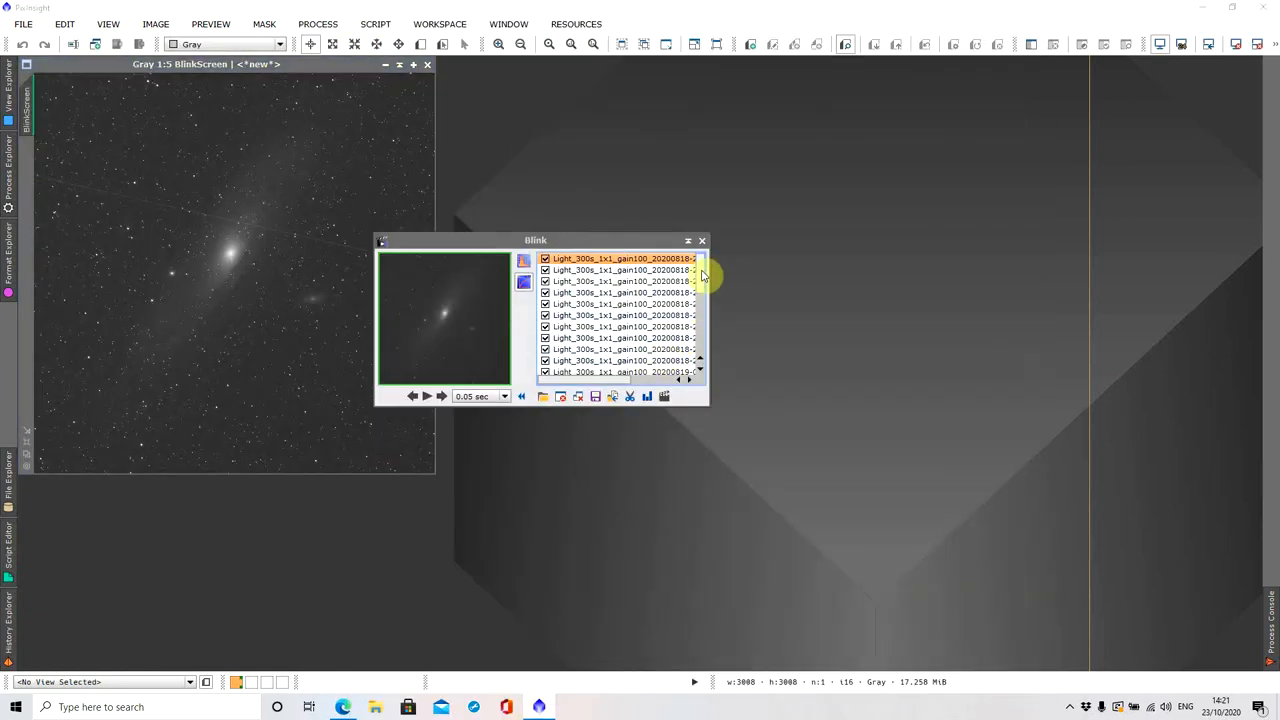
{"action": "mouse_move", "coordinate": [702, 278]}
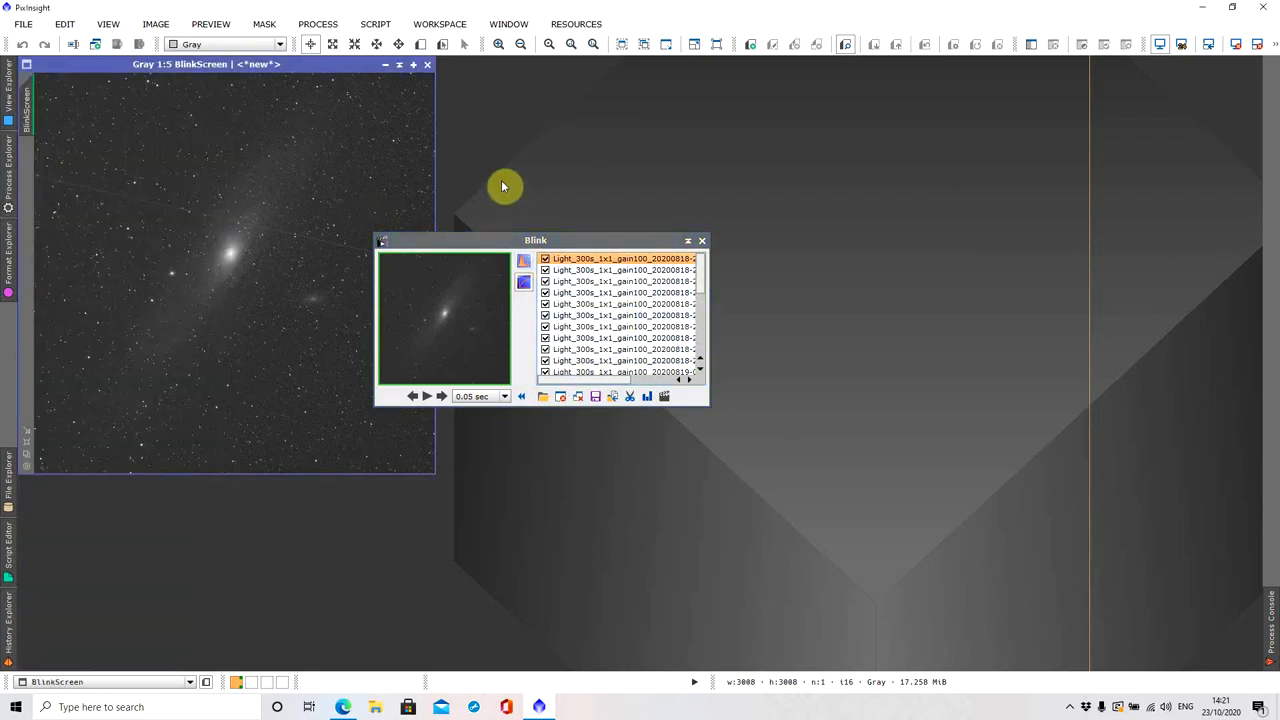
{"action": "mouse_move", "coordinate": [620, 270]}
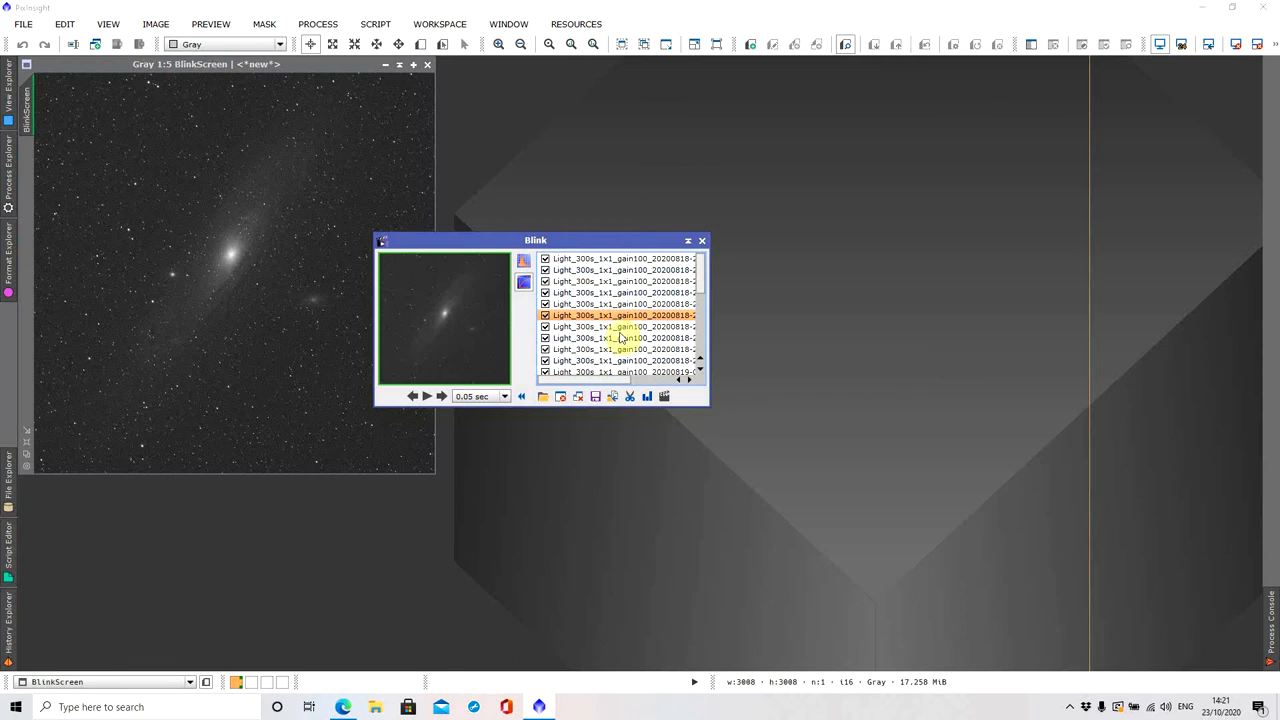
Step through the Andromeda light frames in Blink, then close the tool leaving its preview open
{"action": "left_click_drag", "start_coordinate": [536, 240], "coordinate": [624, 234]}
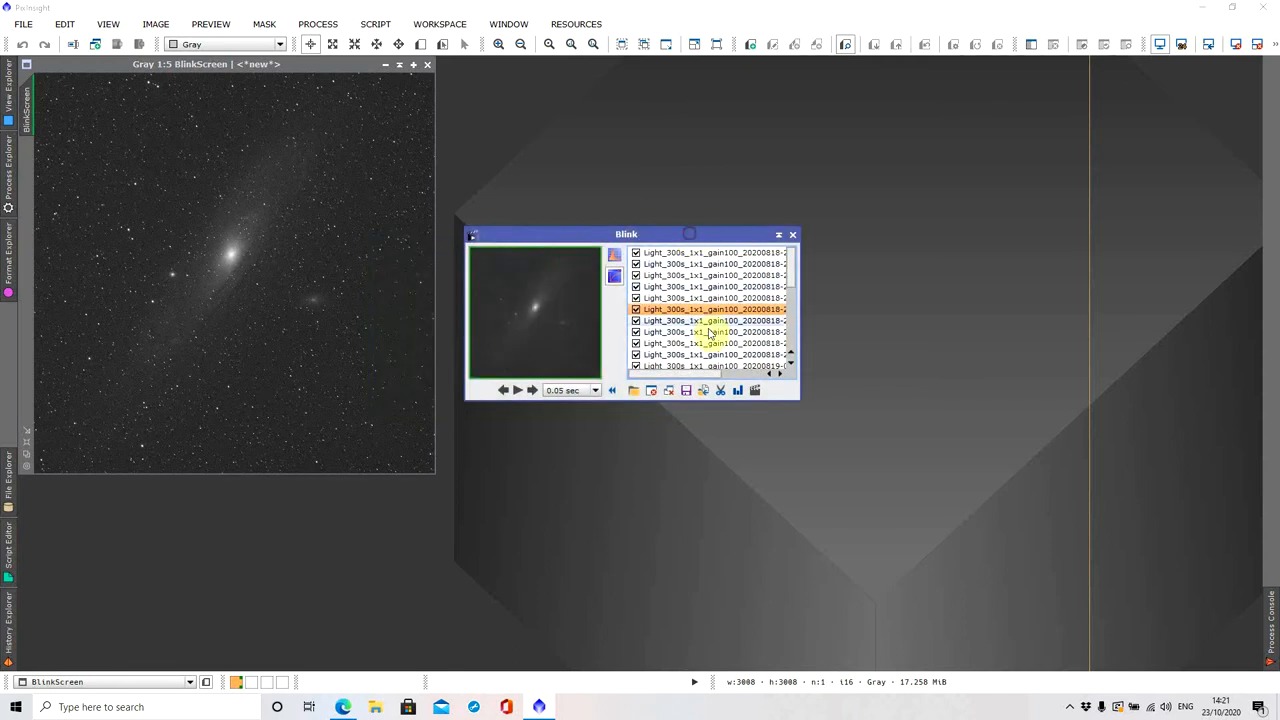
{"action": "left_click", "coordinate": [710, 320]}
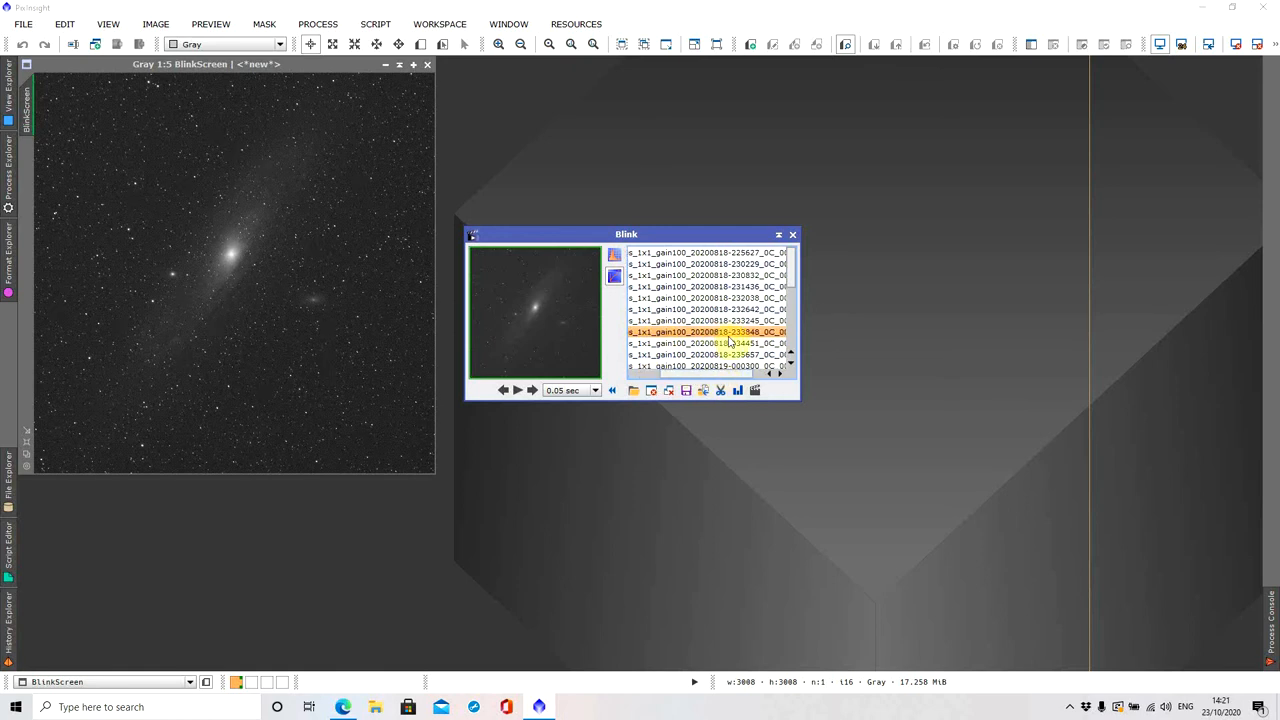
{"action": "left_click", "coordinate": [708, 332]}
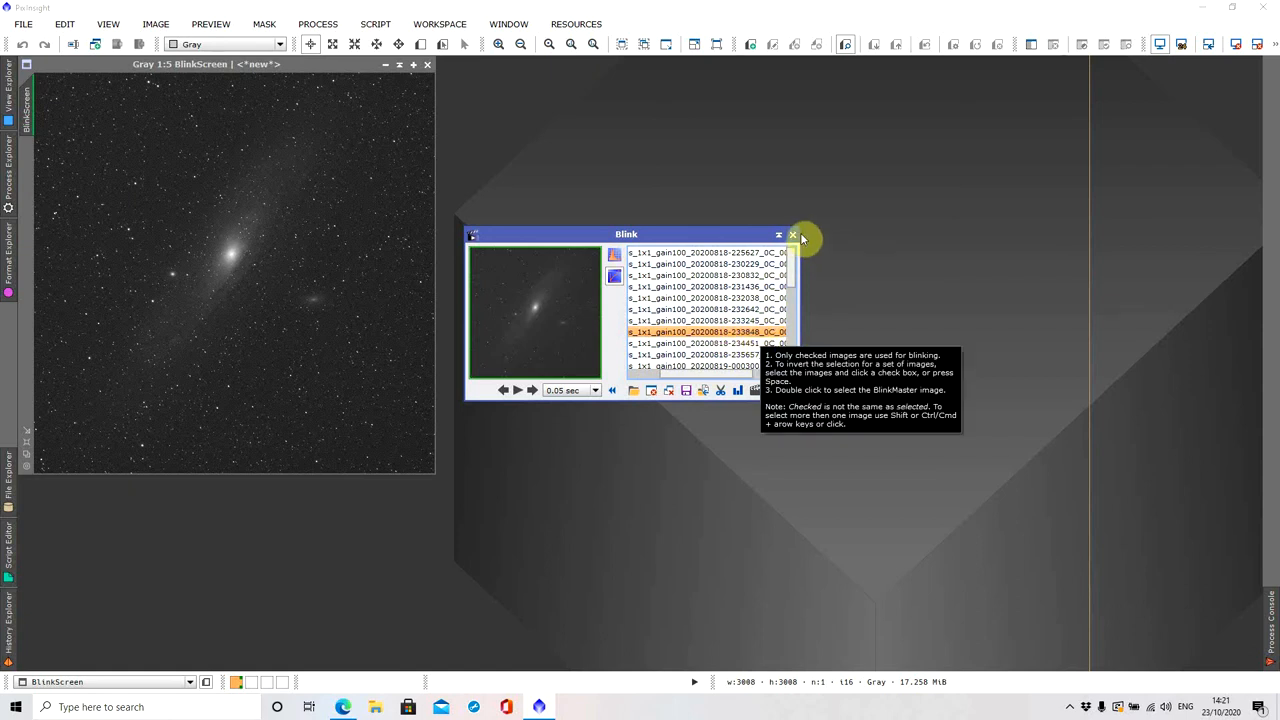
{"action": "left_click", "coordinate": [790, 232]}
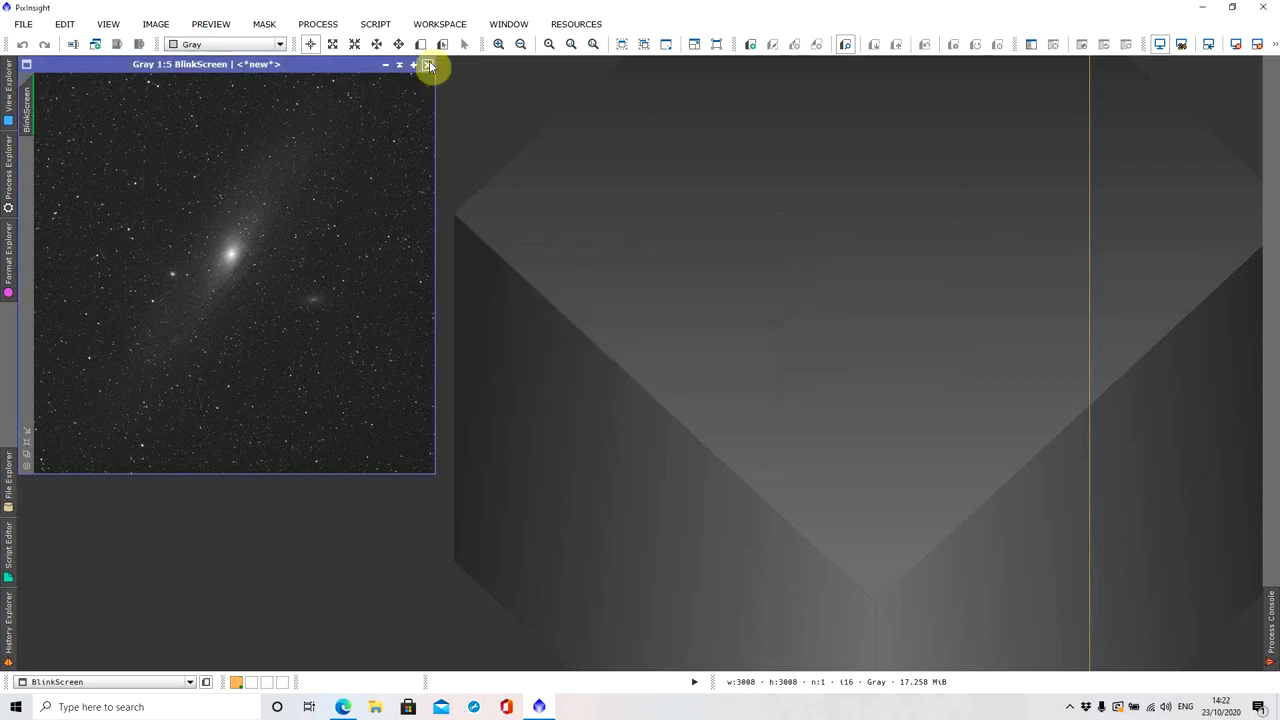
Close the BlinkScreen image and start the WeightedBatchPreprocessing script
{"action": "left_click", "coordinate": [428, 64]}
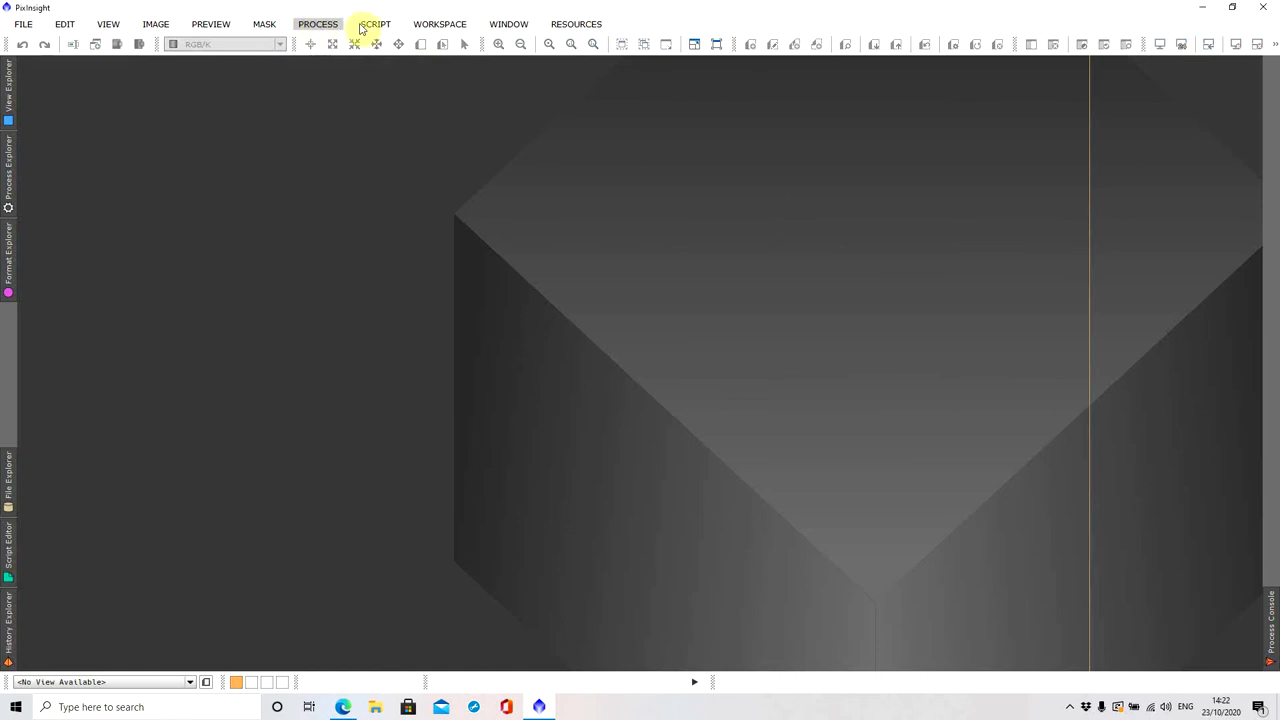
{"action": "left_click", "coordinate": [378, 24]}
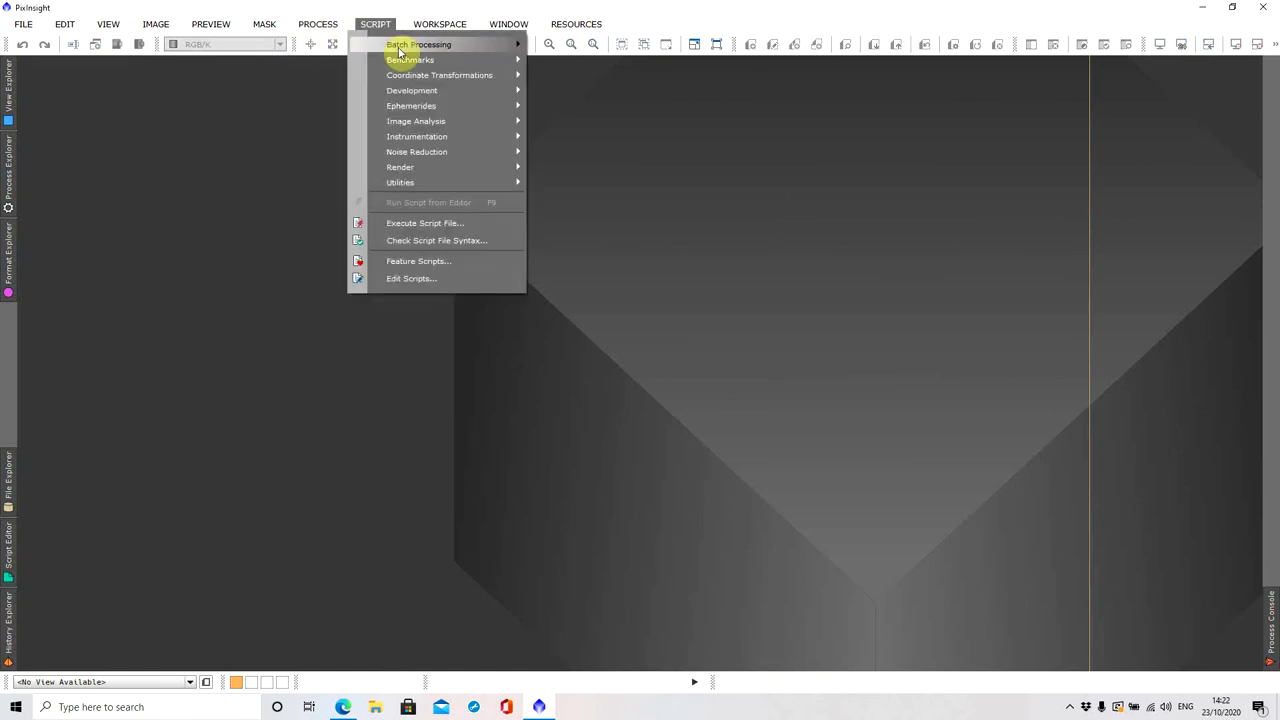
{"action": "mouse_move", "coordinate": [428, 44]}
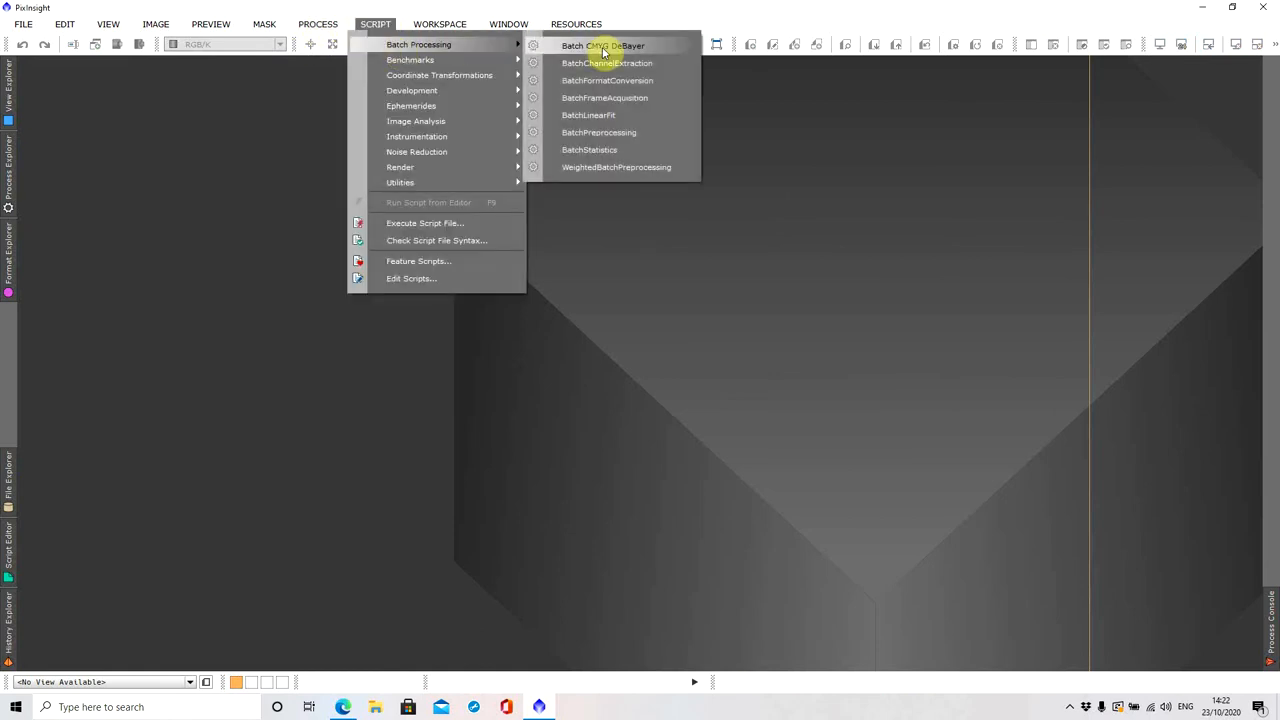
{"action": "left_click", "coordinate": [594, 46]}
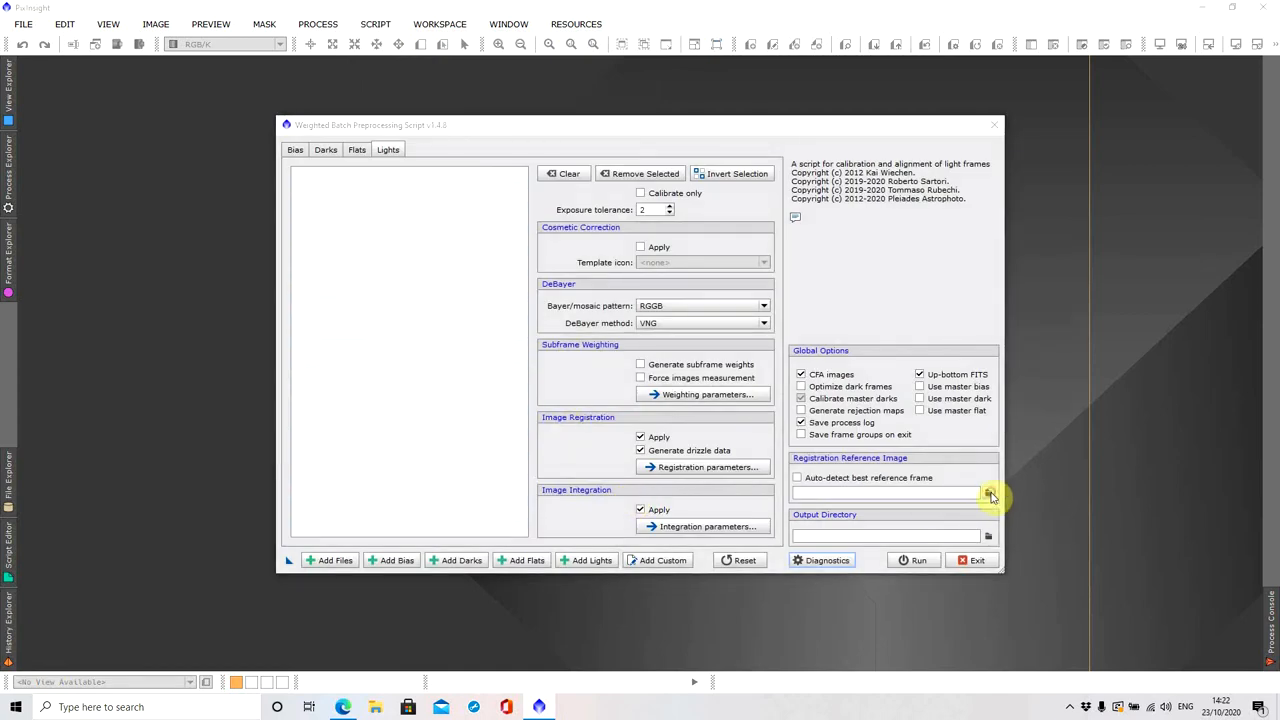
Pick a light frame as registration reference and 18-08-2020 M31/Master Folder as output directory
{"action": "left_click", "coordinate": [988, 492]}
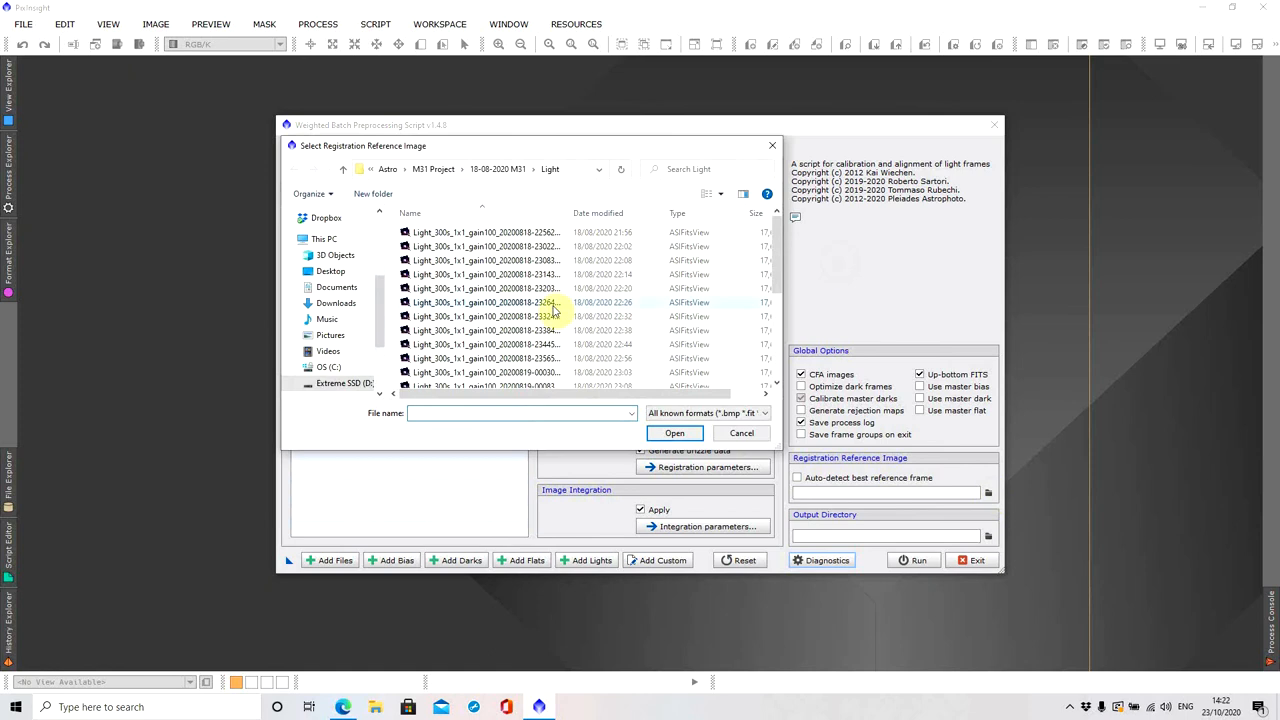
{"action": "mouse_move", "coordinate": [580, 380]}
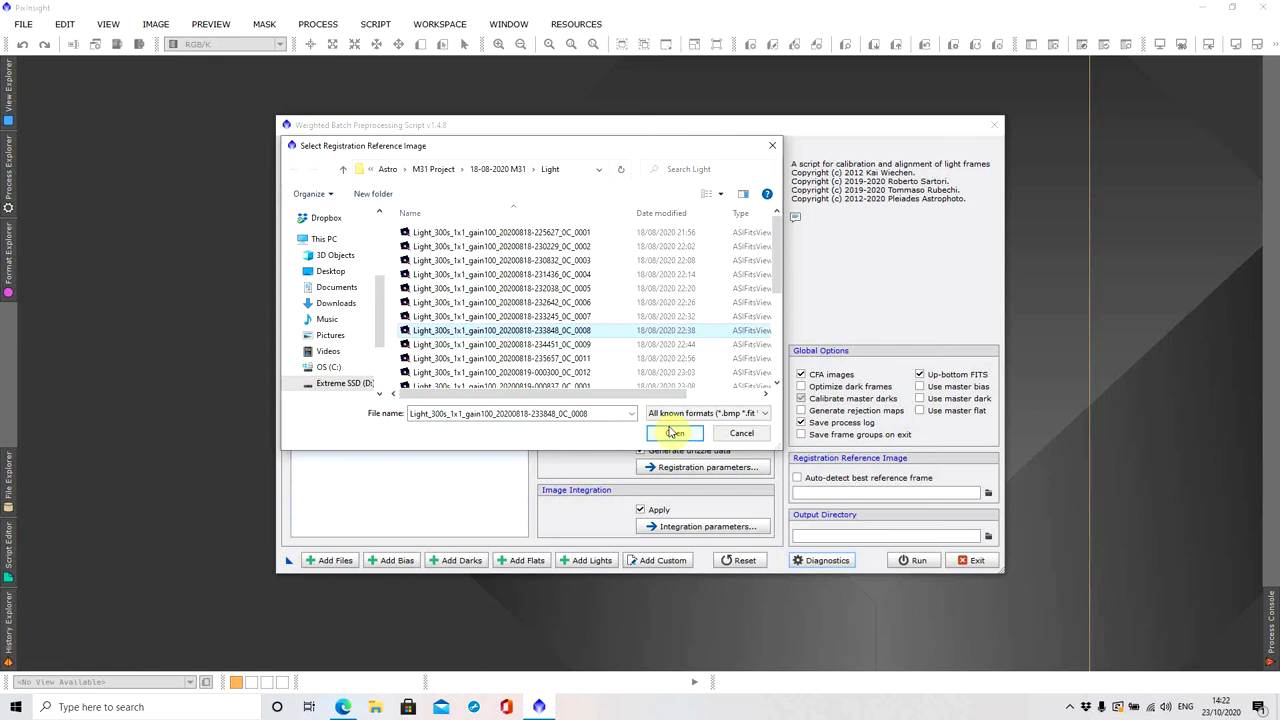
{"action": "left_click", "coordinate": [674, 432]}
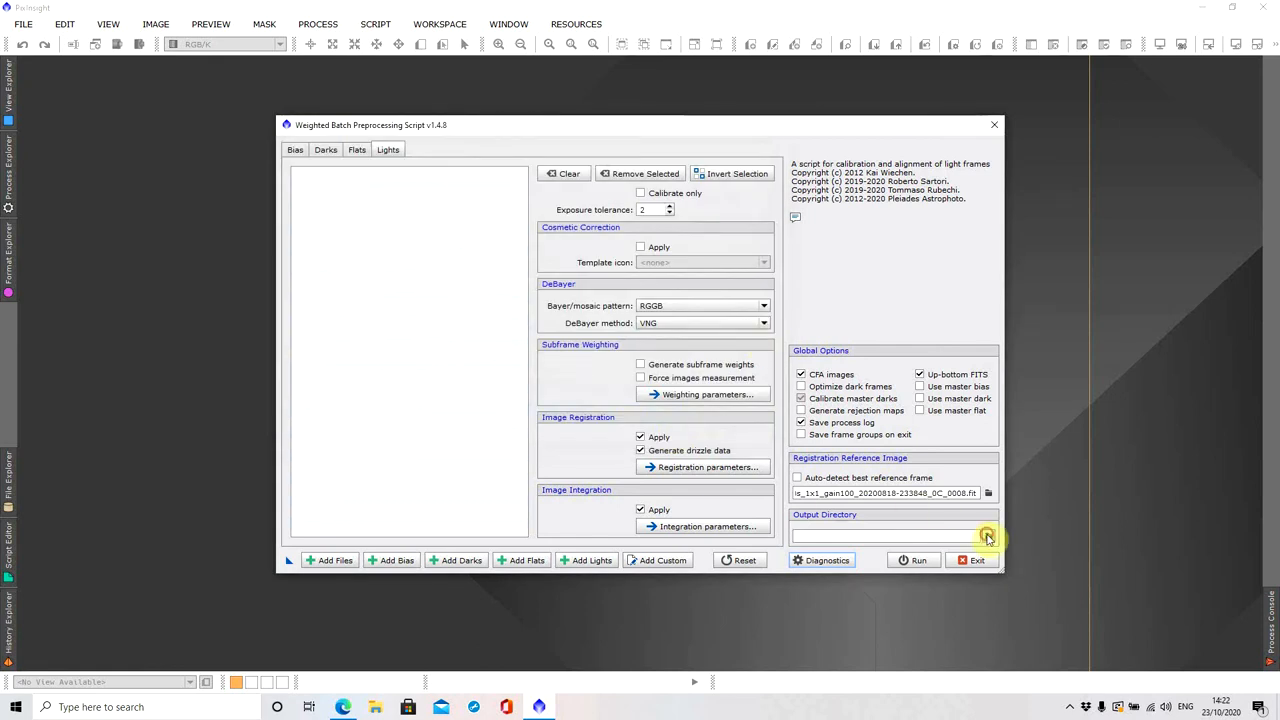
{"action": "left_click", "coordinate": [988, 536]}
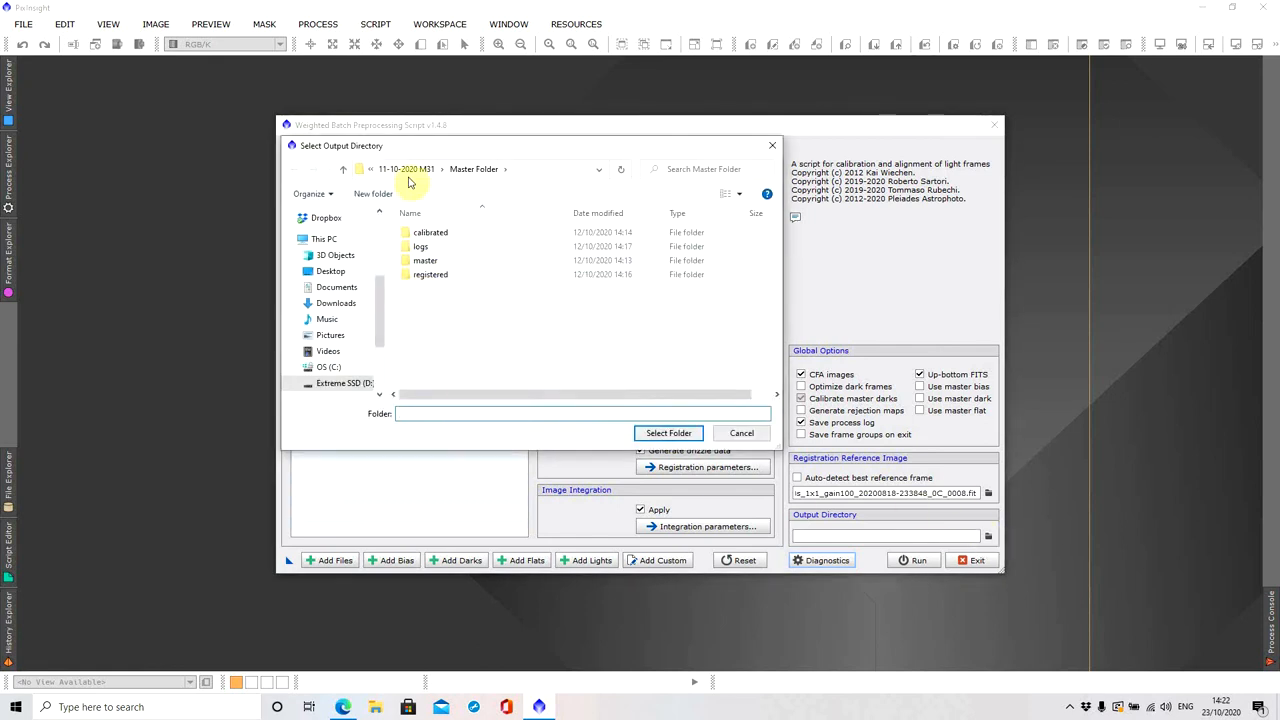
{"action": "left_click", "coordinate": [400, 168]}
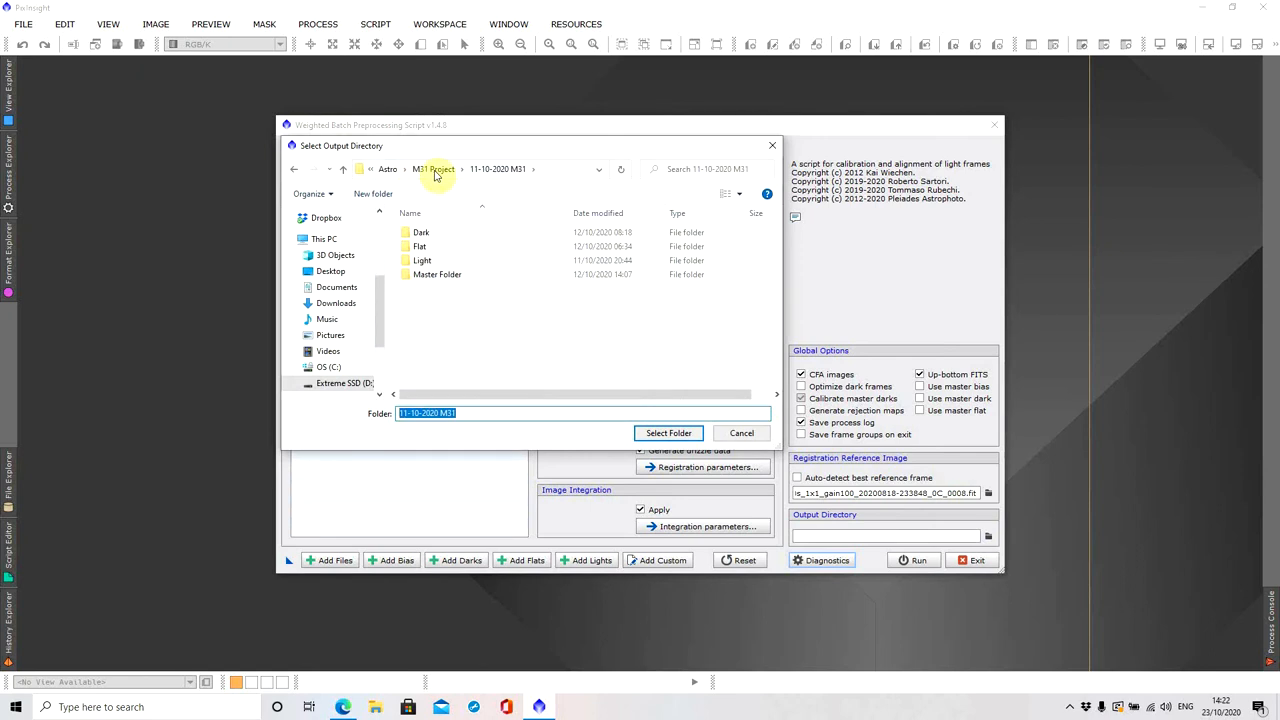
{"action": "left_click", "coordinate": [432, 168]}
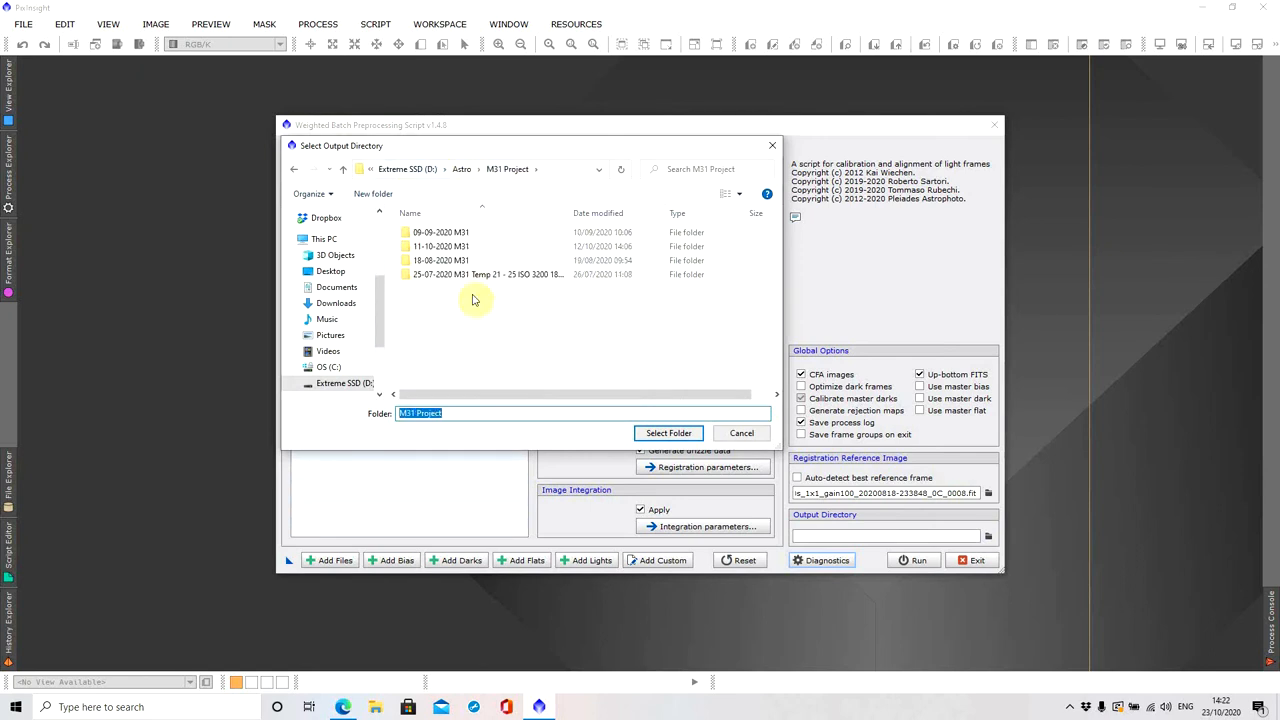
{"action": "double_click", "coordinate": [440, 260]}
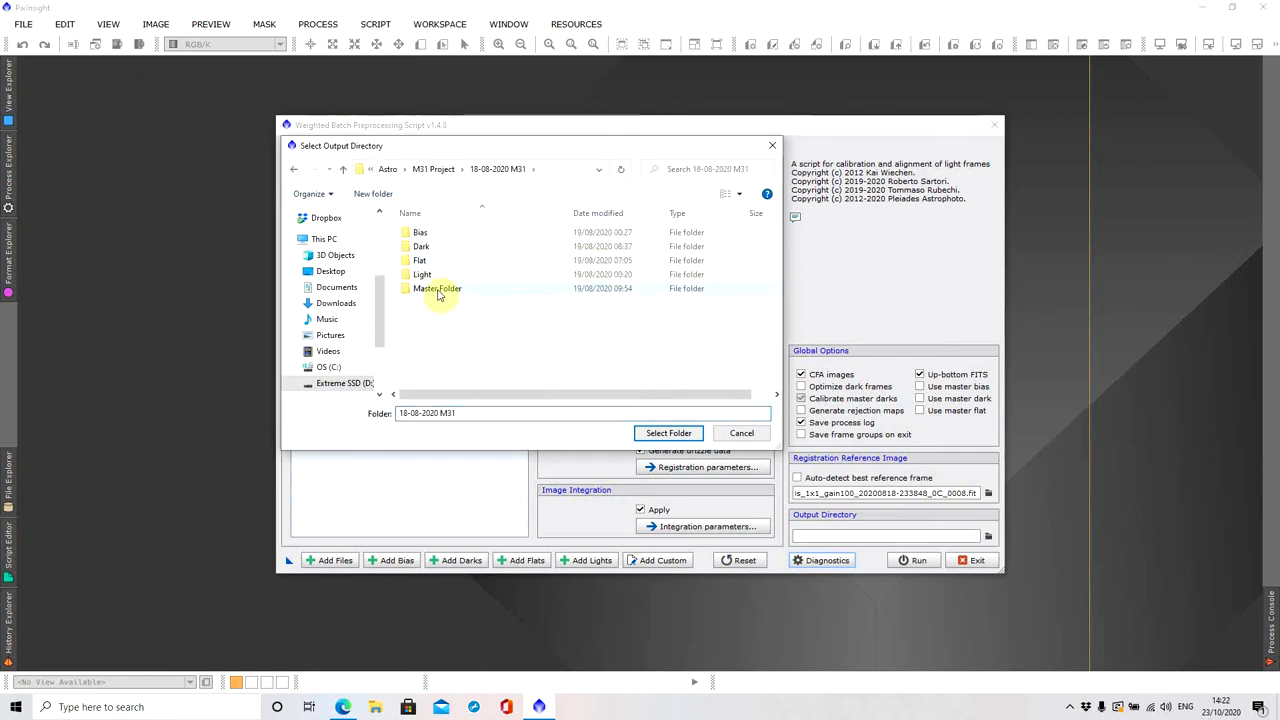
{"action": "left_click", "coordinate": [668, 432]}
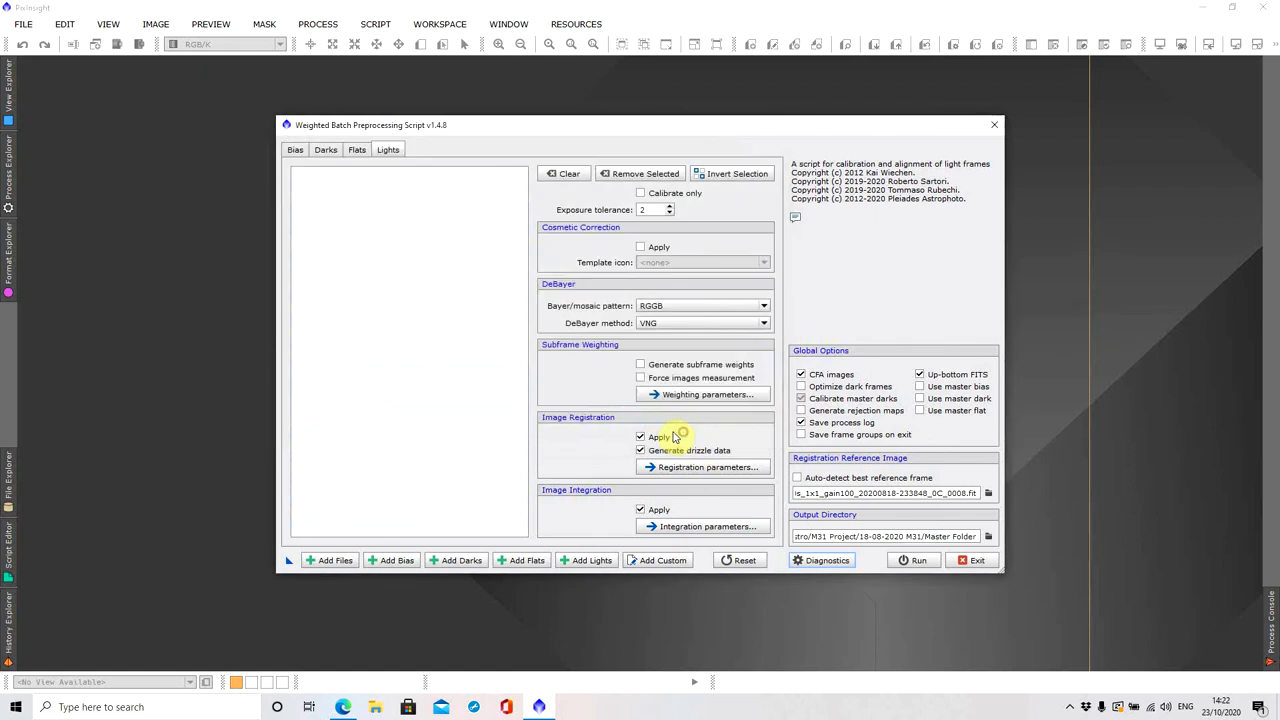
{"action": "mouse_move", "coordinate": [676, 458]}
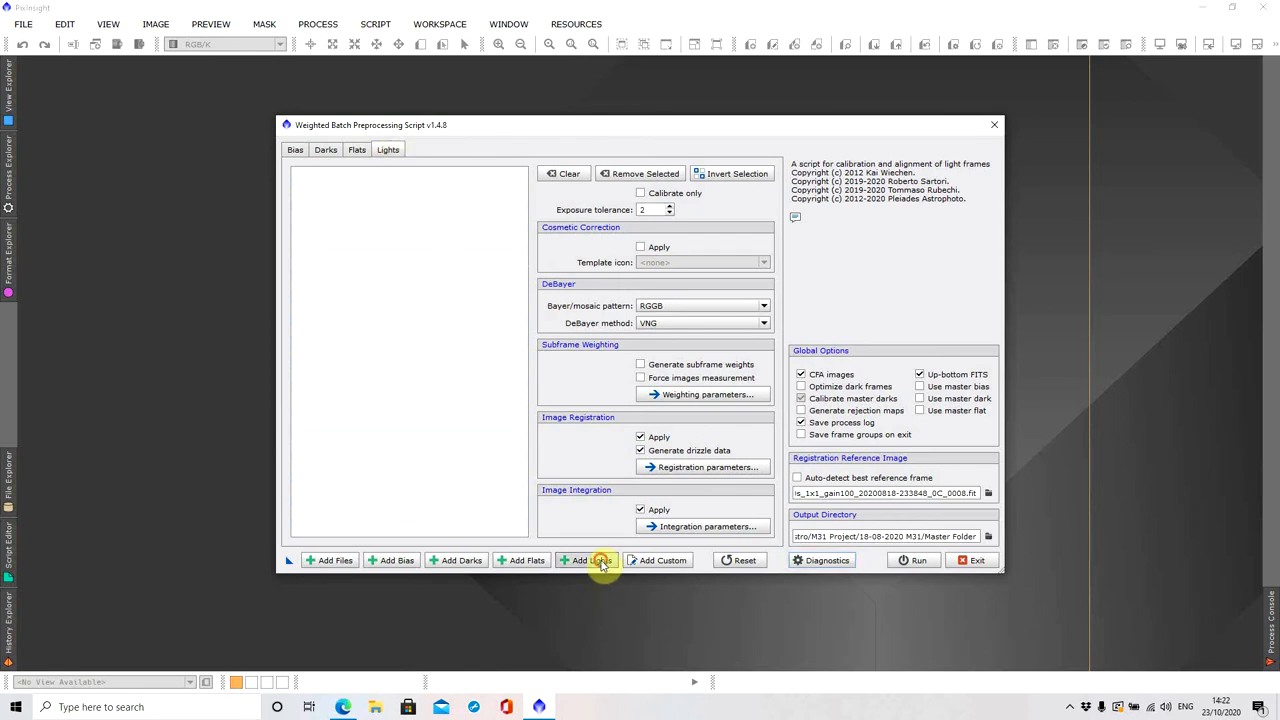
Load the twenty Dark_300s frames from the Dark folder into the WBPP dark list
{"action": "left_click", "coordinate": [588, 560]}
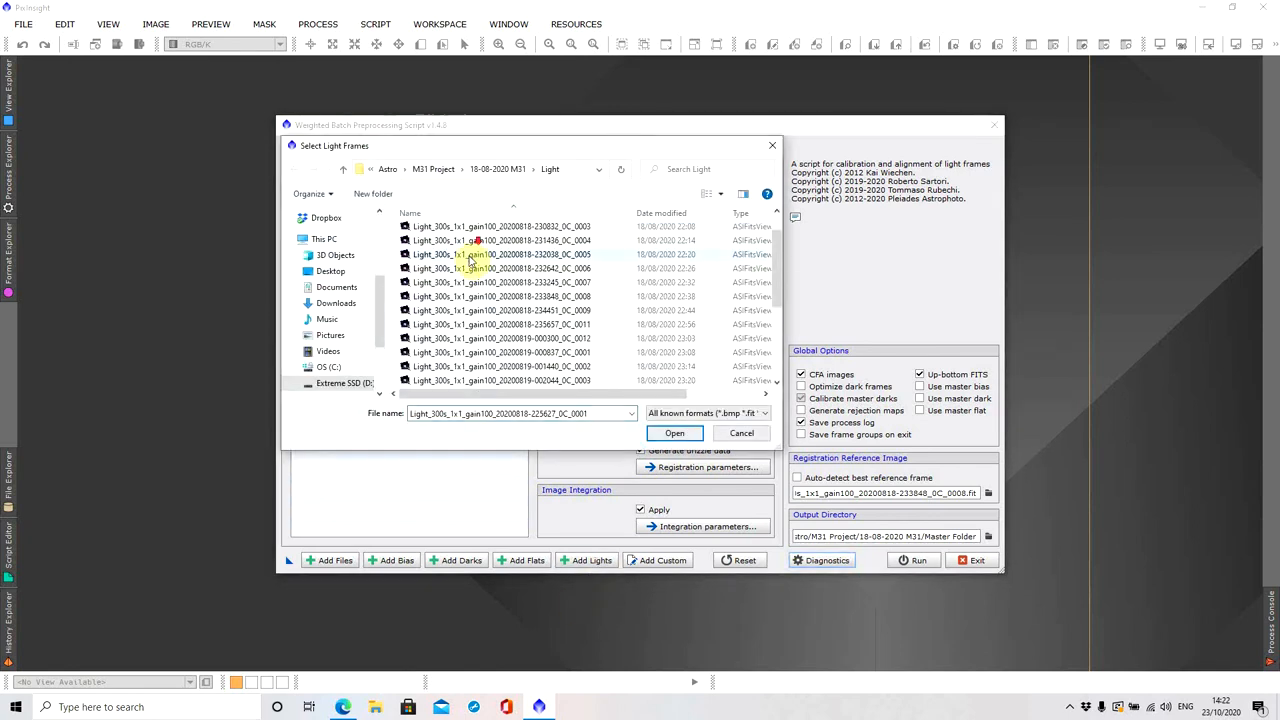
{"action": "scroll", "scroll_direction": "down", "scroll_amount": 3}
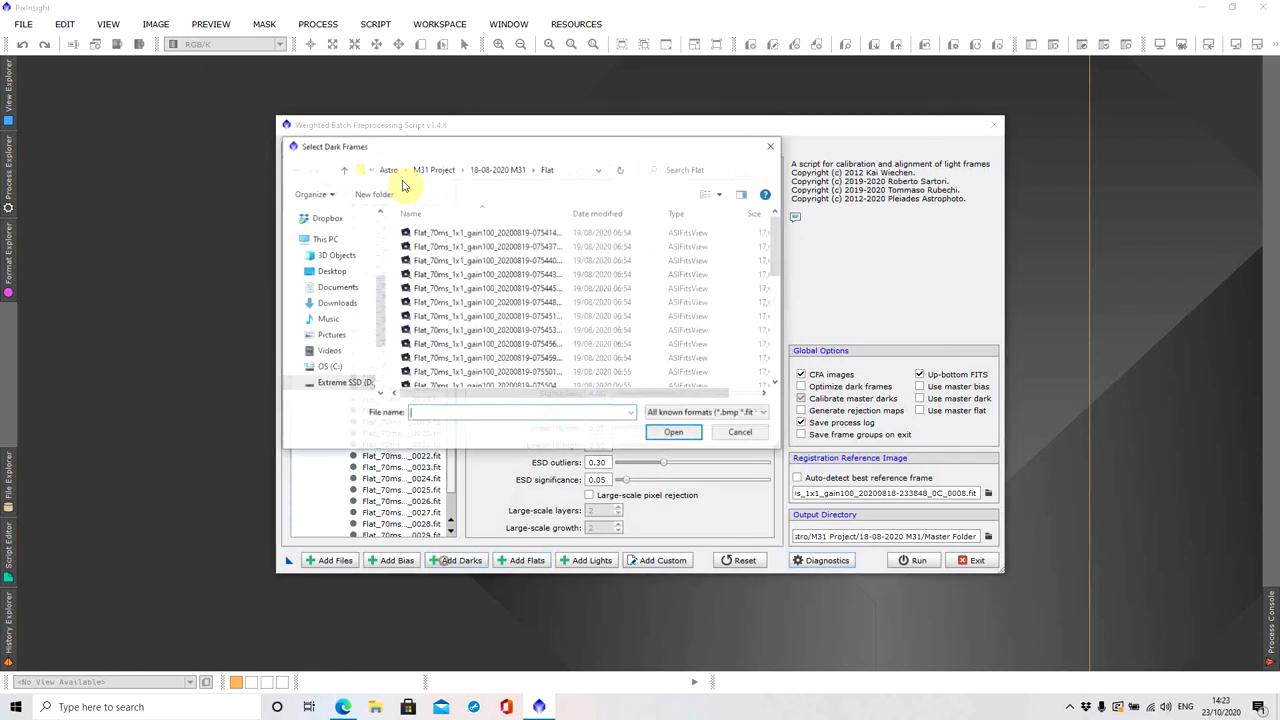
{"action": "left_click", "coordinate": [496, 168]}
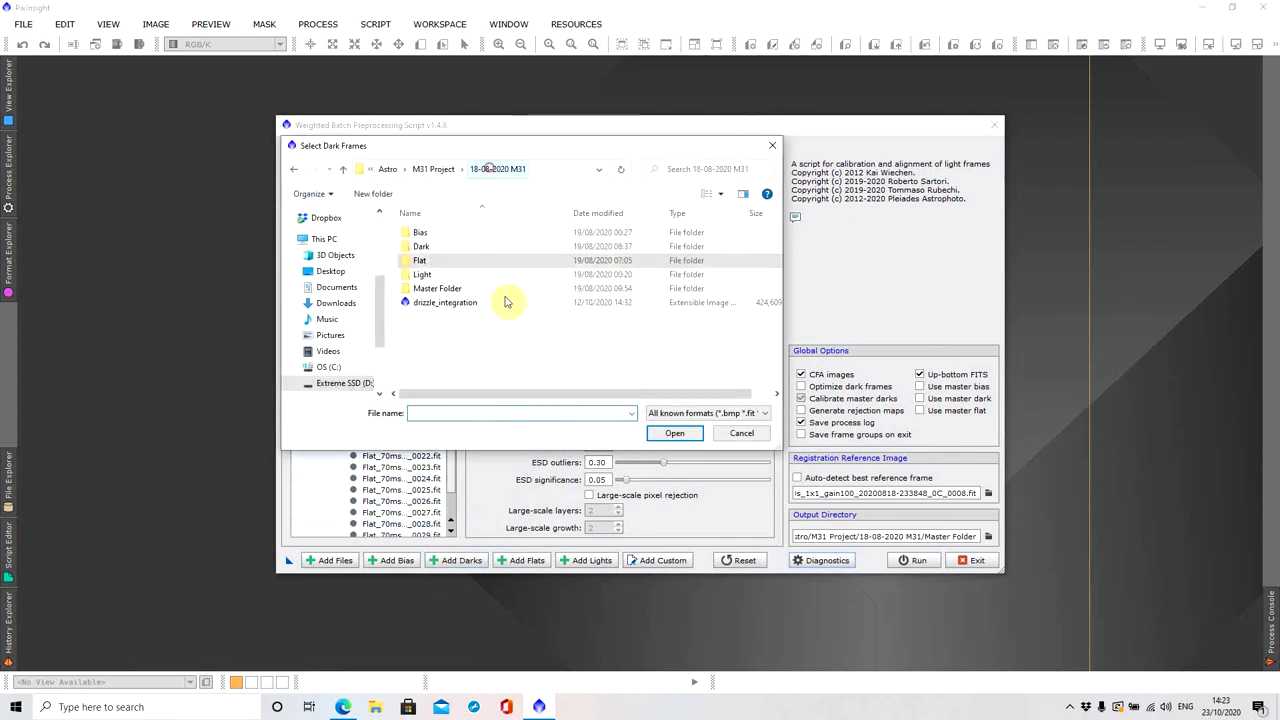
{"action": "double_click", "coordinate": [418, 246]}
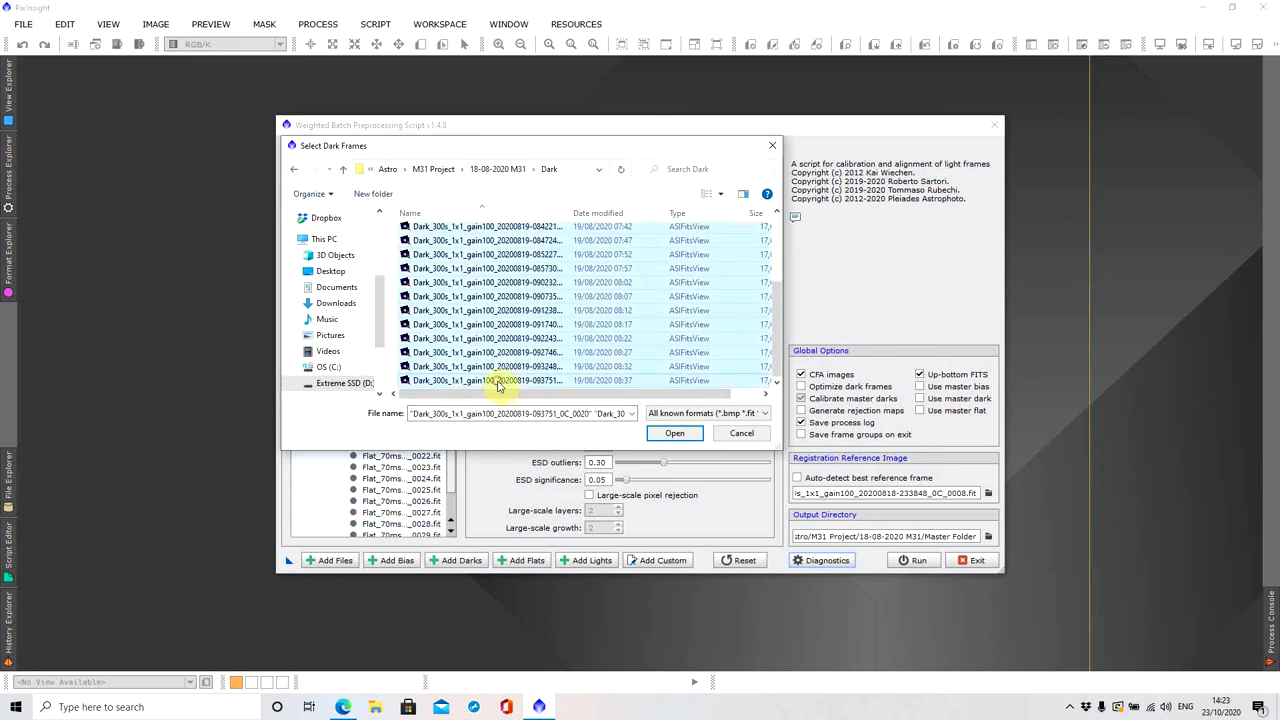
{"action": "left_click", "coordinate": [674, 432]}
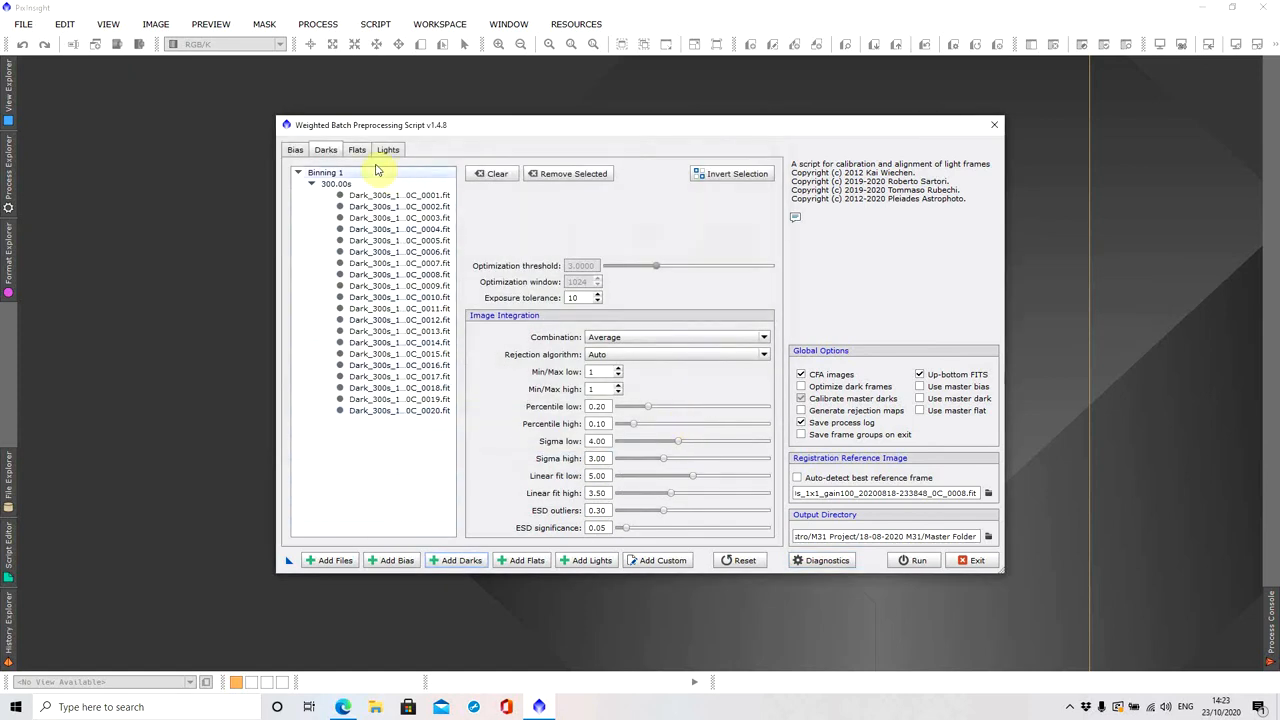
{"action": "left_click", "coordinate": [324, 148]}
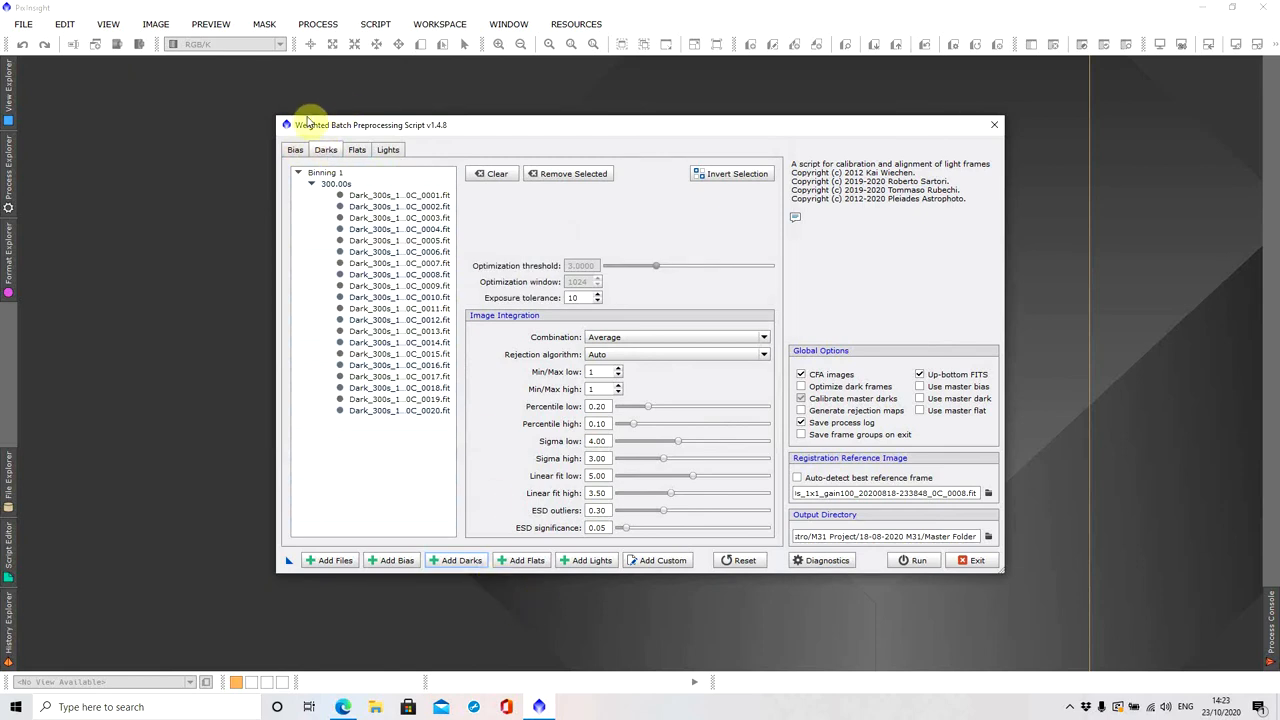
Load all bias frames from the project's Bias folder into the WBPP bias list
{"action": "left_click", "coordinate": [294, 148]}
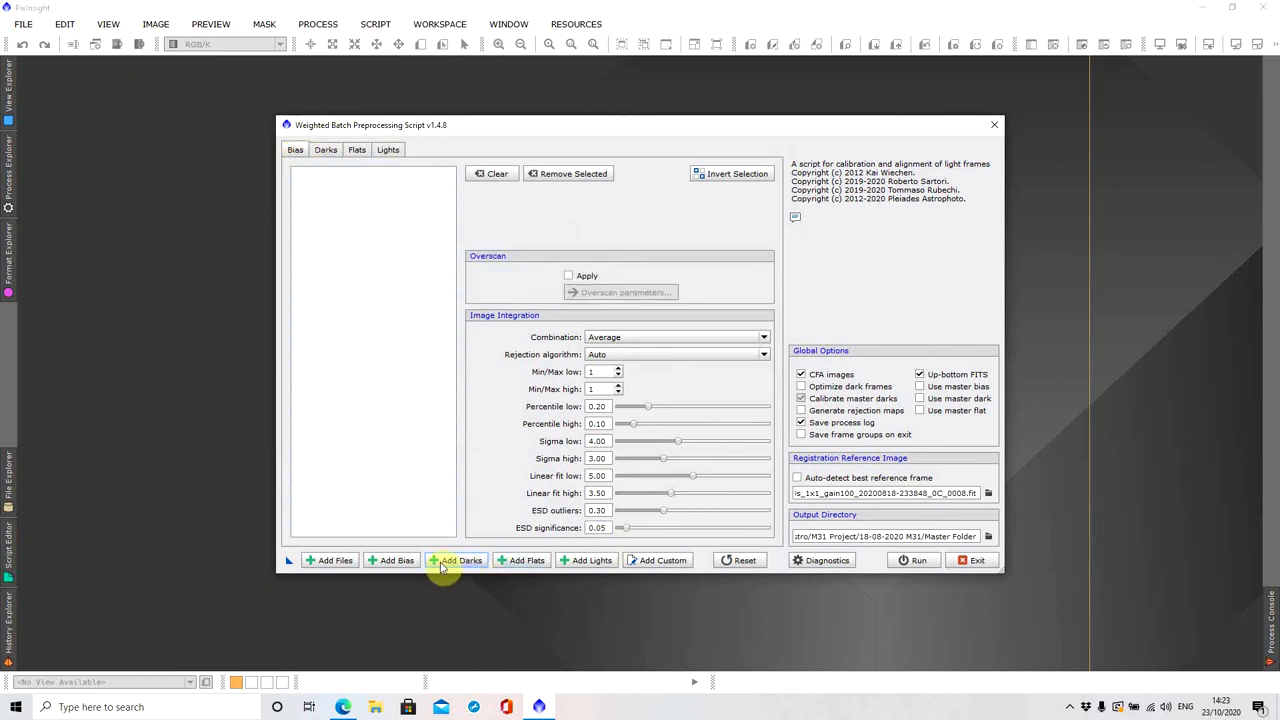
{"action": "left_click", "coordinate": [456, 560]}
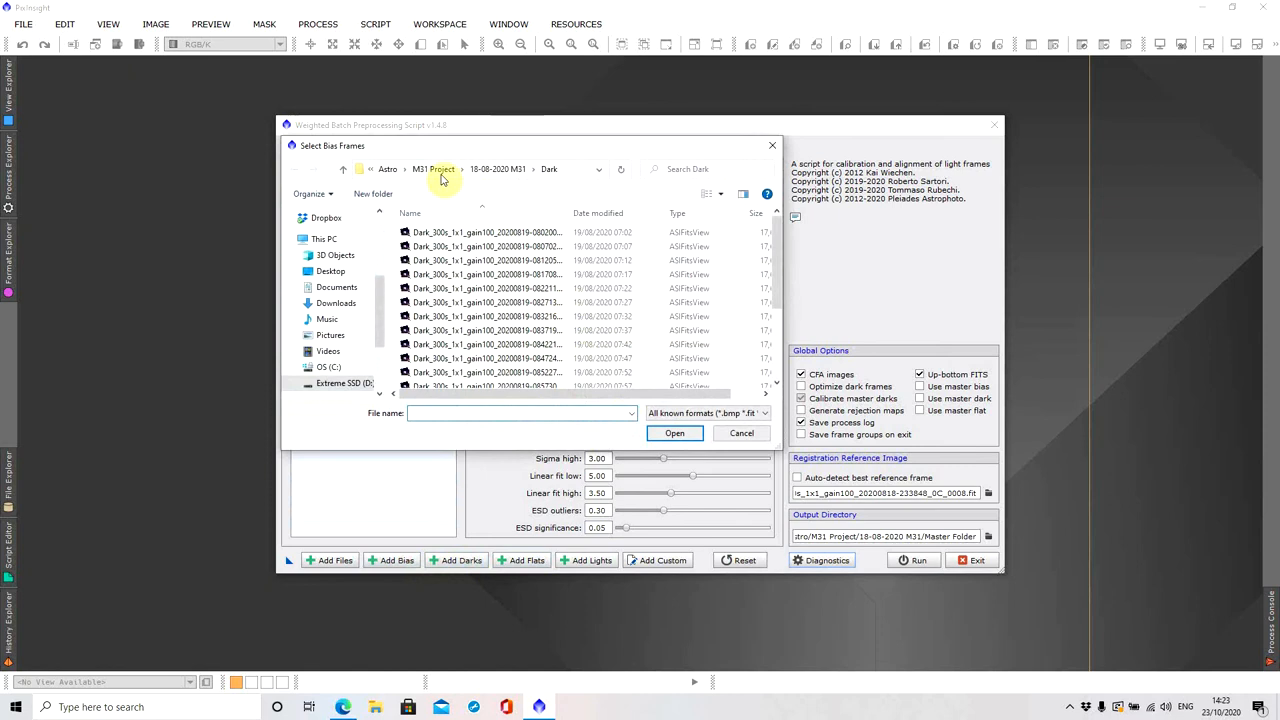
{"action": "left_click", "coordinate": [432, 168]}
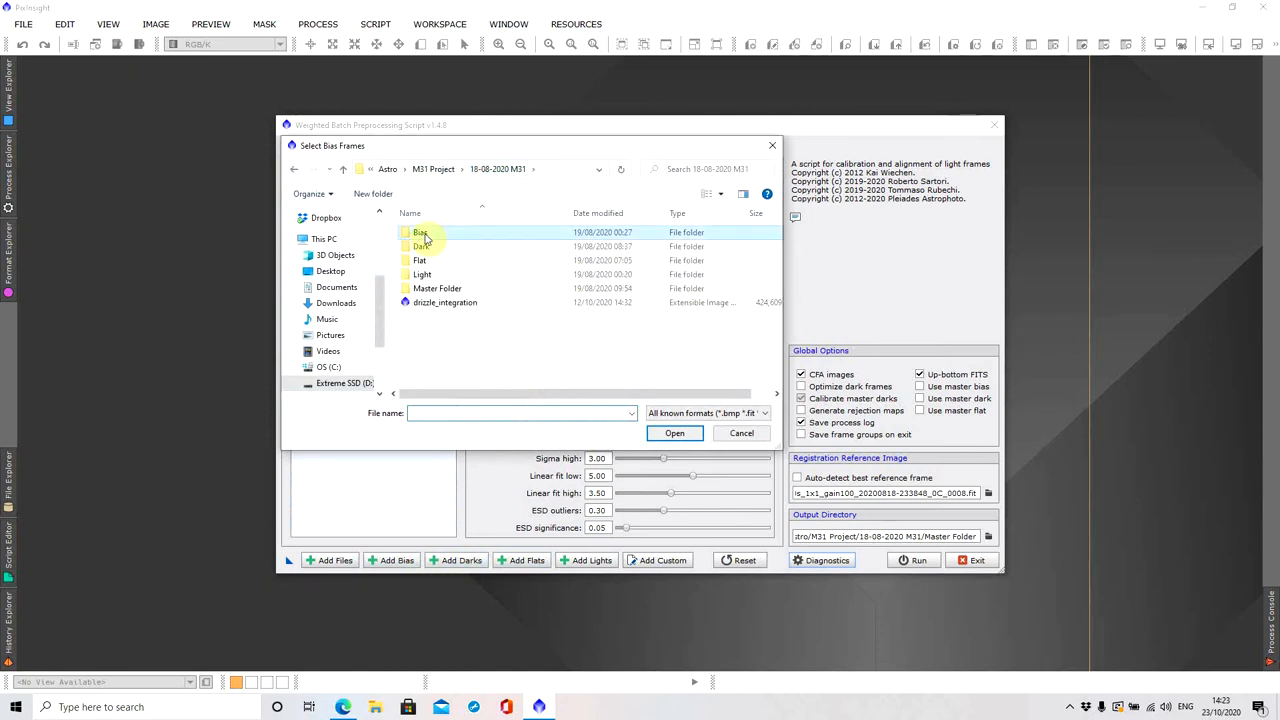
{"action": "double_click", "coordinate": [416, 232]}
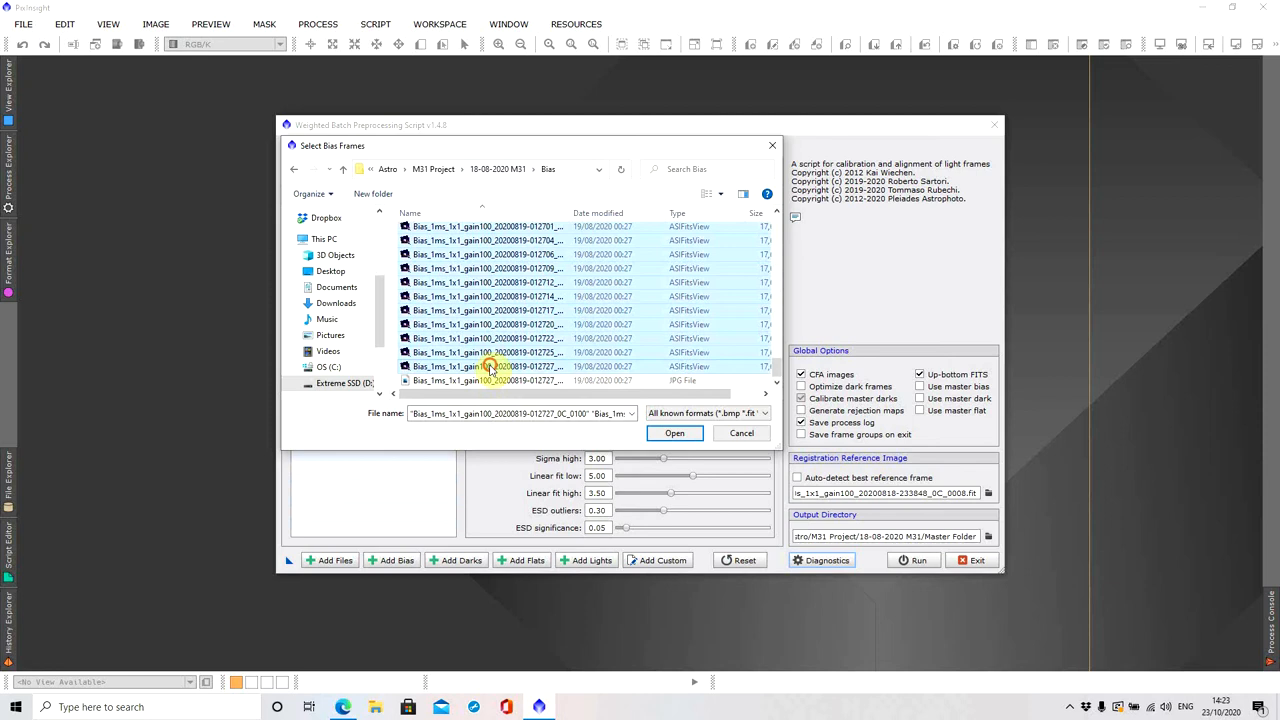
{"action": "left_click", "coordinate": [674, 432]}
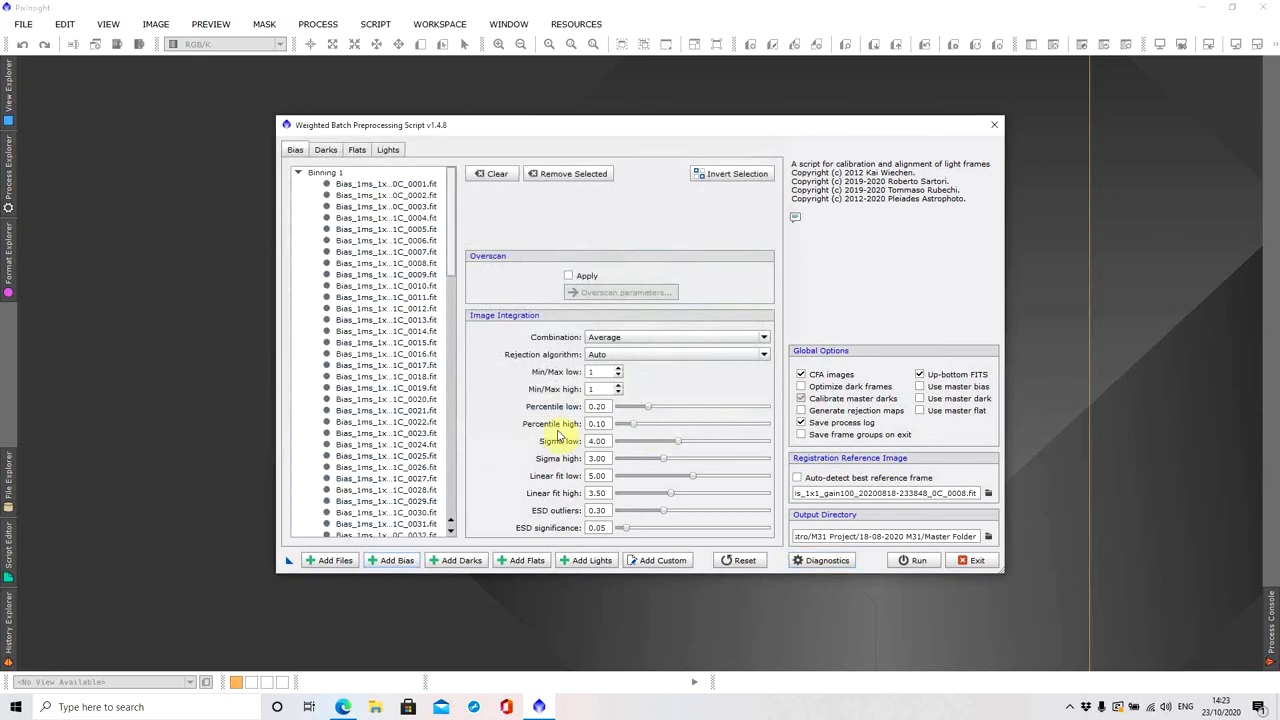
{"action": "mouse_move", "coordinate": [480, 446]}
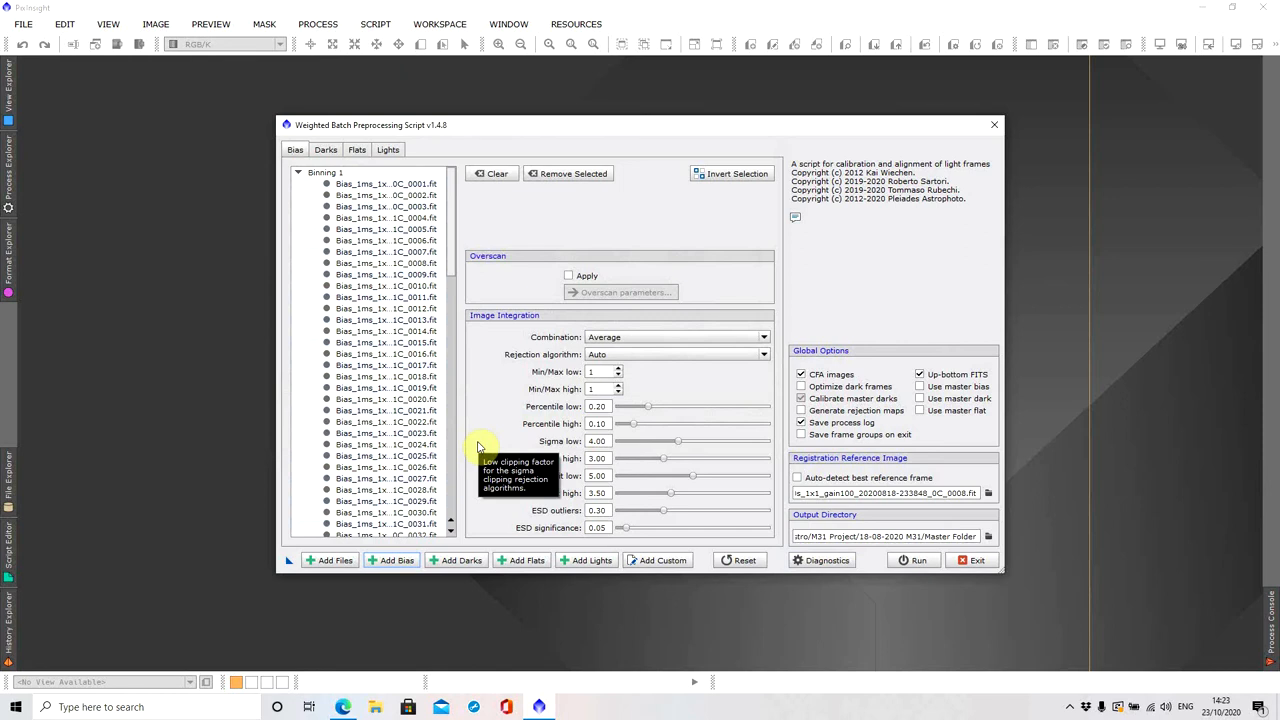
{"action": "mouse_move", "coordinate": [480, 448]}
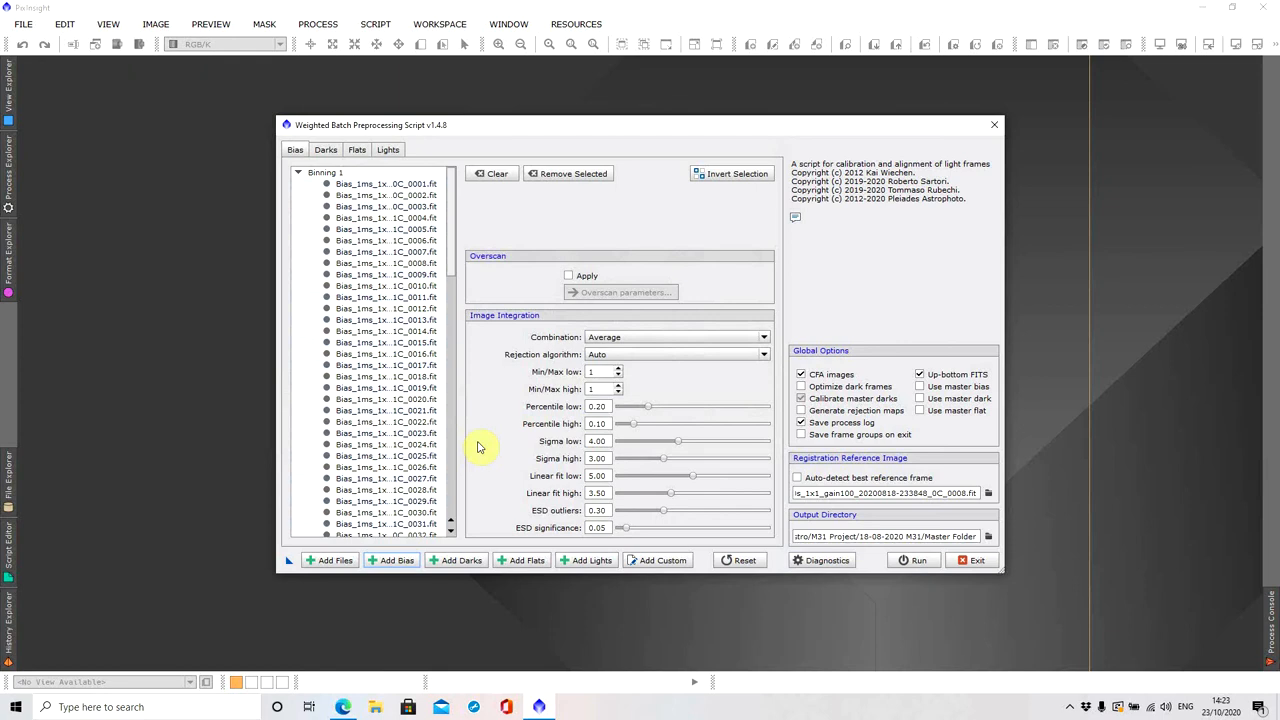
{"action": "mouse_move", "coordinate": [500, 530]}
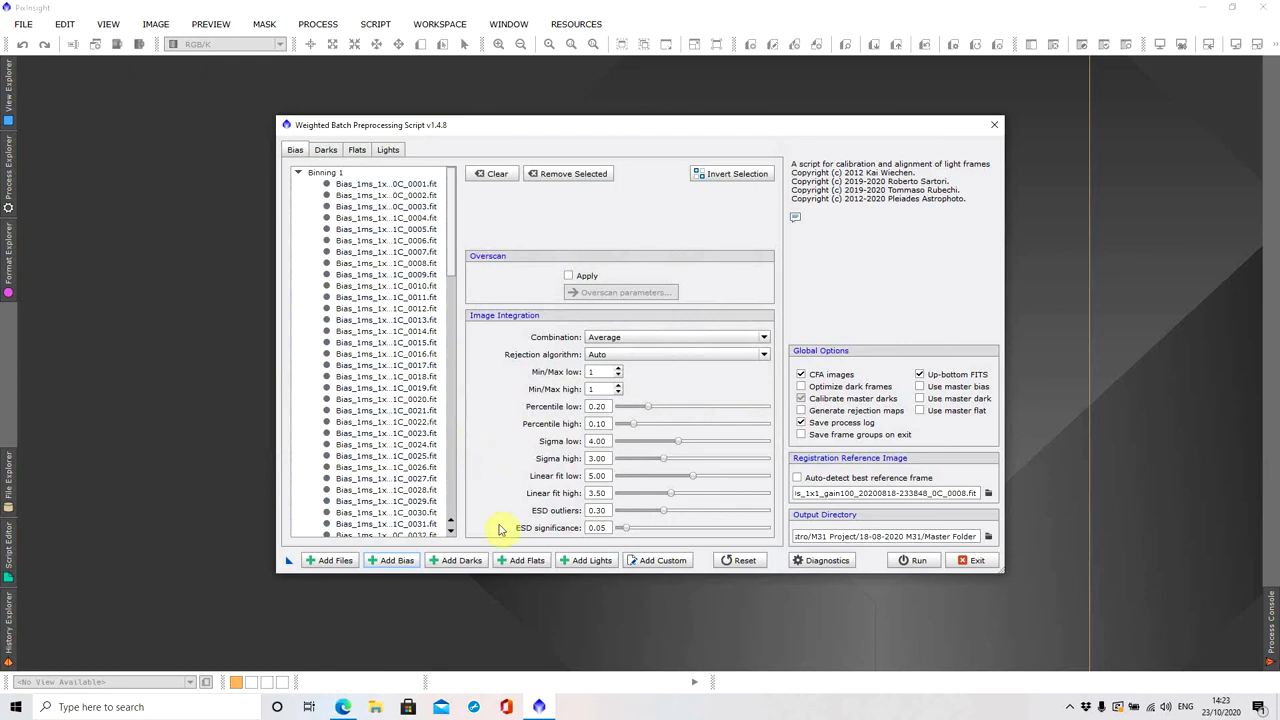
{"action": "mouse_move", "coordinate": [464, 560]}
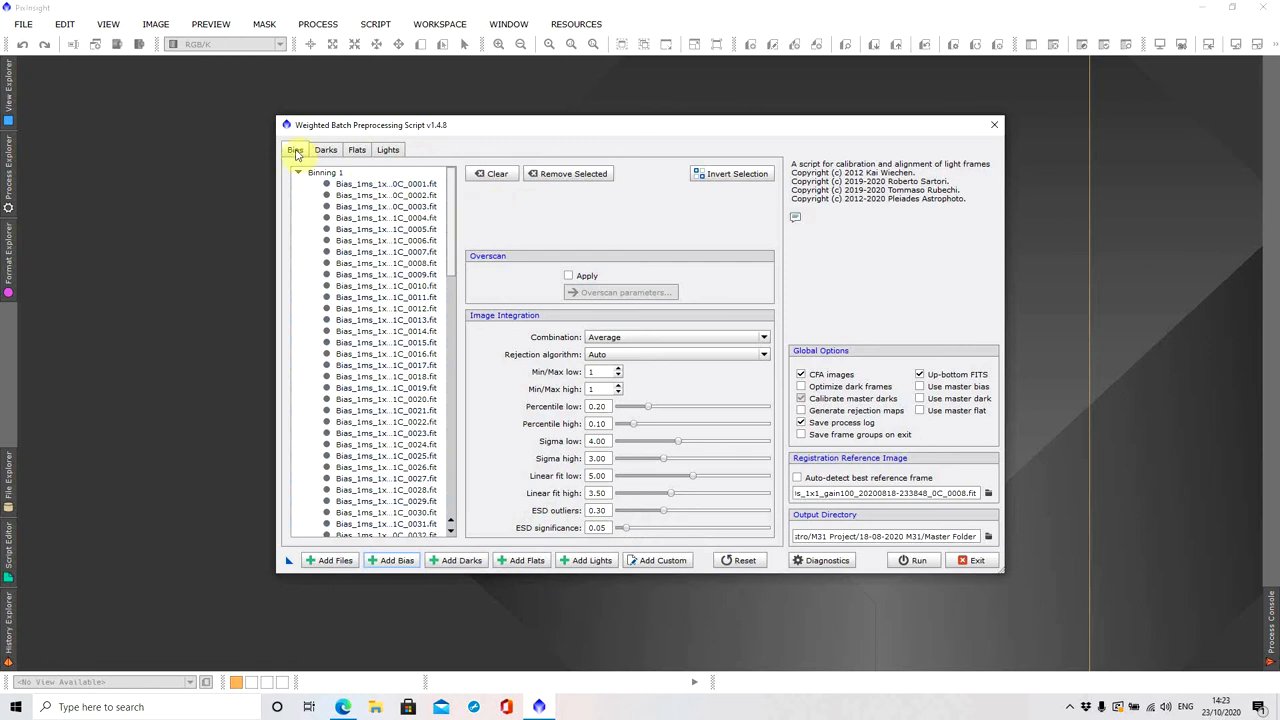
Check the loaded flats, then show the 300 s lights with their registration and integration options
{"action": "left_click", "coordinate": [356, 148]}
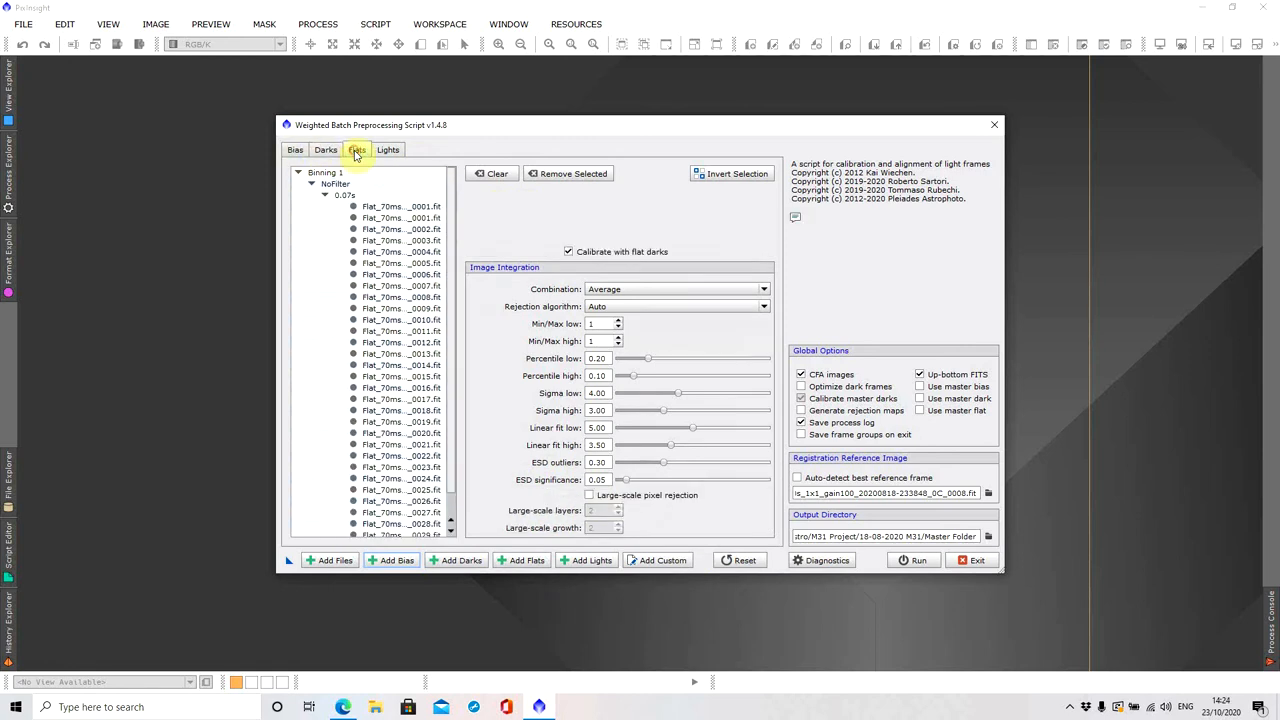
{"action": "left_click", "coordinate": [388, 148]}
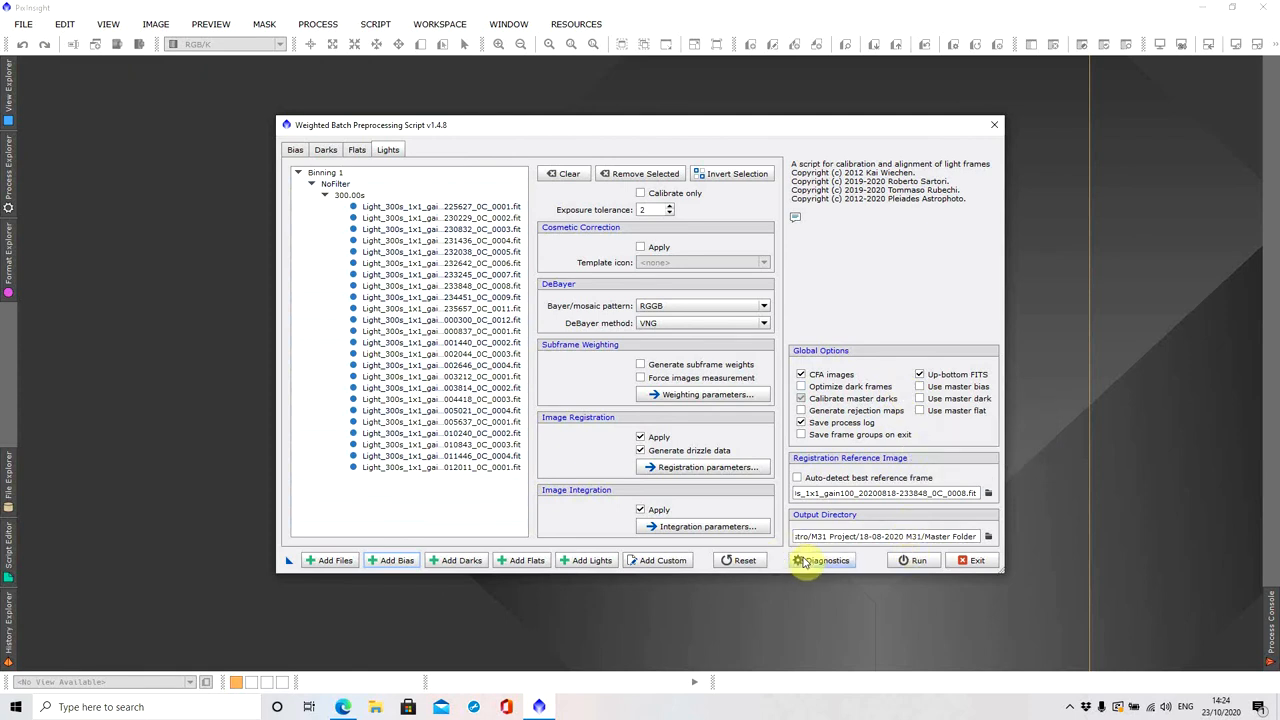
Run Diagnostics, then Run WBPP past the flat warning and dismiss the Smart Report
{"action": "left_click", "coordinate": [824, 560]}
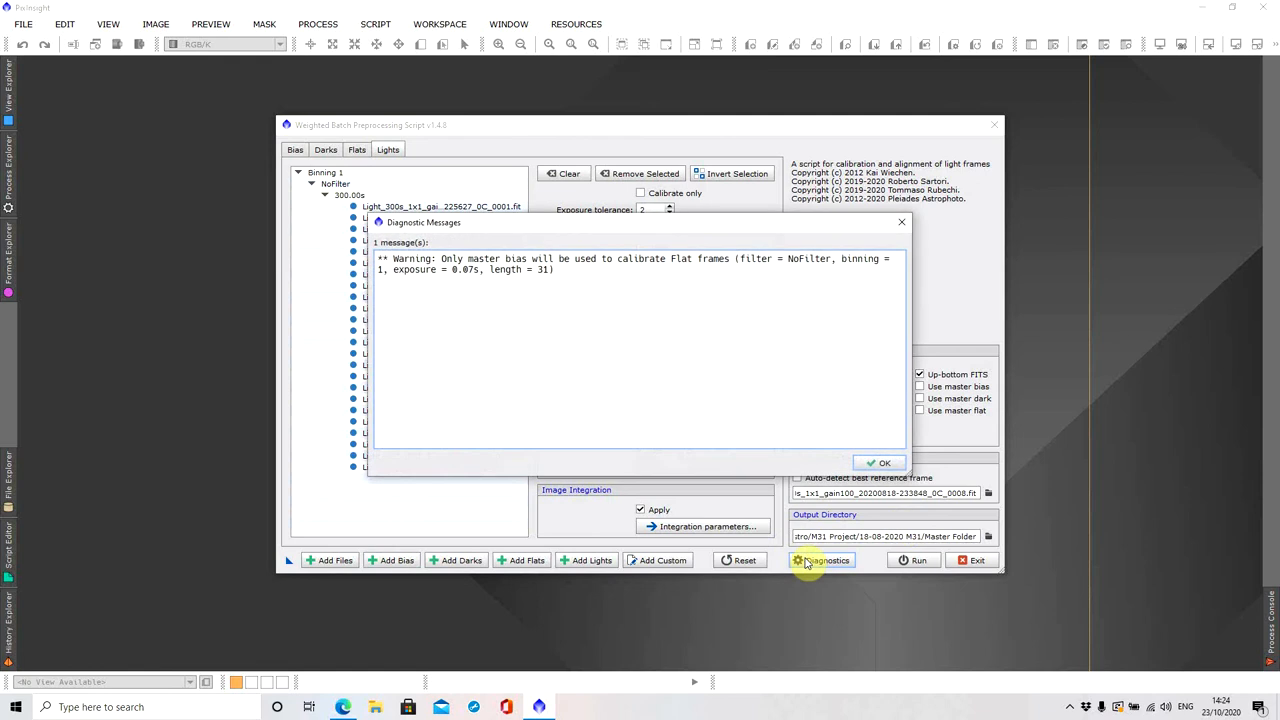
{"action": "mouse_move", "coordinate": [676, 300]}
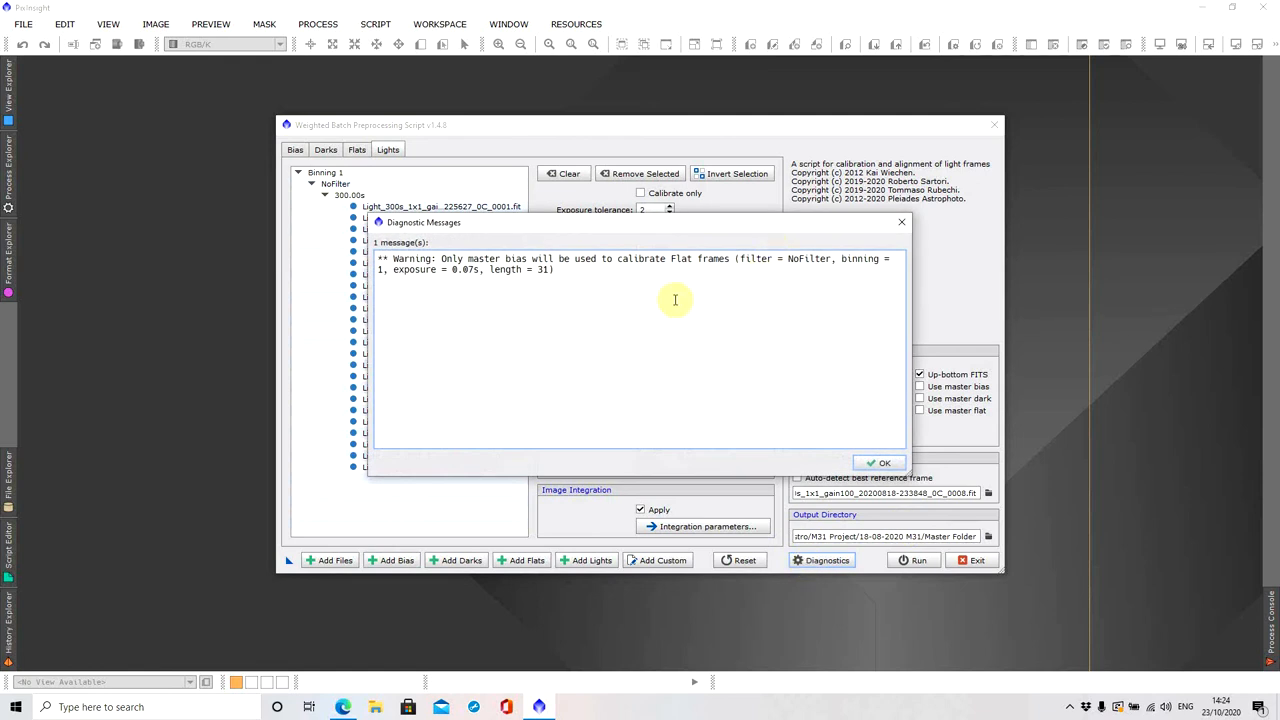
{"action": "mouse_move", "coordinate": [728, 286]}
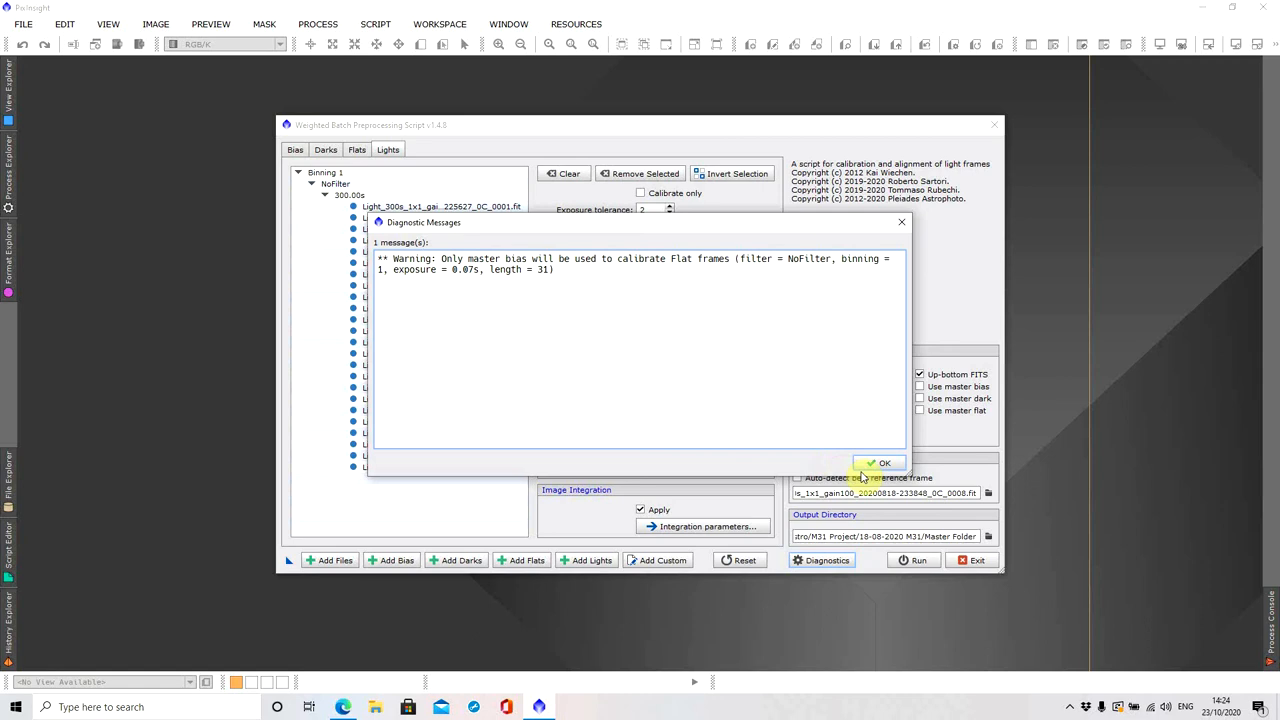
{"action": "left_click", "coordinate": [882, 464]}
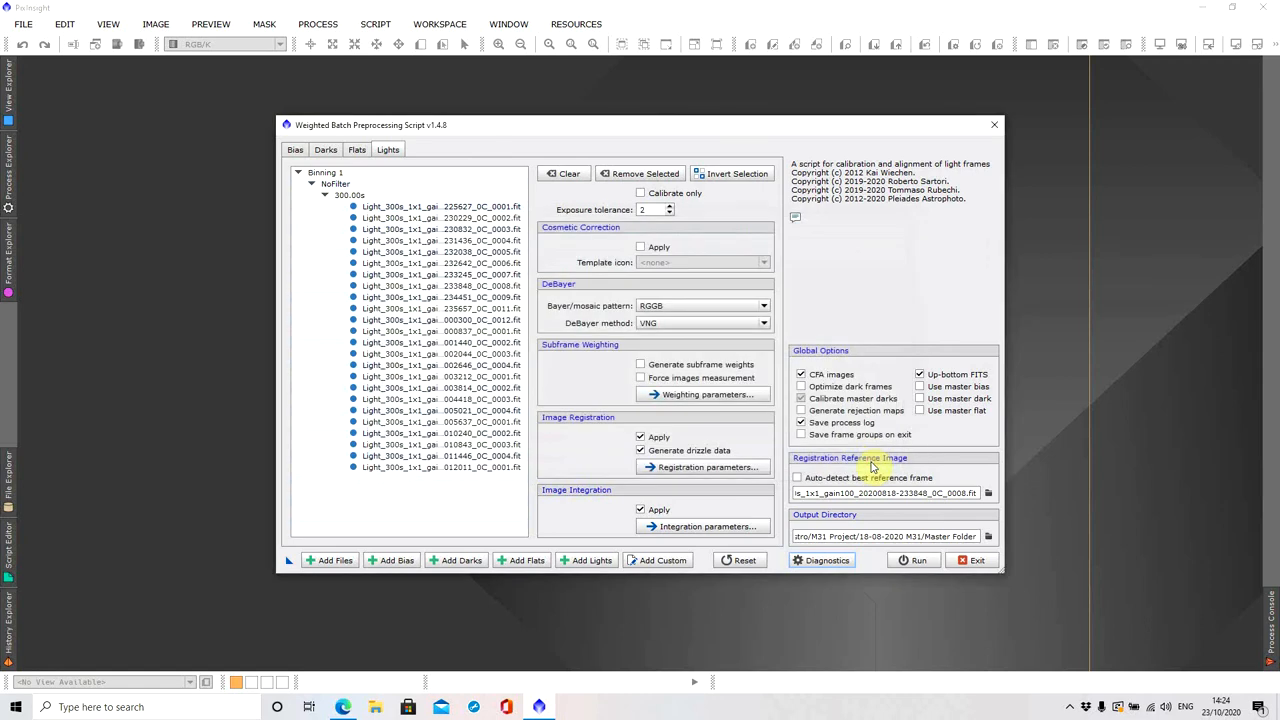
{"action": "left_click", "coordinate": [912, 560]}
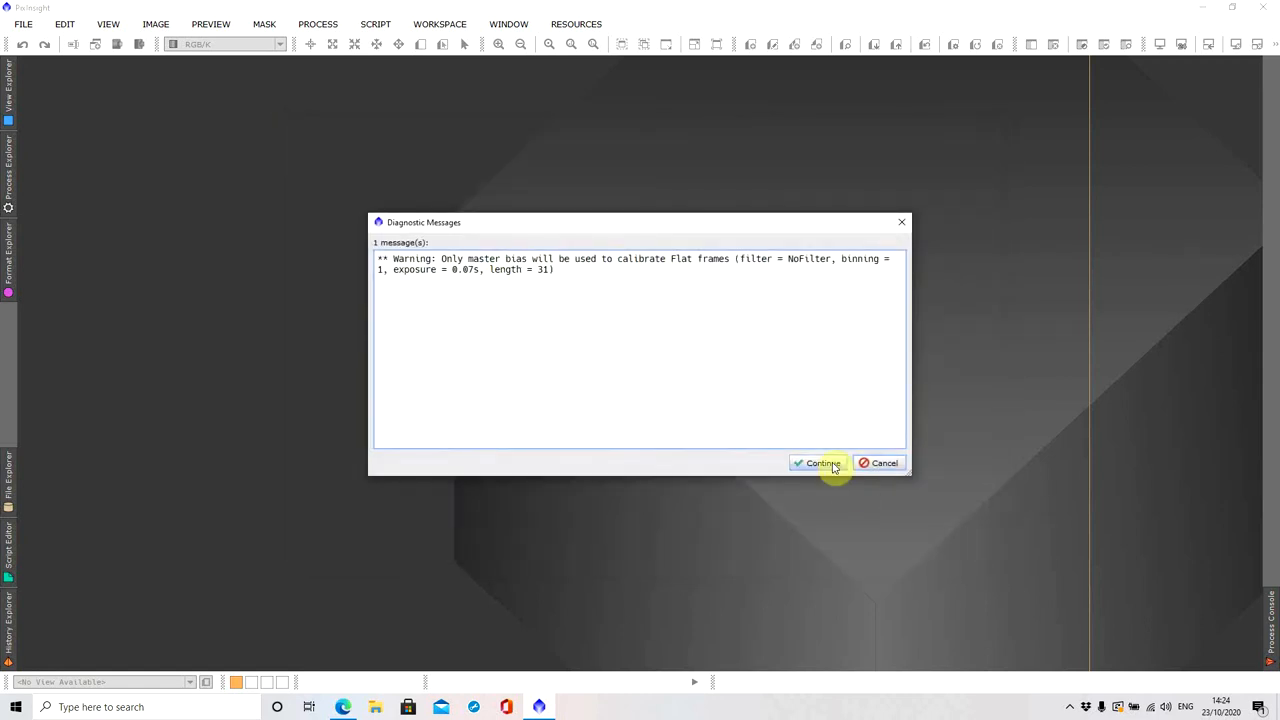
{"action": "left_click", "coordinate": [820, 464]}
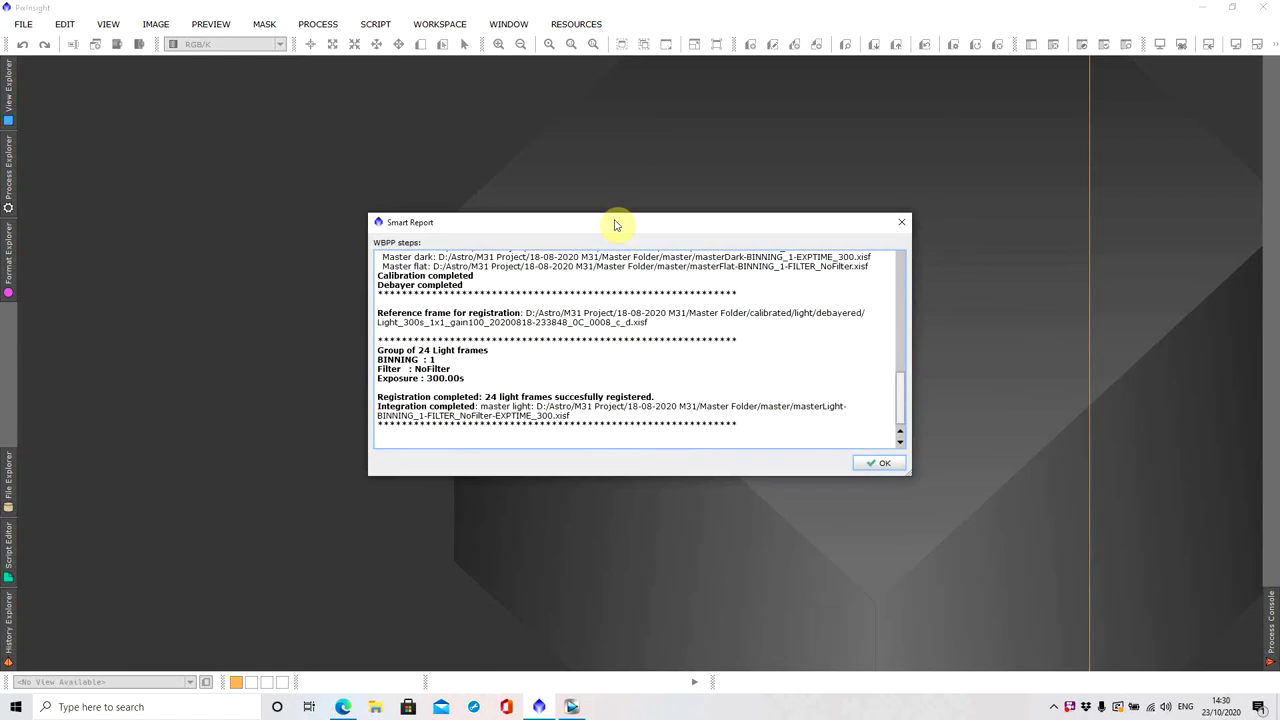
{"action": "mouse_move", "coordinate": [618, 558]}
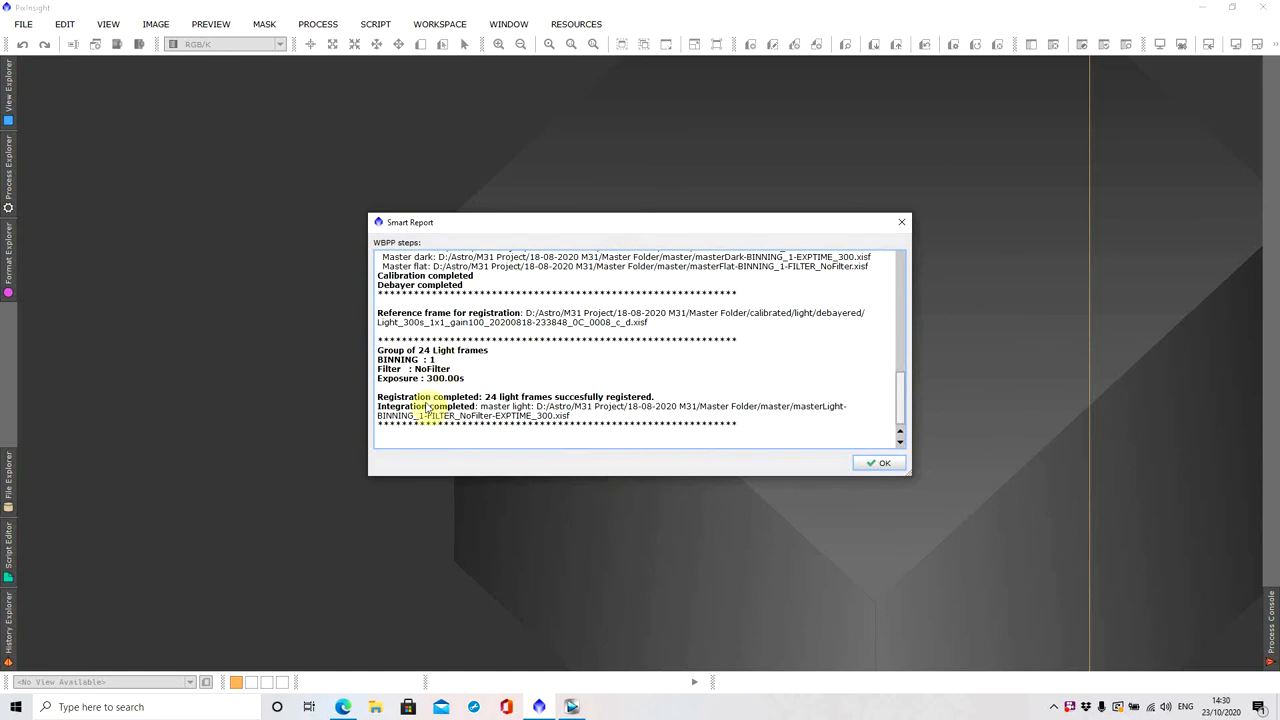
{"action": "mouse_move", "coordinate": [934, 470]}
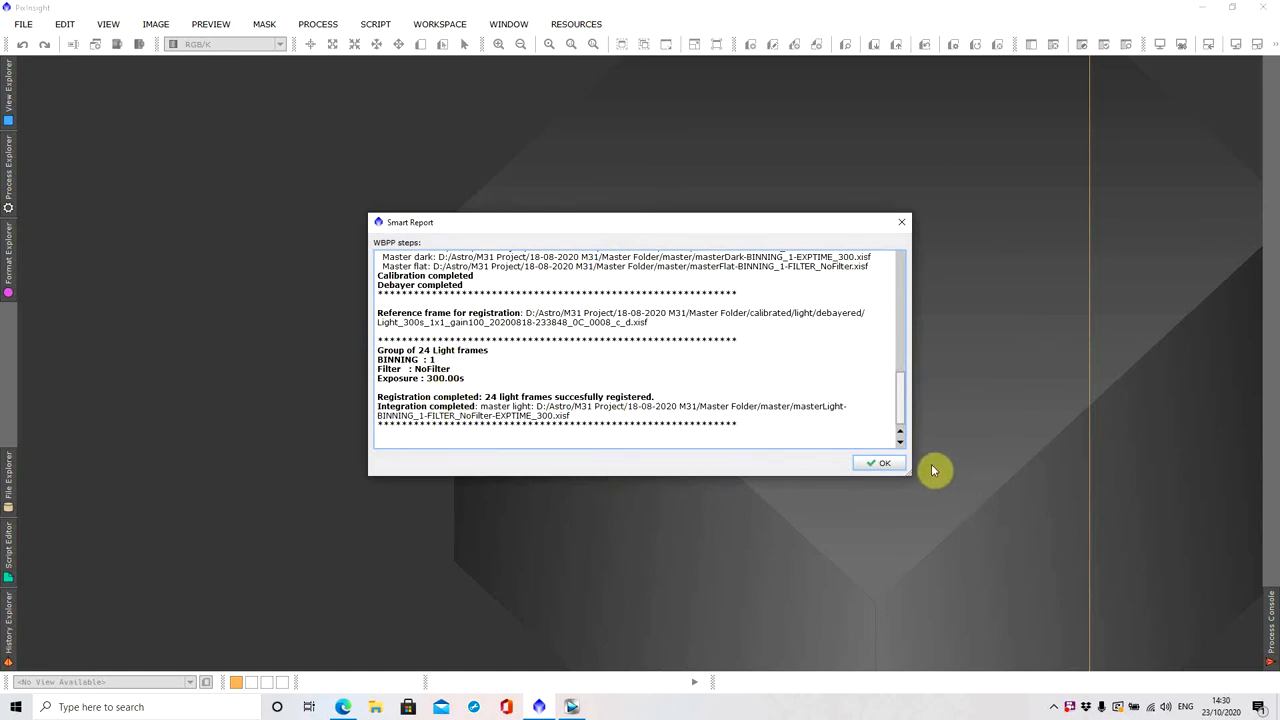
{"action": "left_click", "coordinate": [878, 462]}
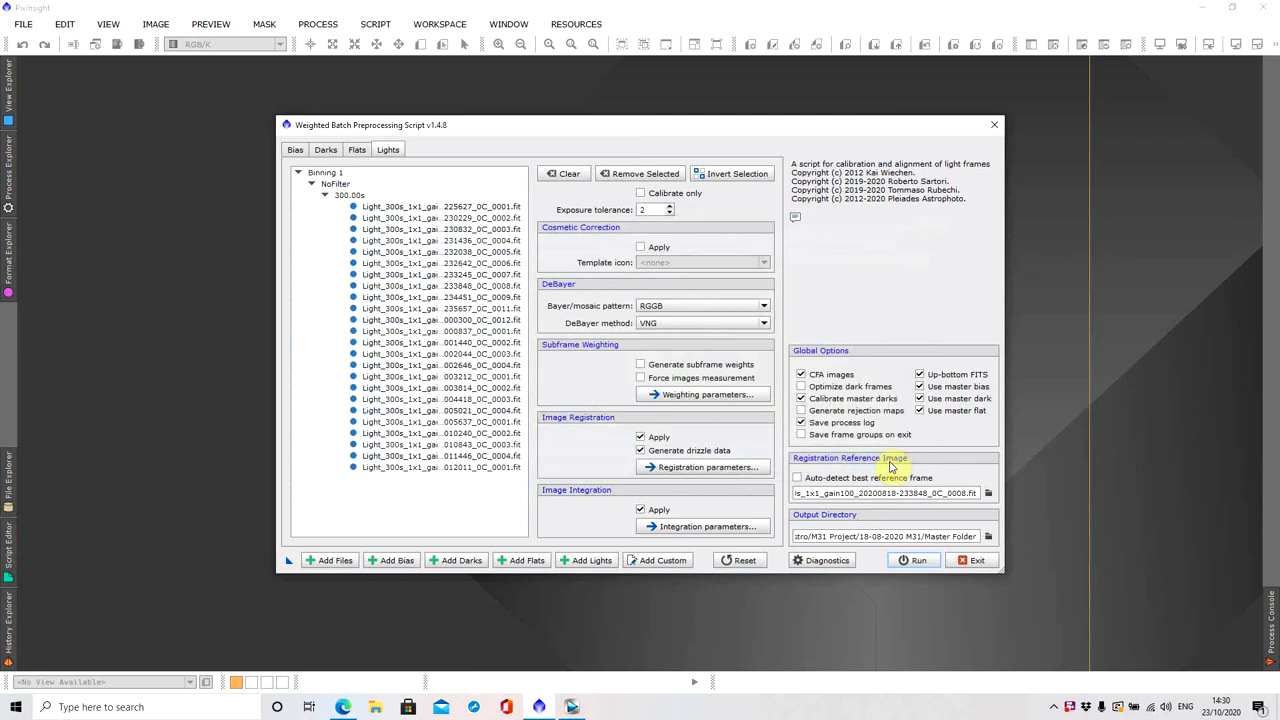
Exit the WBPP script and bring up the Open image file dialog
{"action": "left_click", "coordinate": [972, 560]}
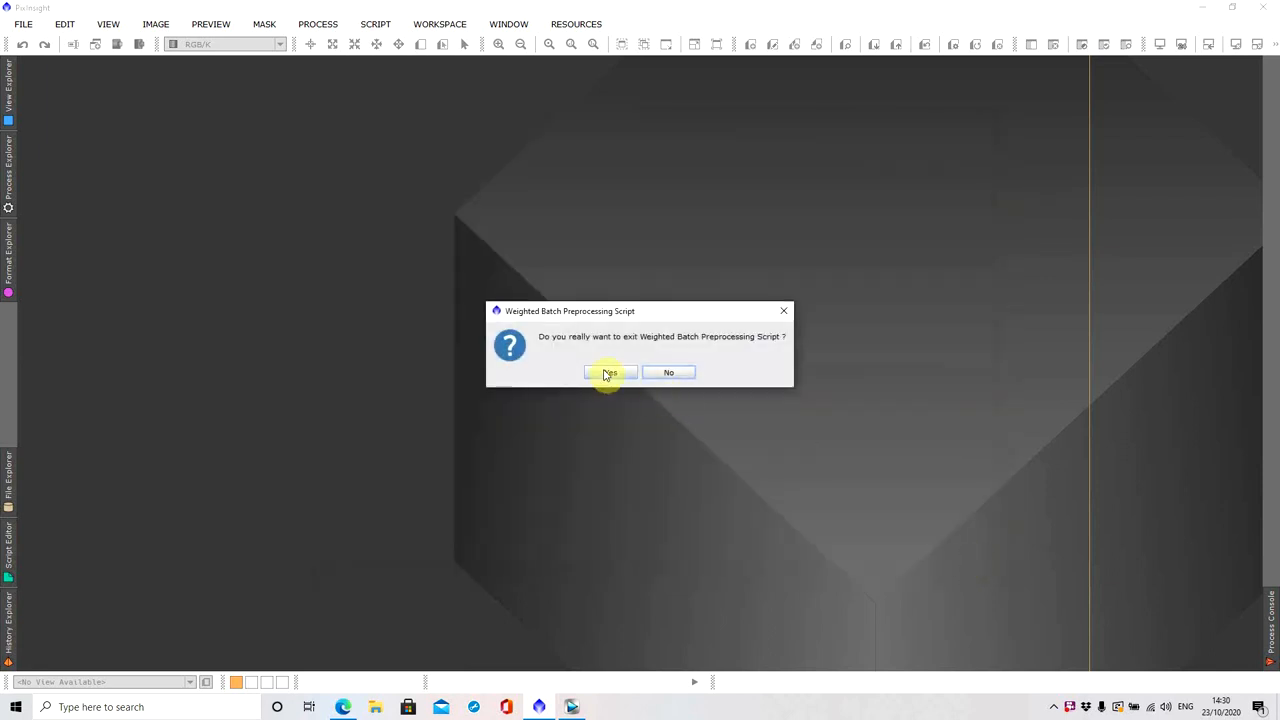
{"action": "left_click", "coordinate": [608, 372]}
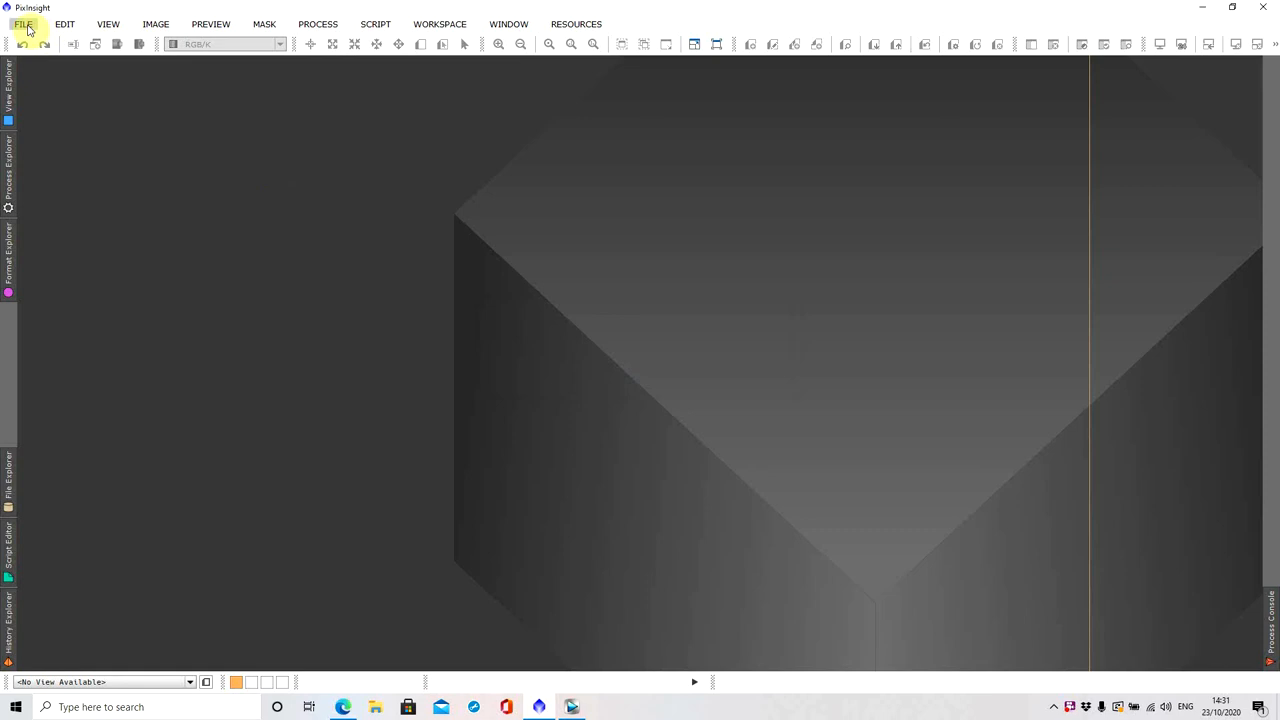
{"action": "left_click", "coordinate": [20, 24]}
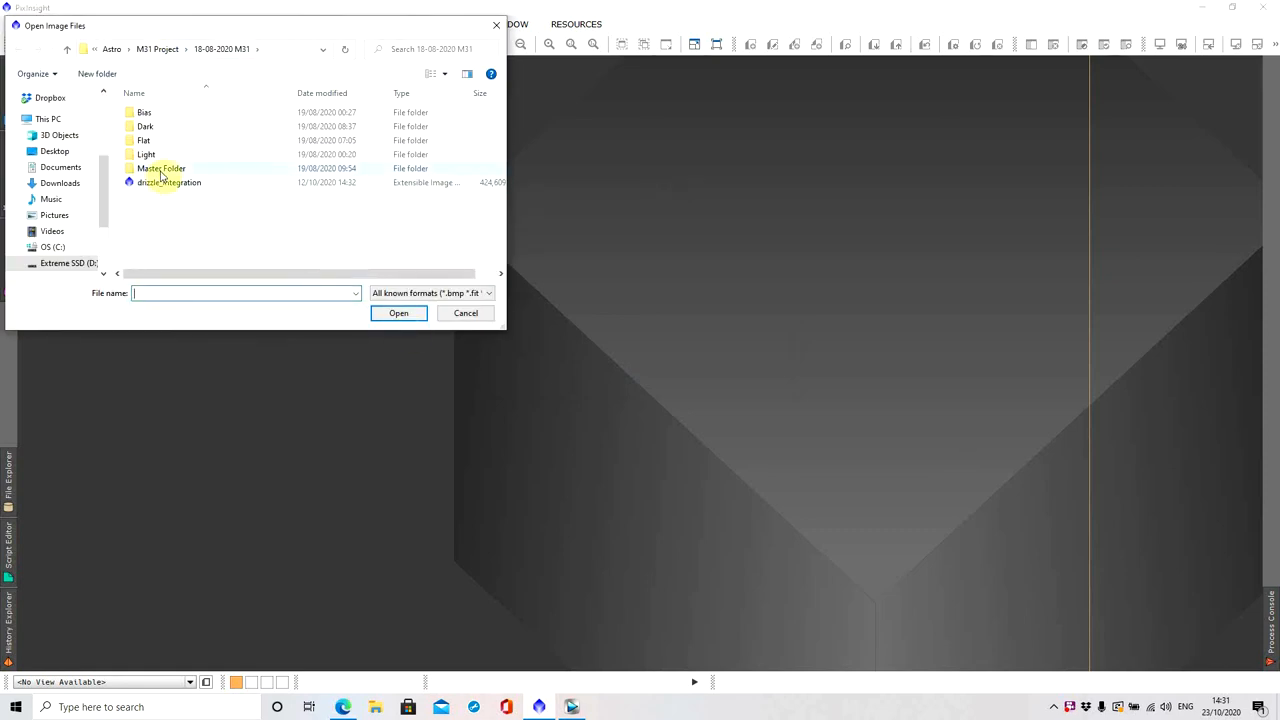
Browse Master Folder/registered to review the registered light frames
{"action": "double_click", "coordinate": [162, 168]}
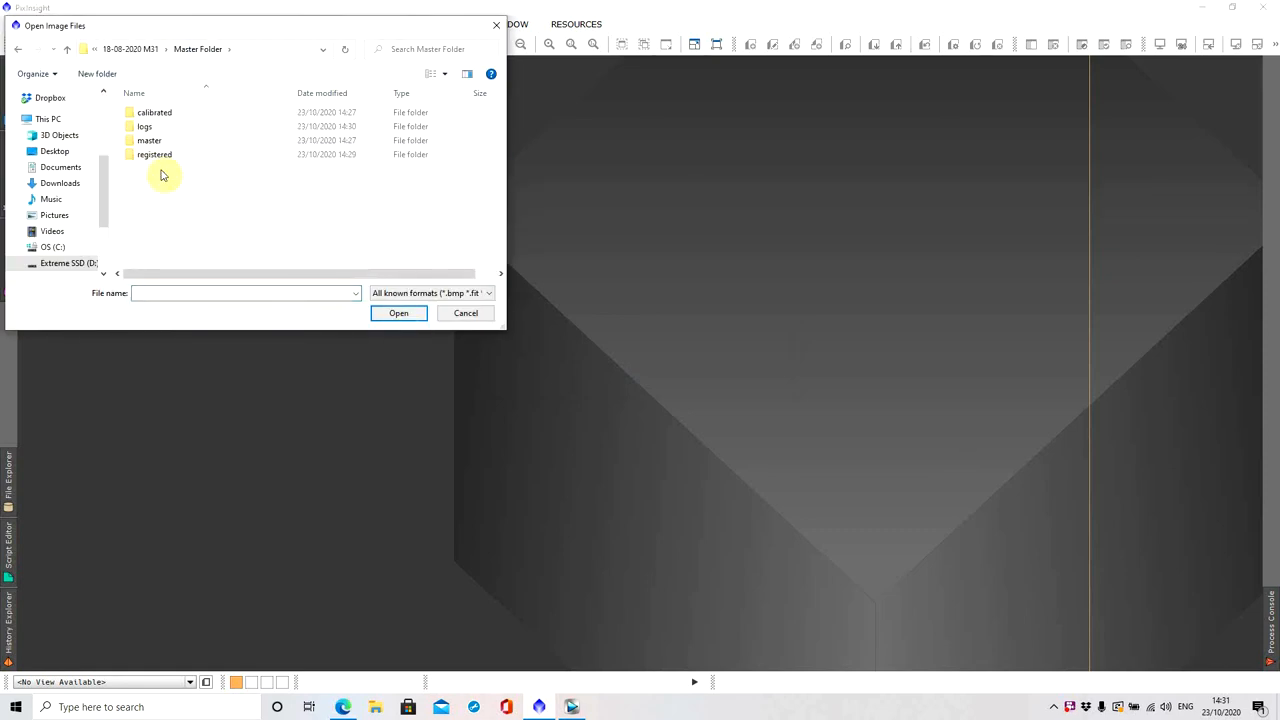
{"action": "left_click", "coordinate": [144, 126]}
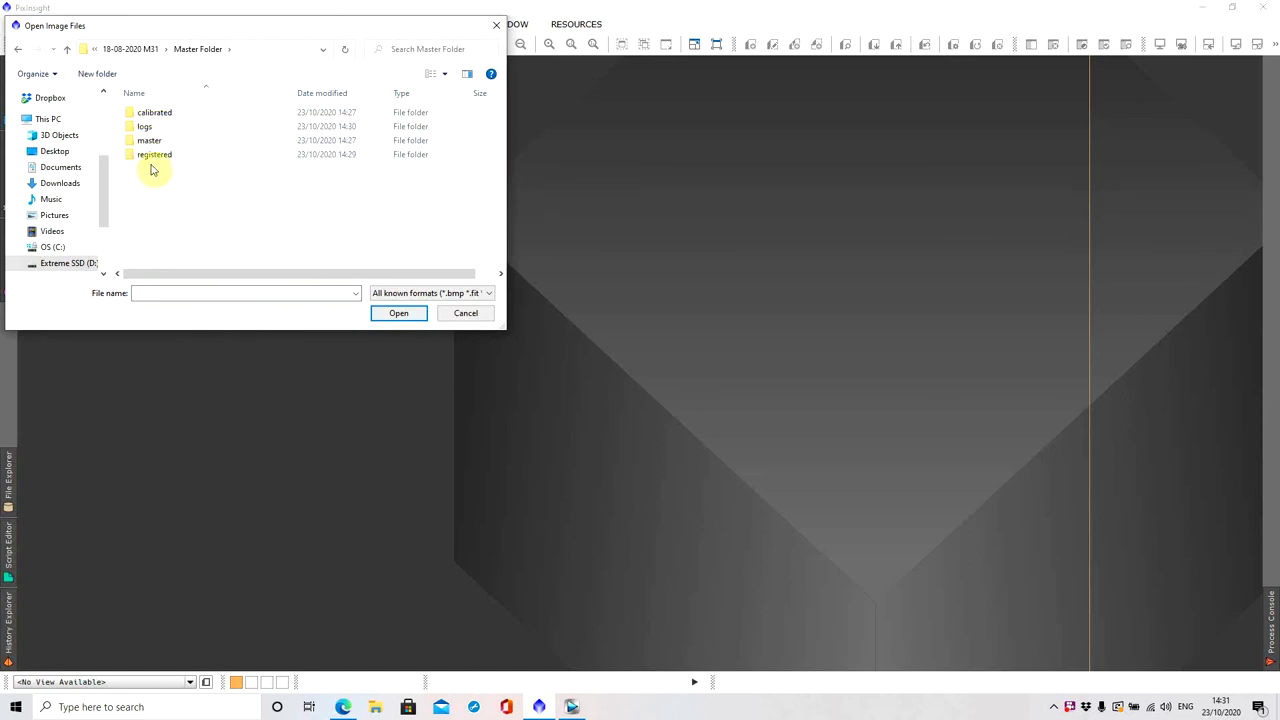
{"action": "mouse_move", "coordinate": [156, 160]}
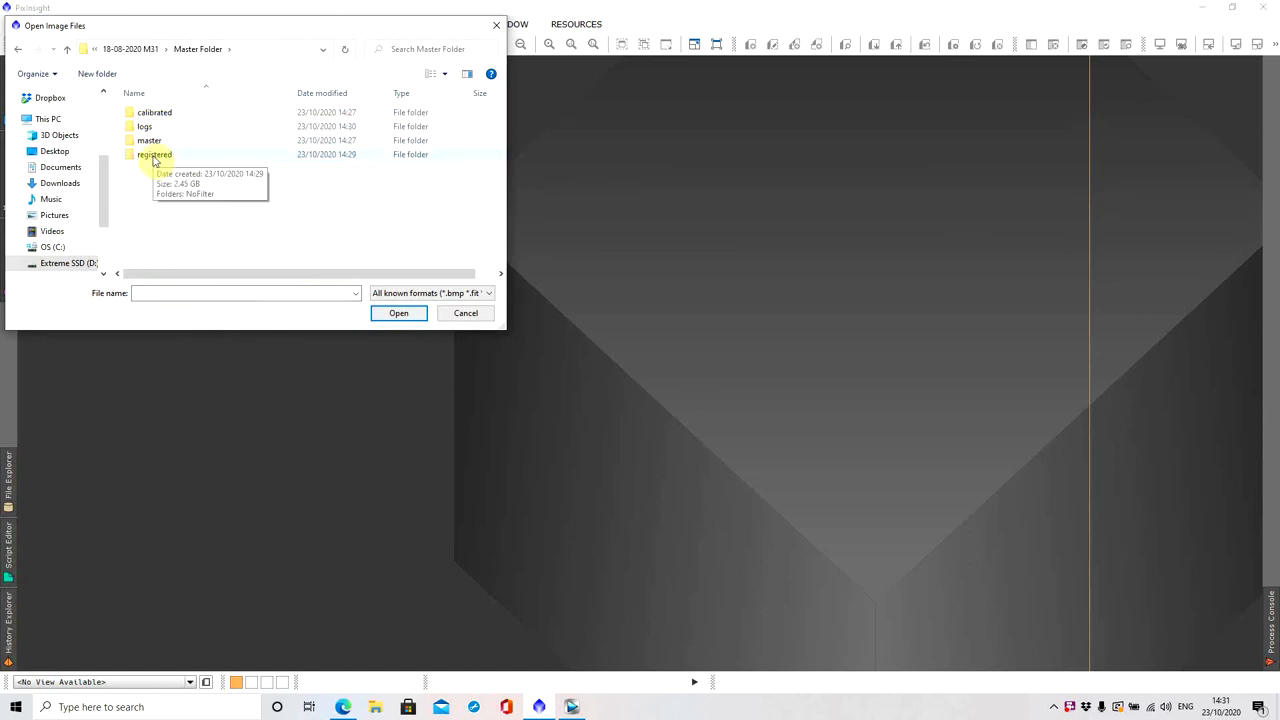
{"action": "left_click", "coordinate": [154, 156]}
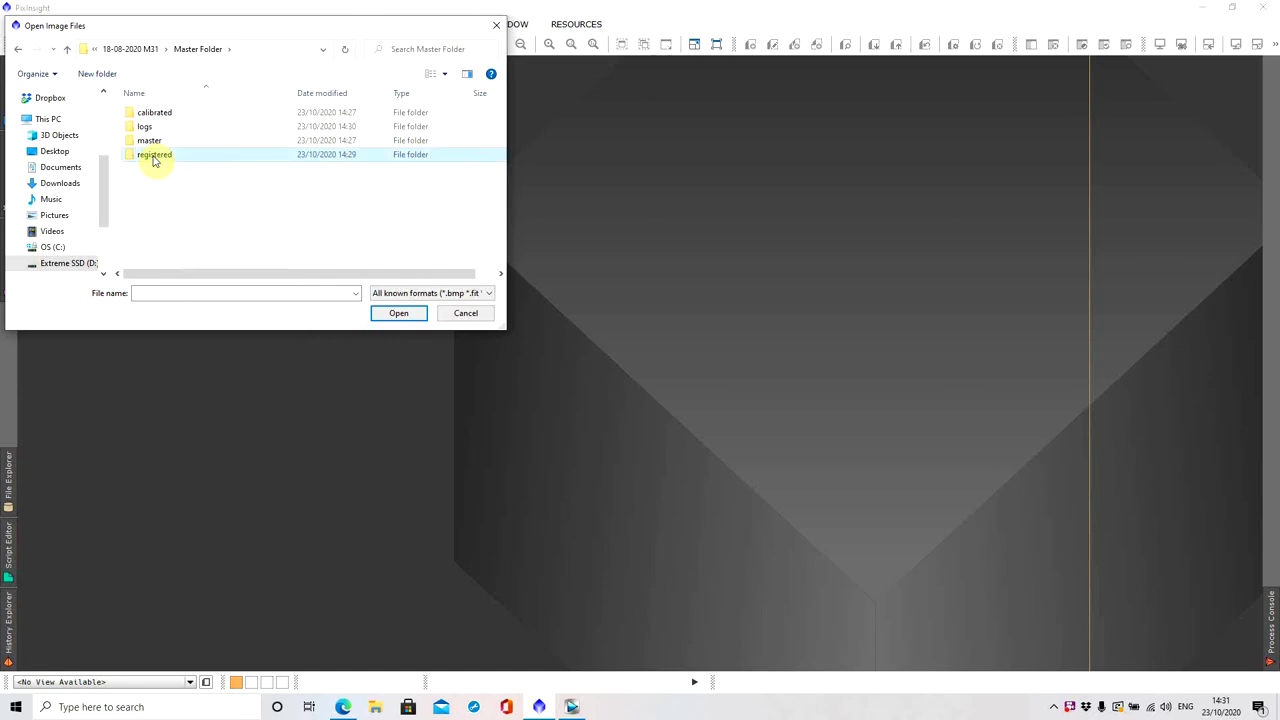
{"action": "double_click", "coordinate": [154, 154]}
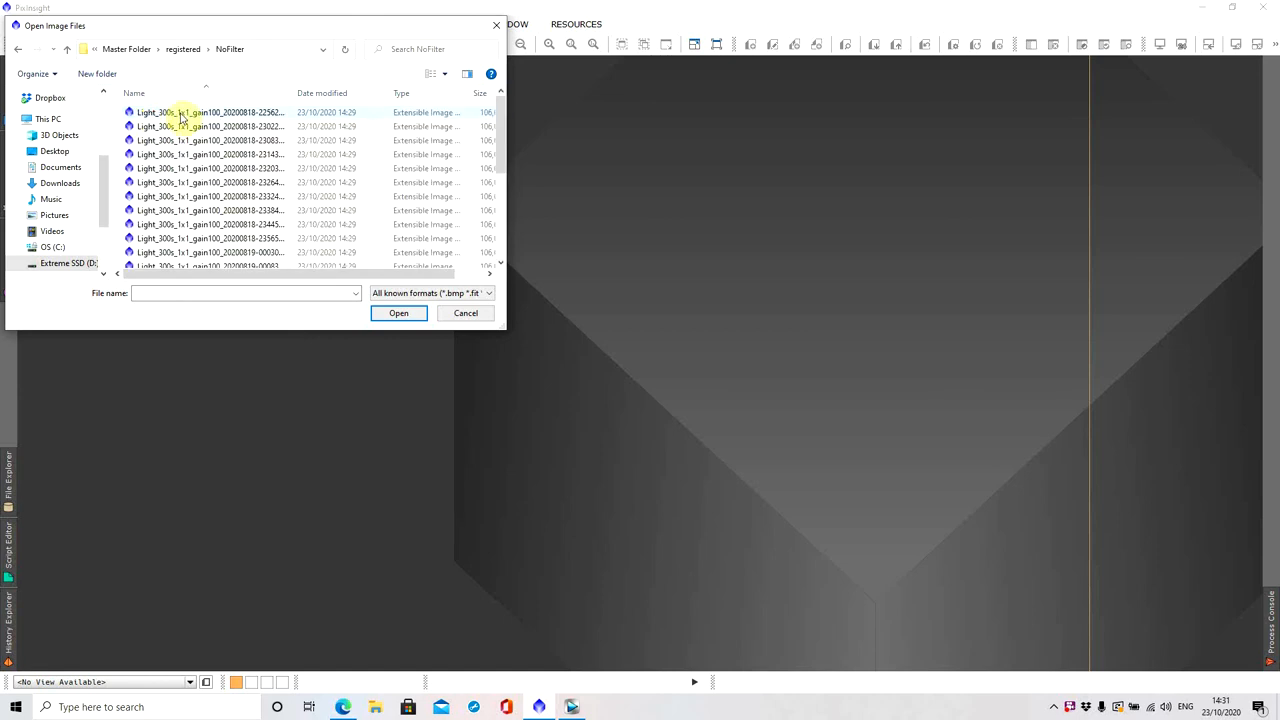
{"action": "scroll", "scroll_direction": "down", "scroll_amount": 3}
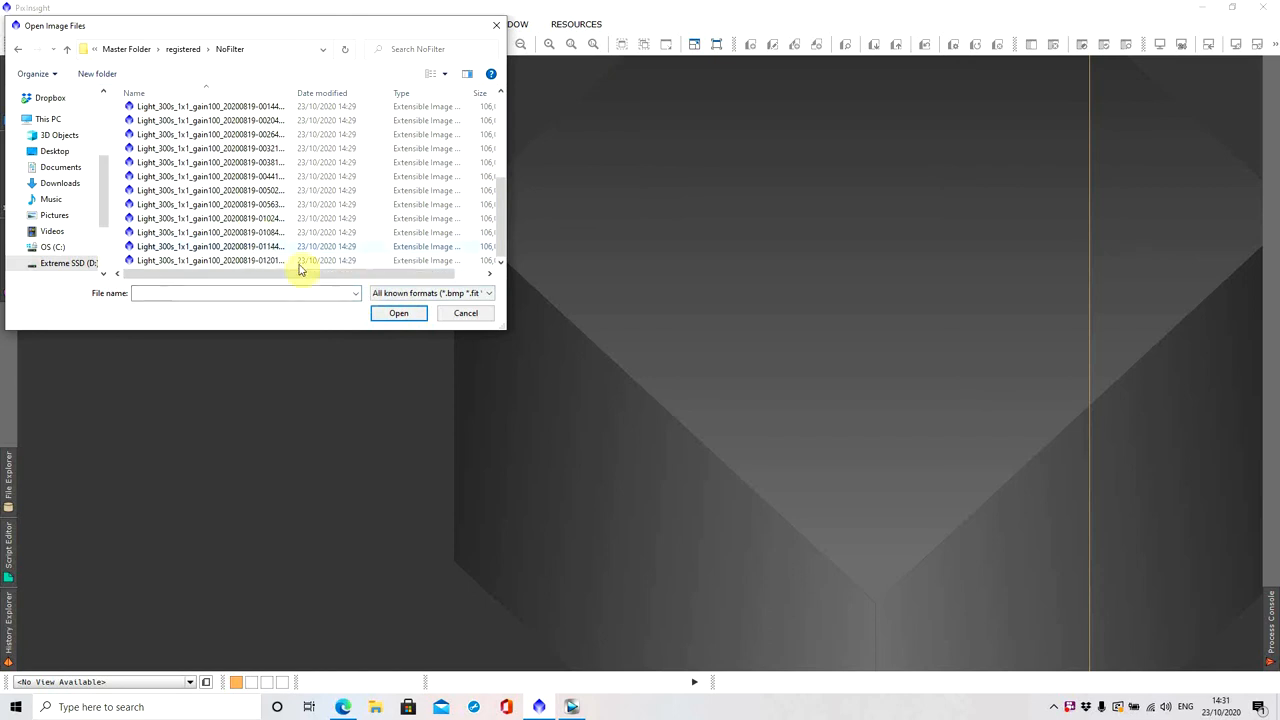
{"action": "left_click", "coordinate": [464, 312]}
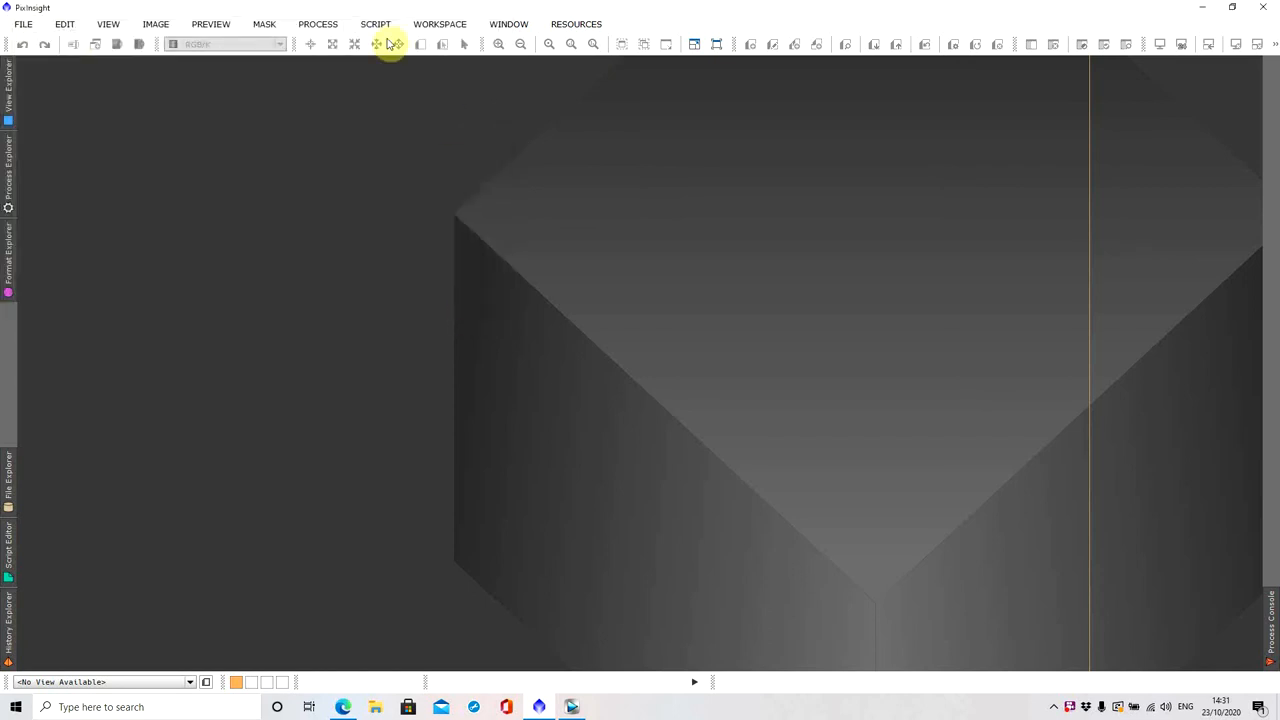
{"action": "left_click", "coordinate": [318, 24]}
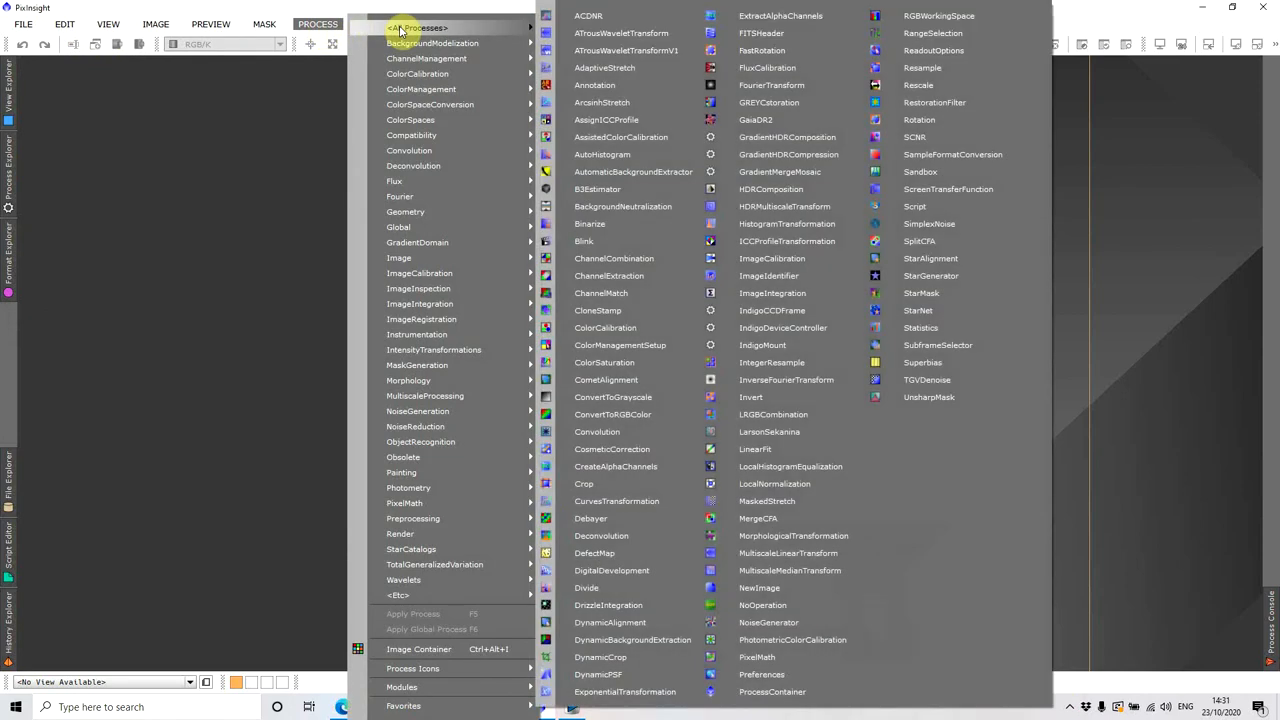
{"action": "mouse_move", "coordinate": [772, 292]}
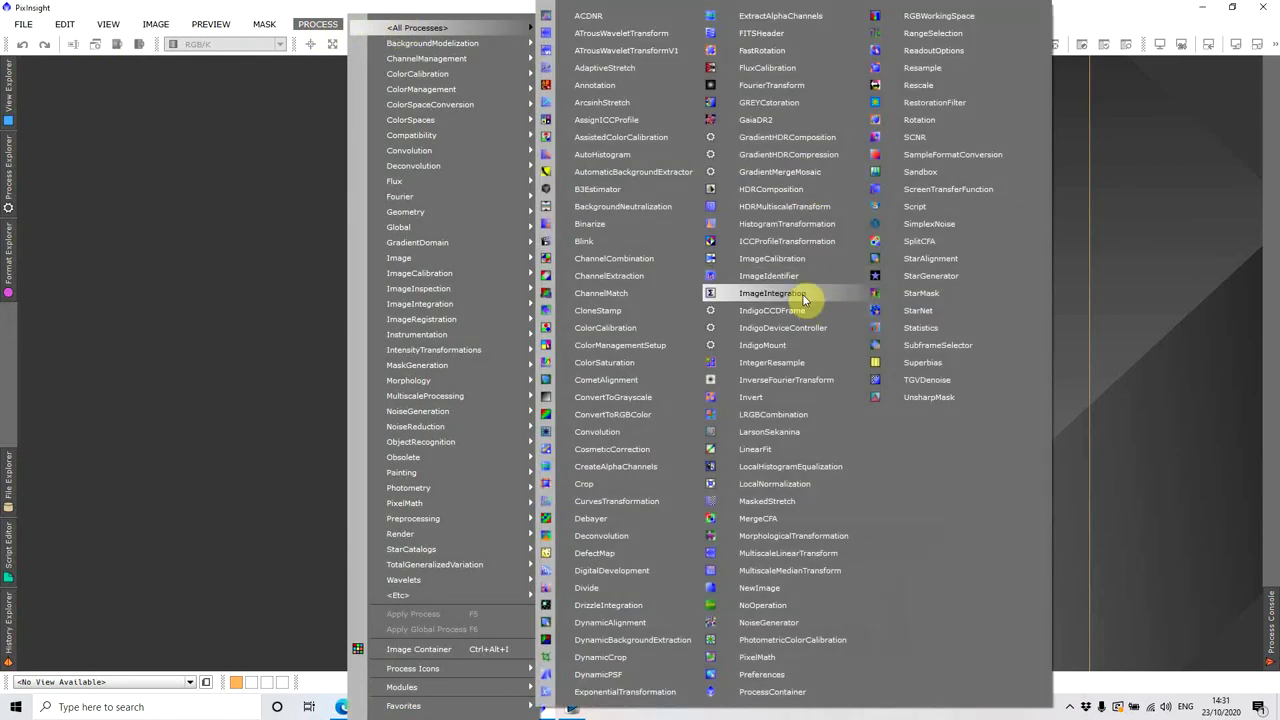
Load the registered light frames from Master Folder/registered/NoFilter as ImageIntegration inputs
{"action": "left_click", "coordinate": [756, 292]}
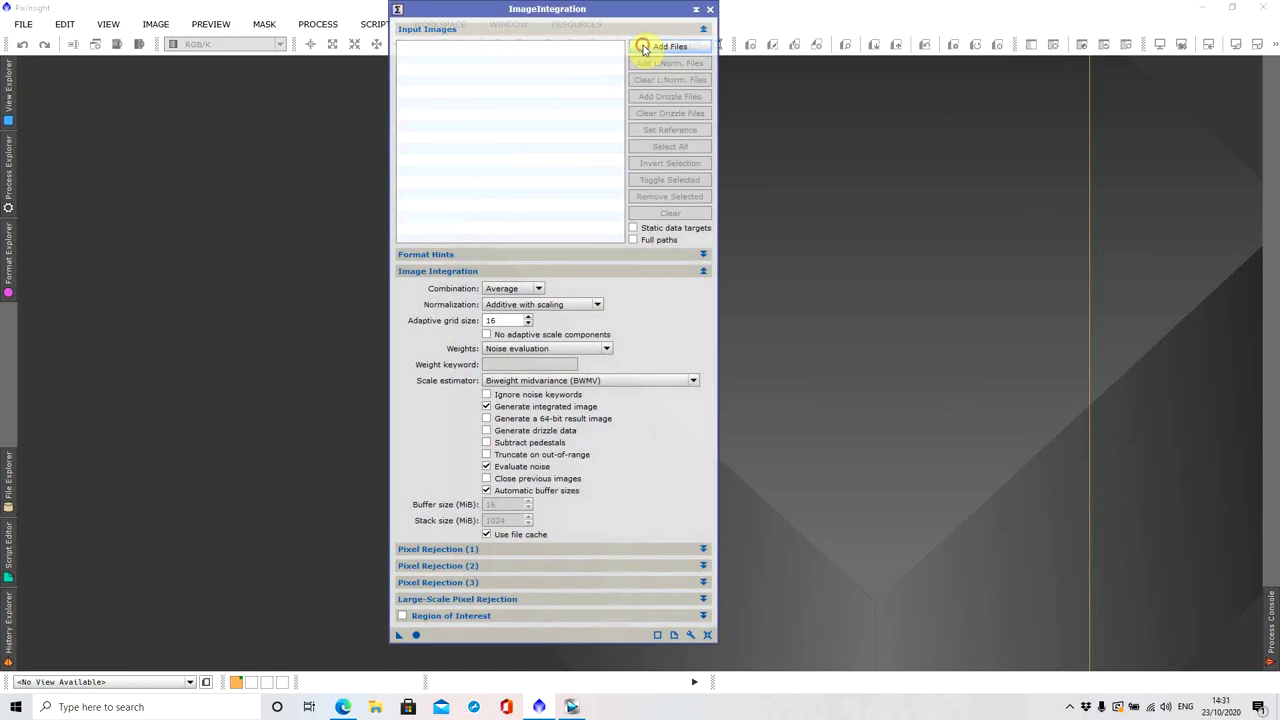
{"action": "left_click", "coordinate": [668, 46]}
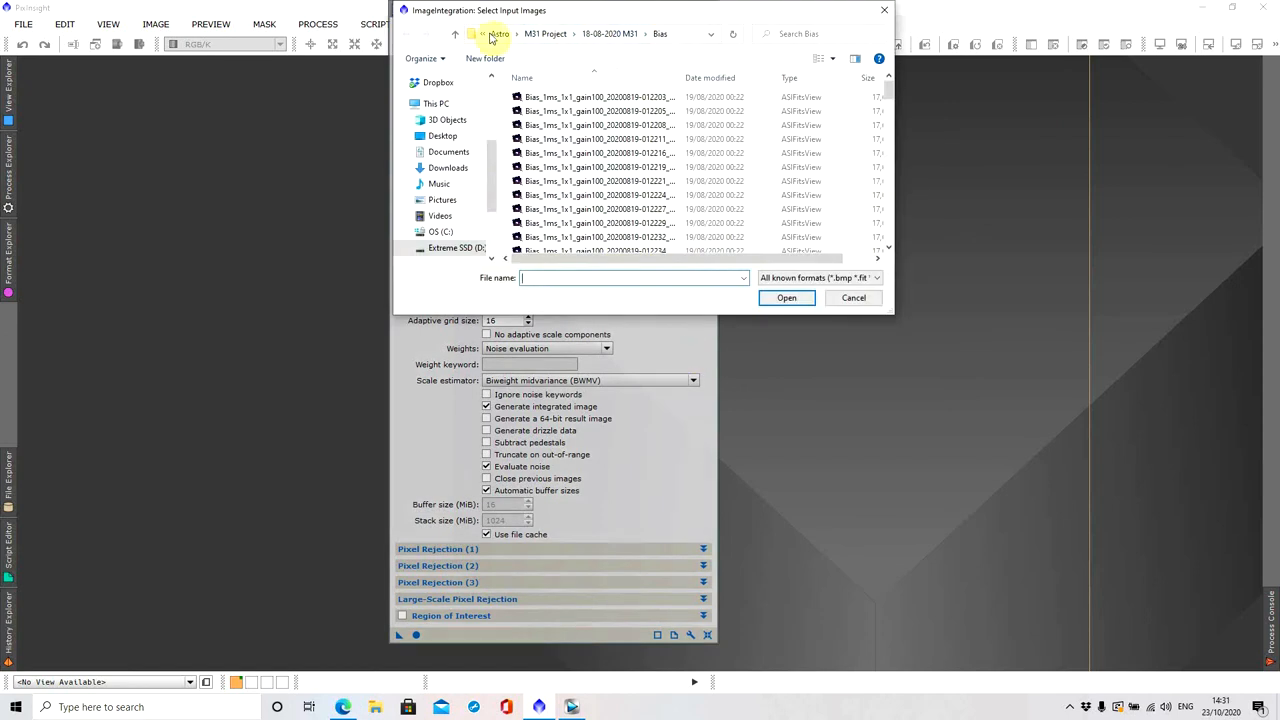
{"action": "left_click", "coordinate": [604, 34]}
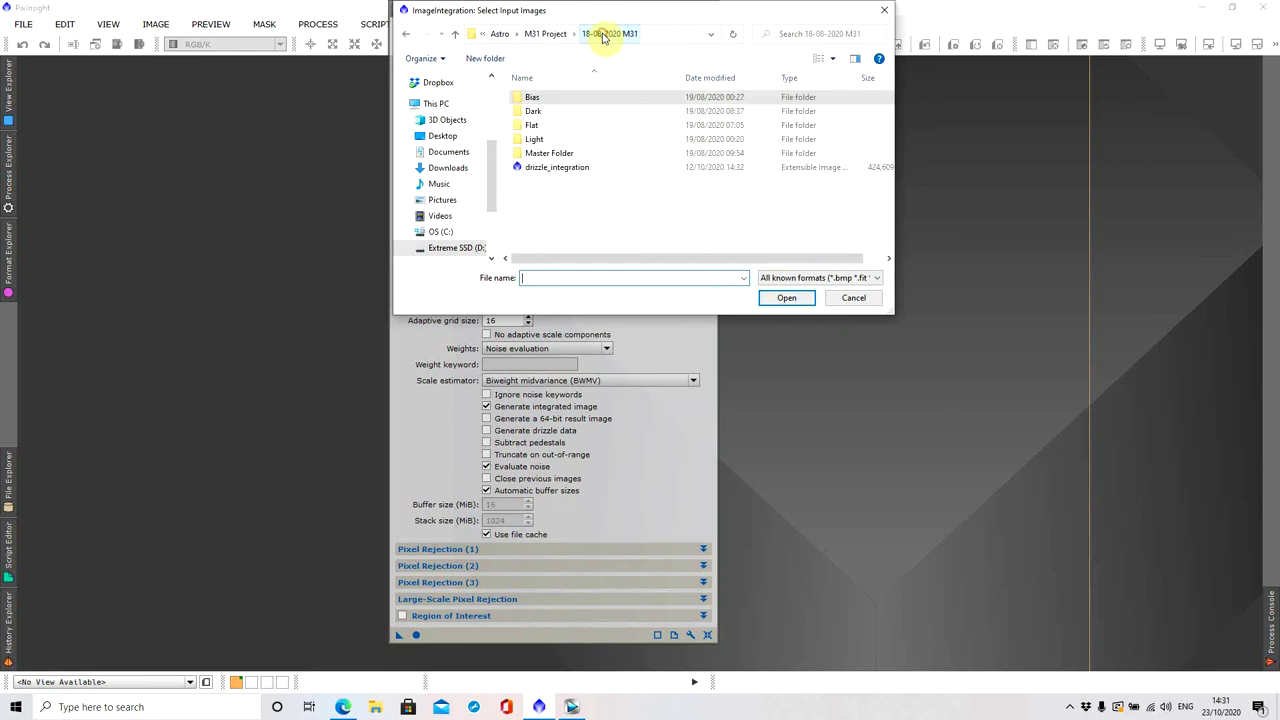
{"action": "double_click", "coordinate": [532, 138]}
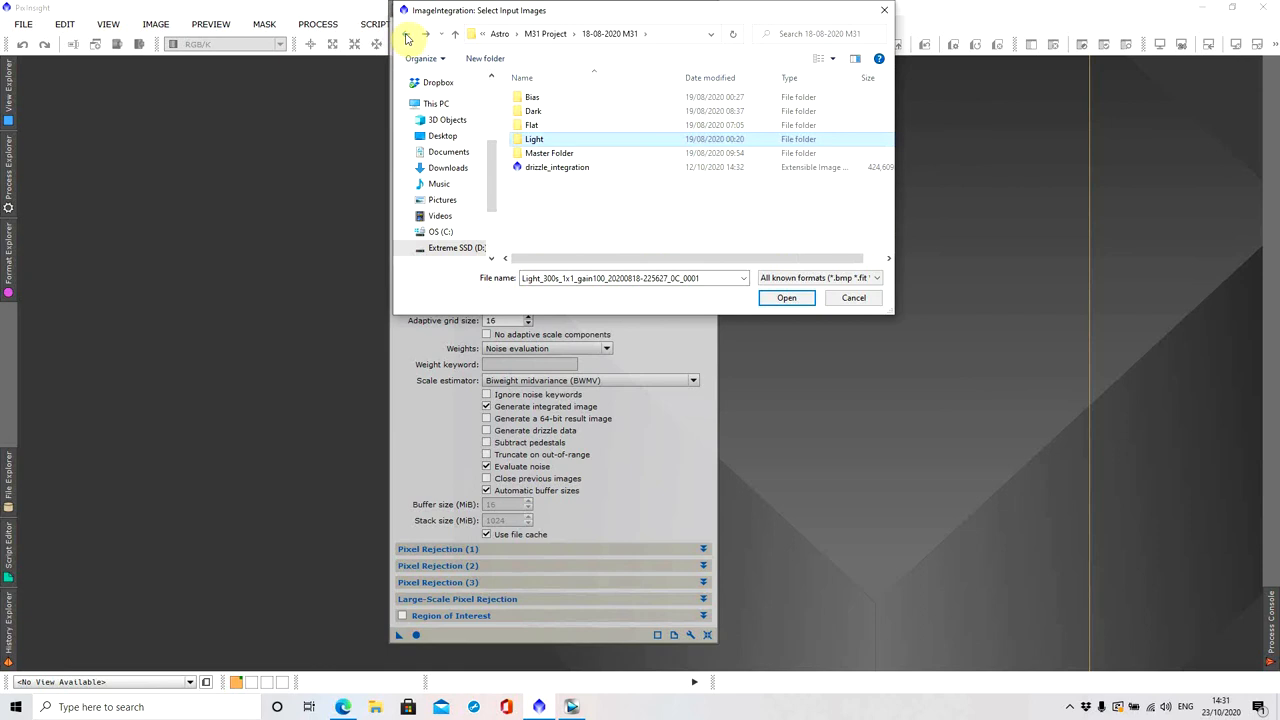
{"action": "double_click", "coordinate": [550, 152]}
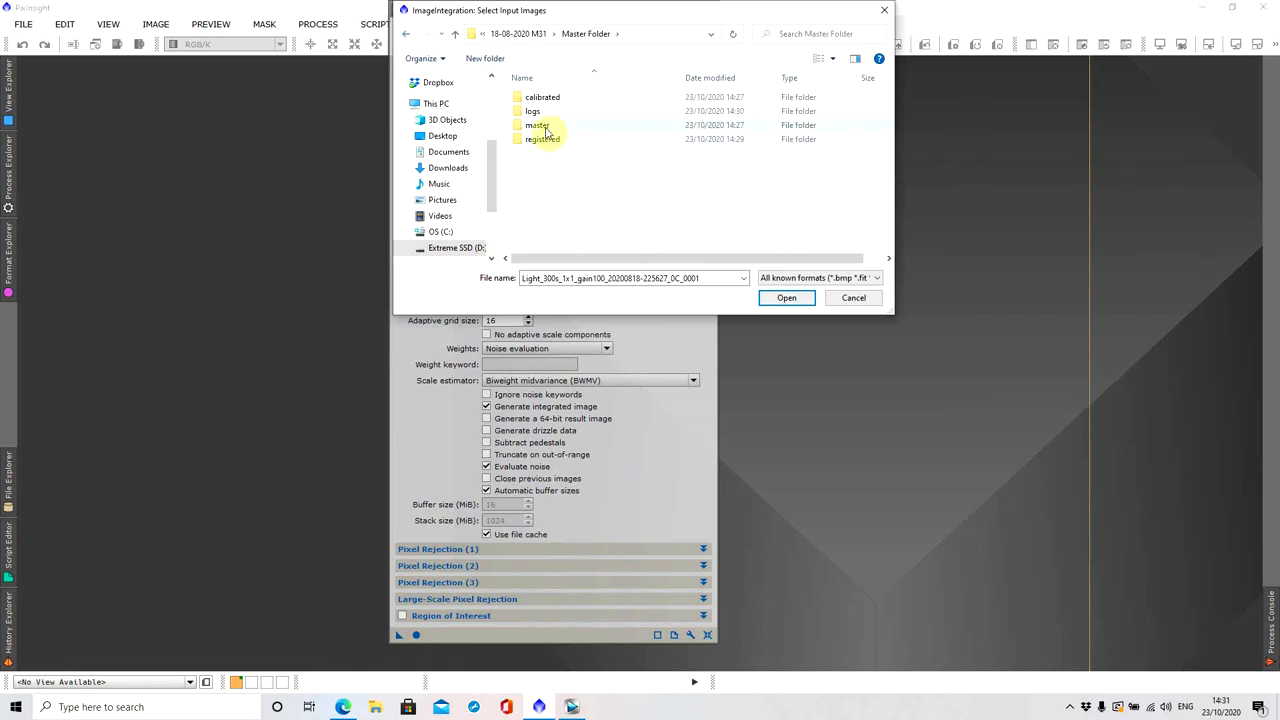
{"action": "double_click", "coordinate": [542, 138]}
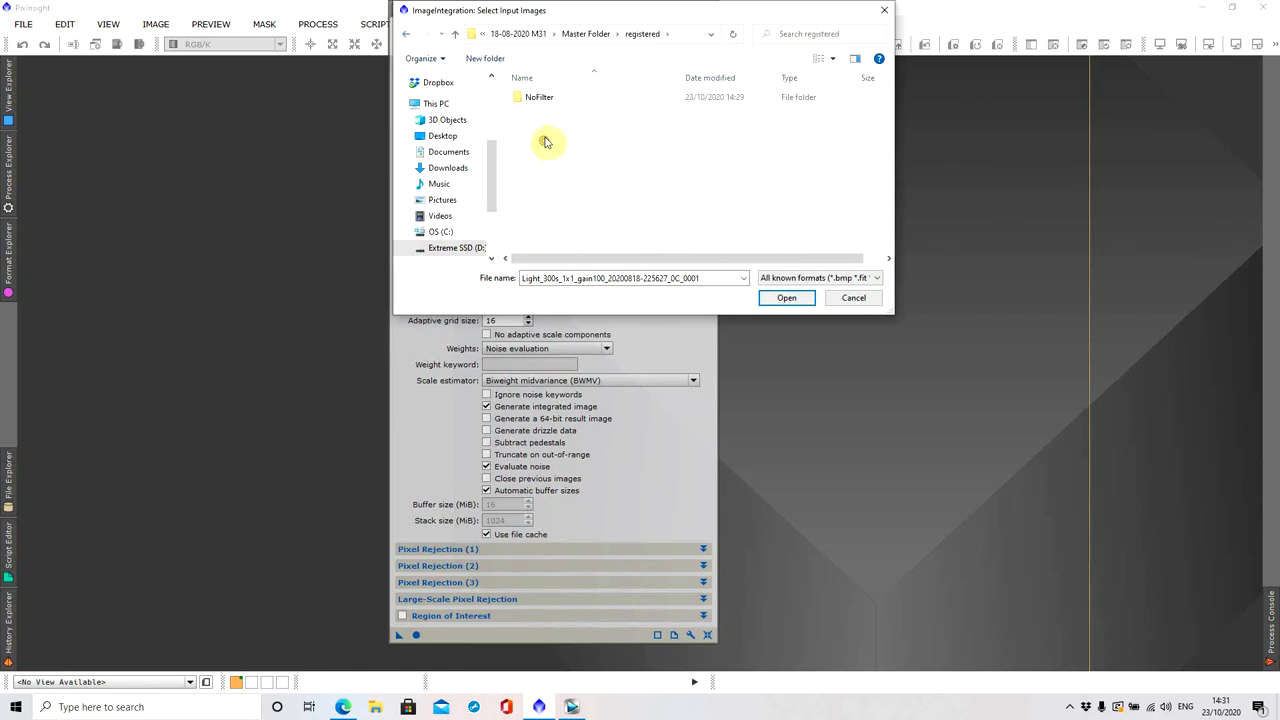
{"action": "double_click", "coordinate": [538, 98]}
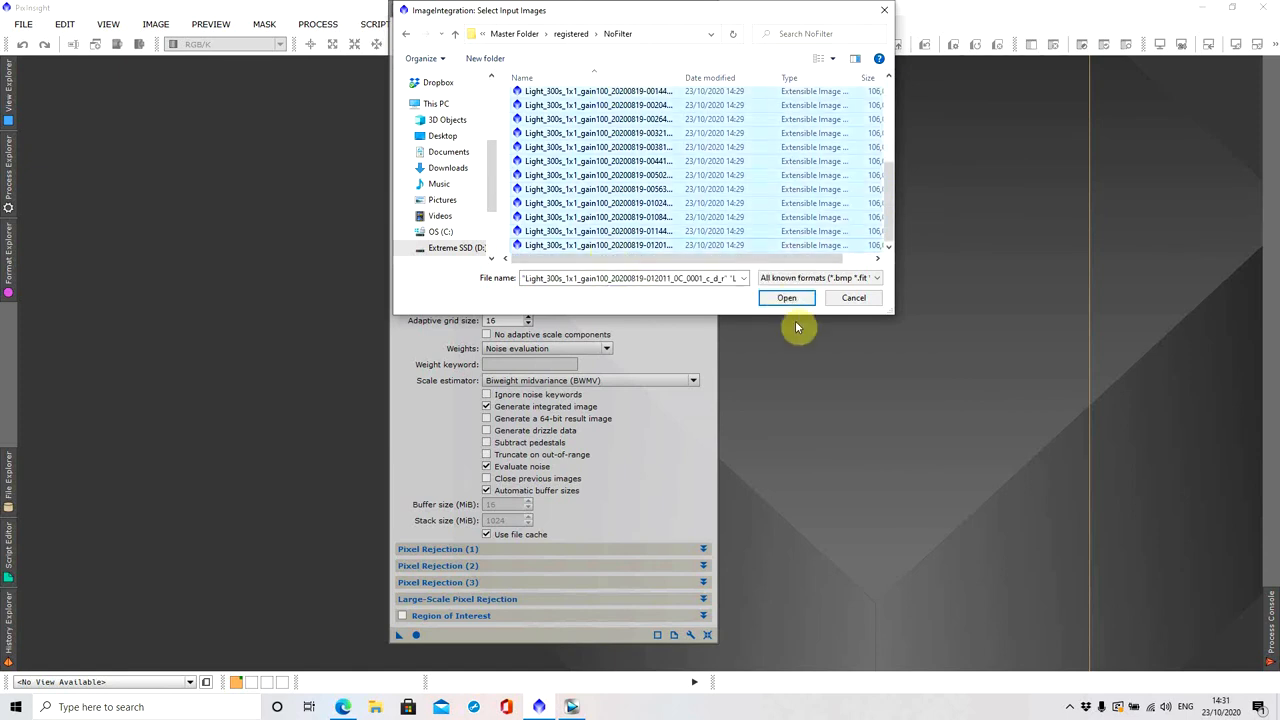
{"action": "left_click", "coordinate": [786, 296]}
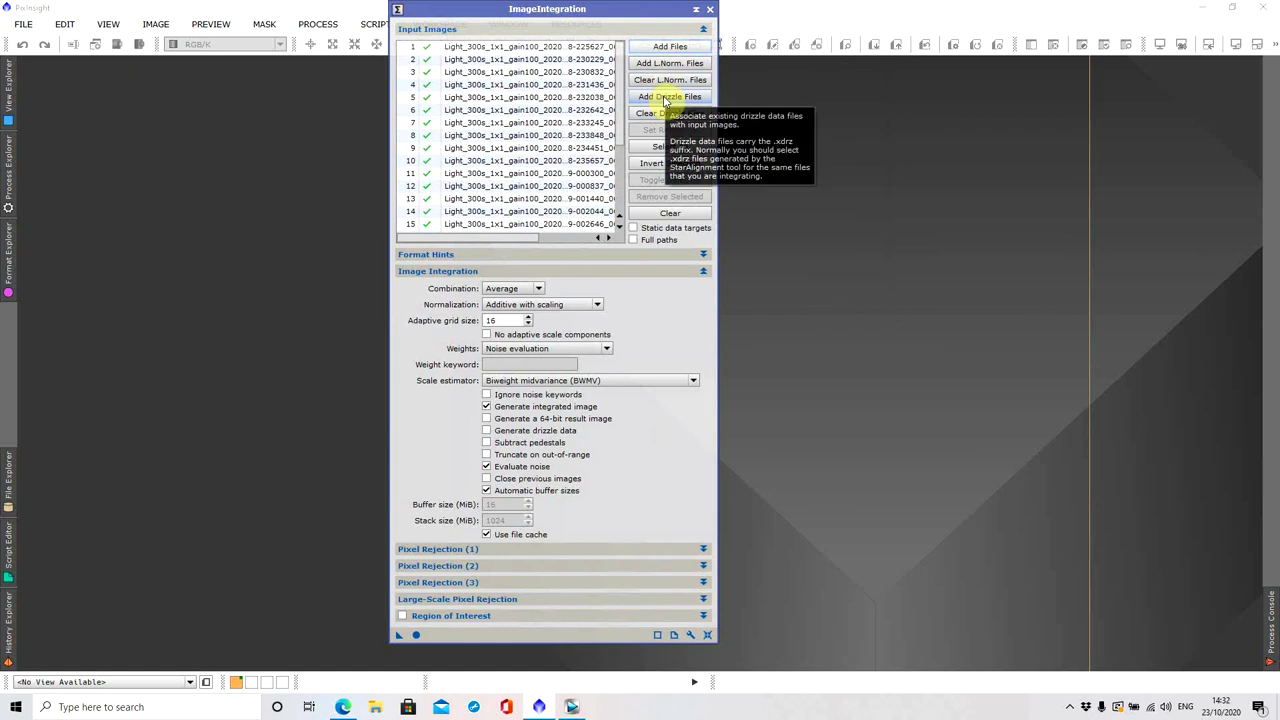
Attach all .xdrz drizzle files to the inputs and choose a Pixel Rejection (1) algorithm
{"action": "left_click", "coordinate": [672, 96]}
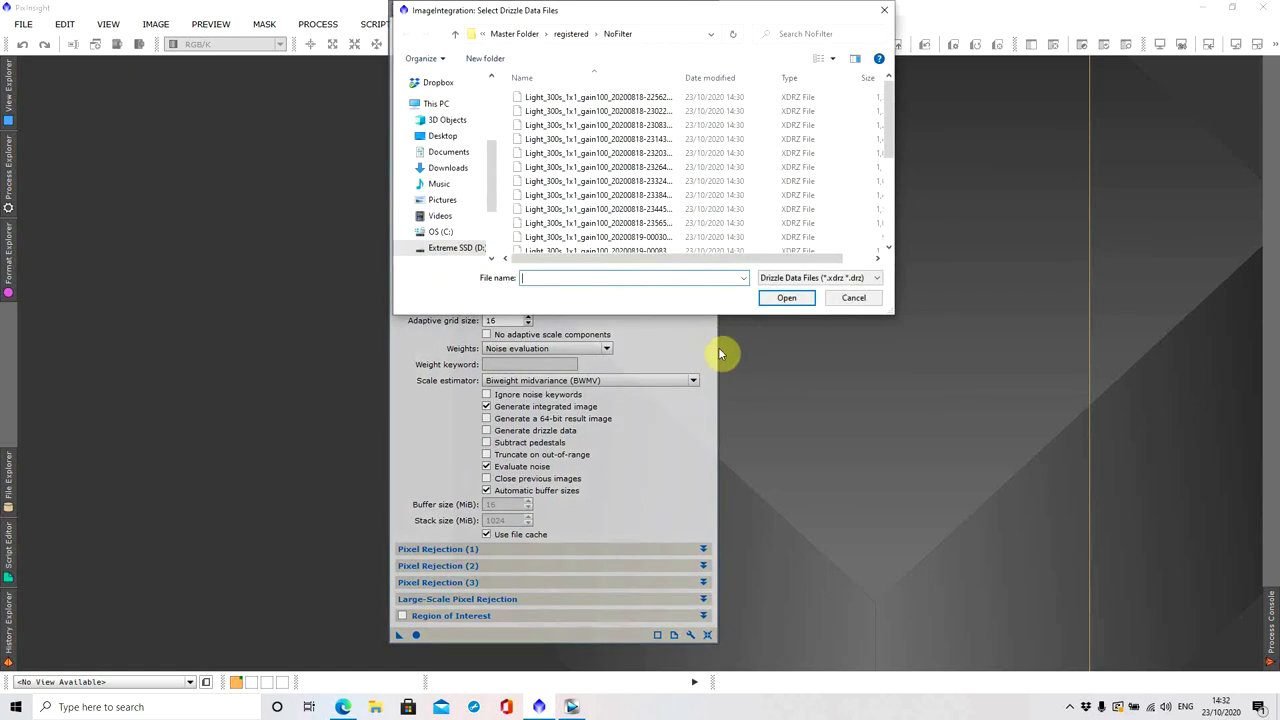
{"action": "mouse_move", "coordinate": [784, 160]}
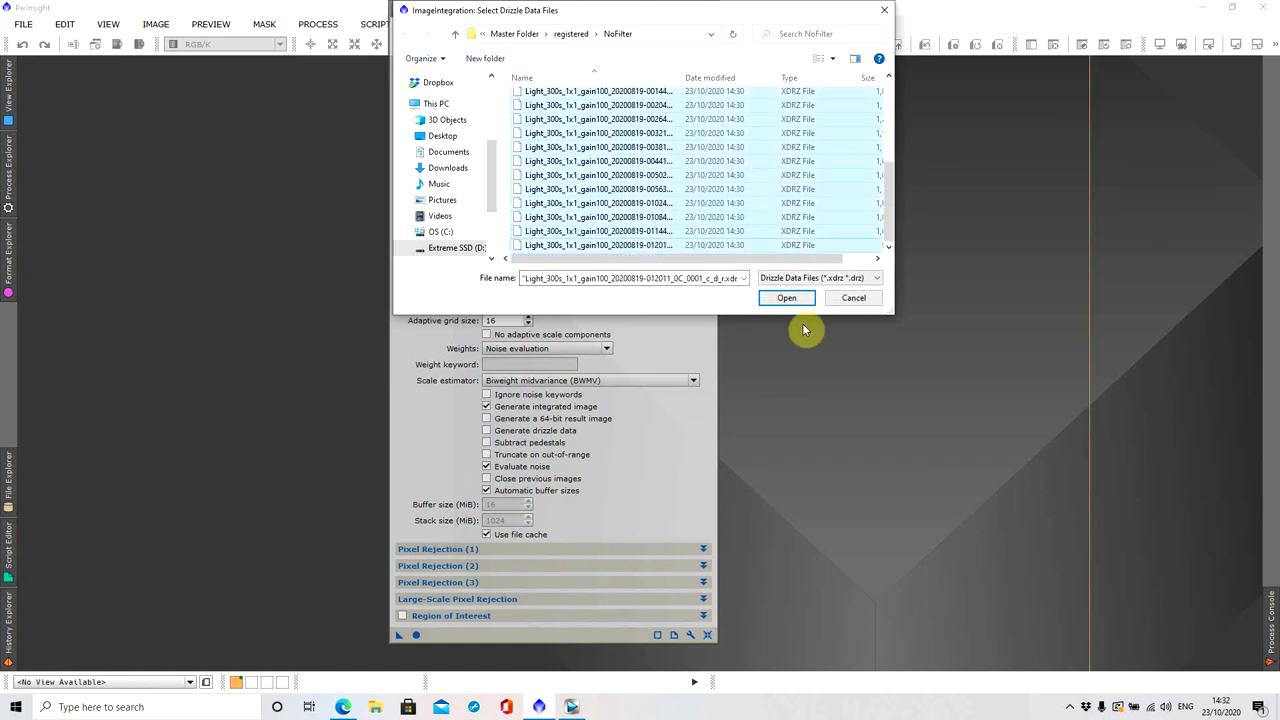
{"action": "left_click", "coordinate": [784, 298]}
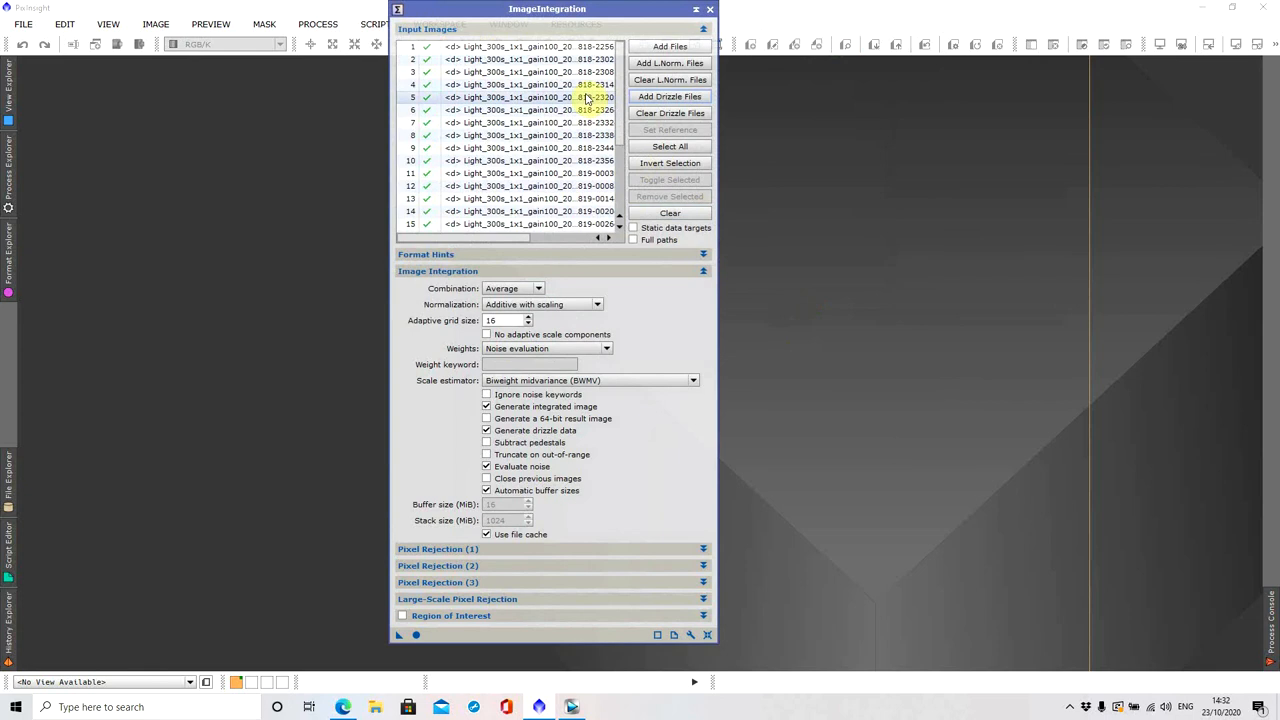
{"action": "scroll", "scroll_direction": "down", "scroll_amount": 3}
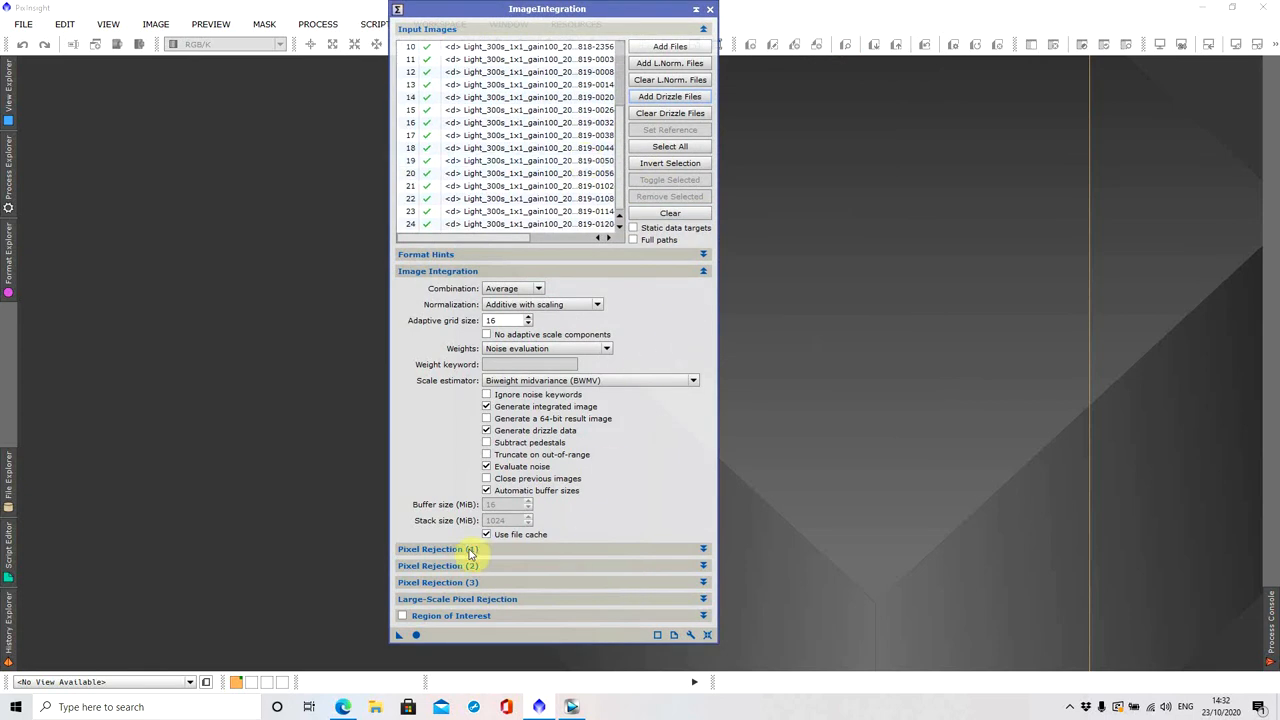
{"action": "left_click", "coordinate": [436, 548]}
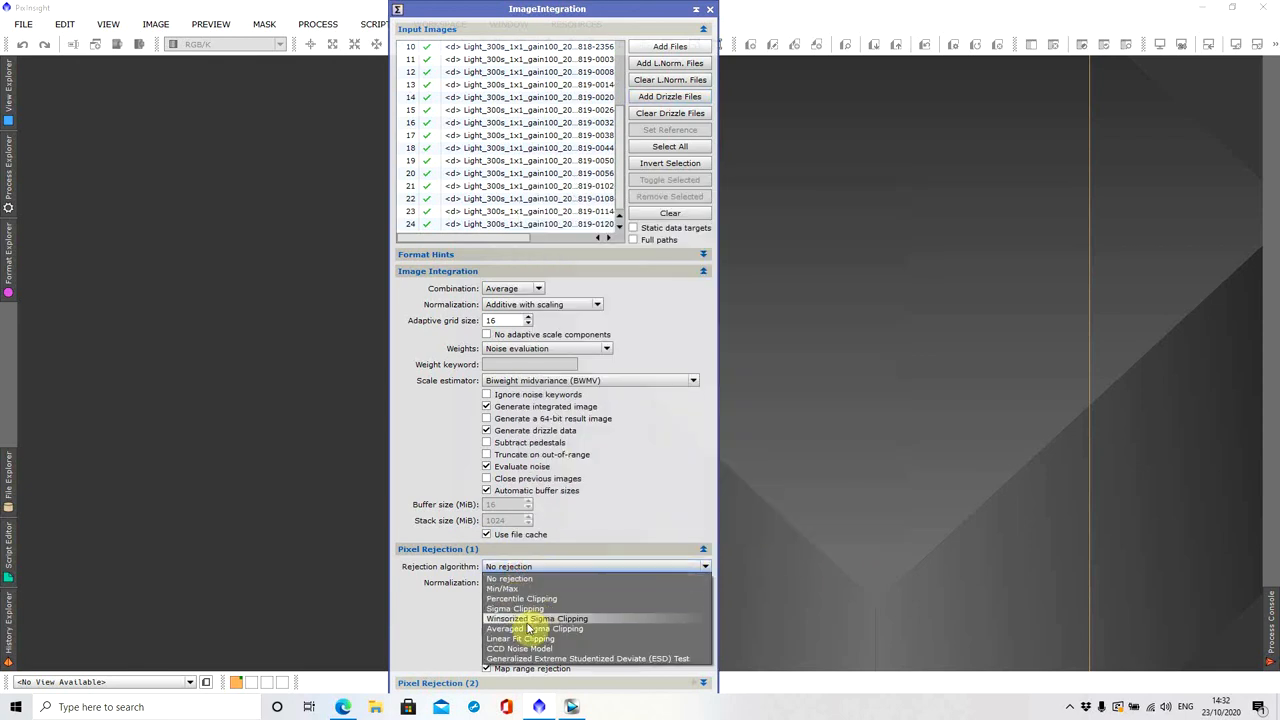
{"action": "left_click", "coordinate": [536, 618]}
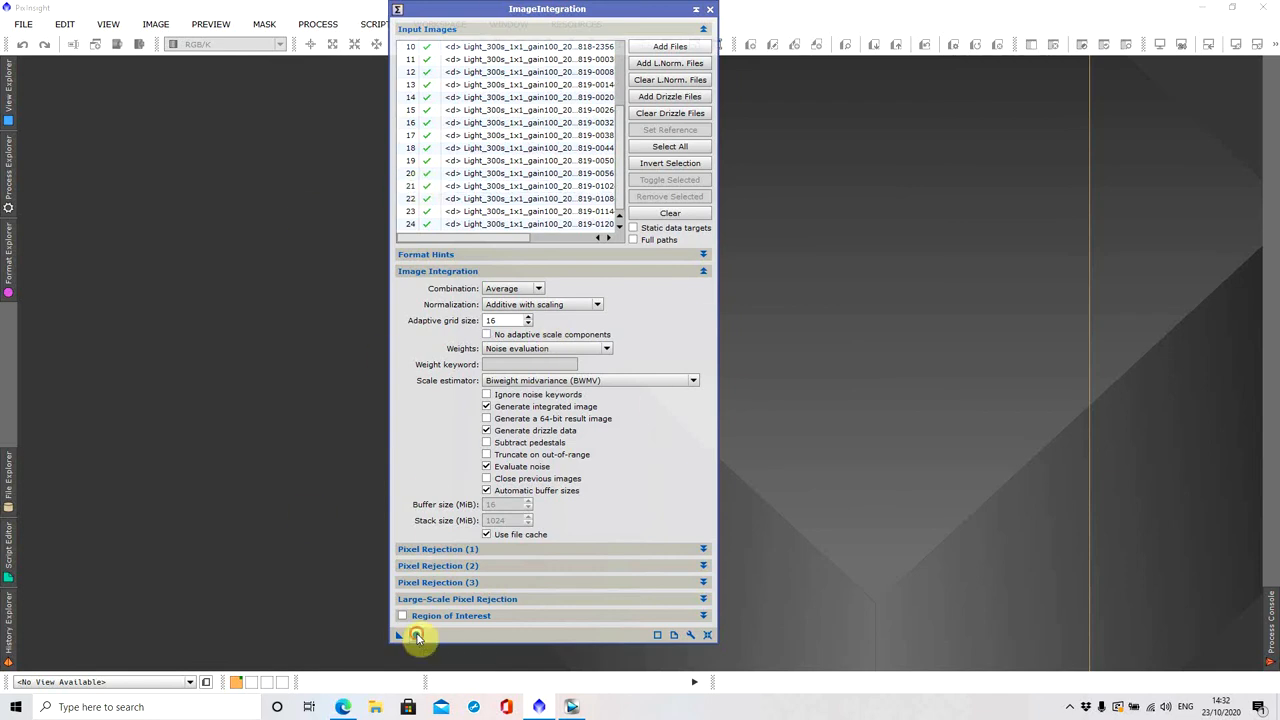
Run ImageIntegration with Apply Global, then close the rejection maps, result image and the panel
{"action": "left_click", "coordinate": [416, 636]}
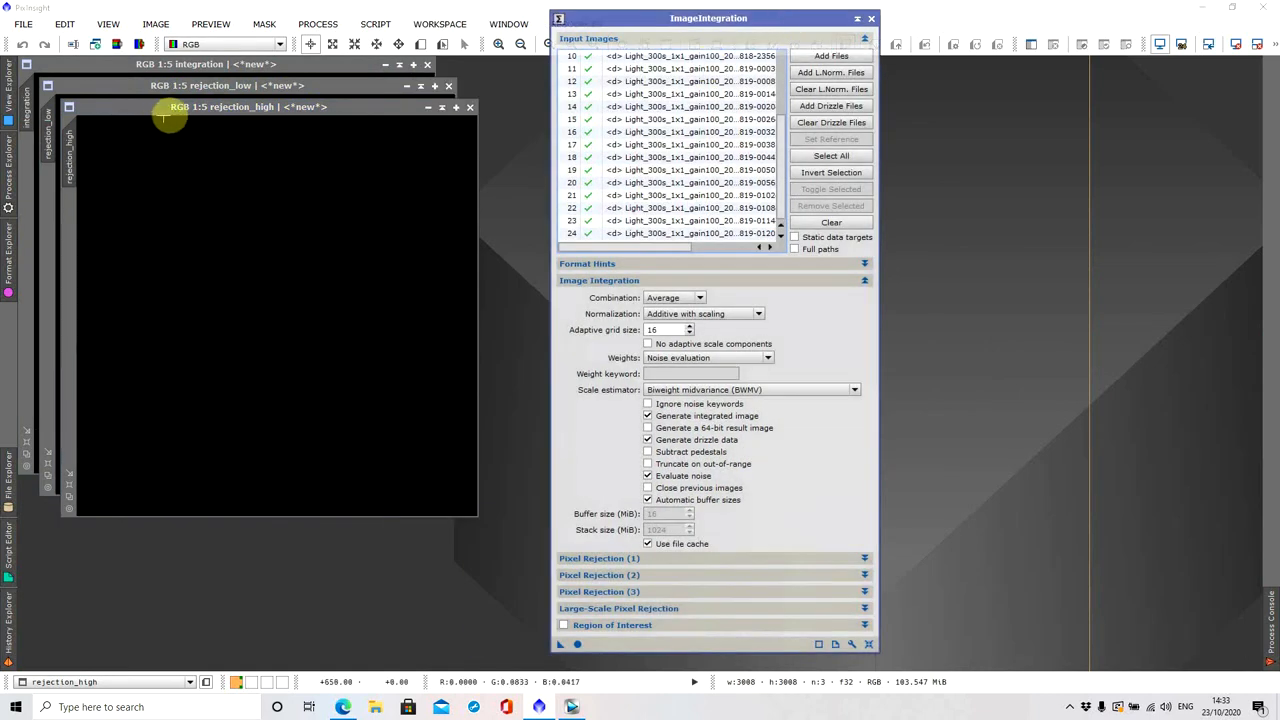
{"action": "mouse_move", "coordinate": [444, 150]}
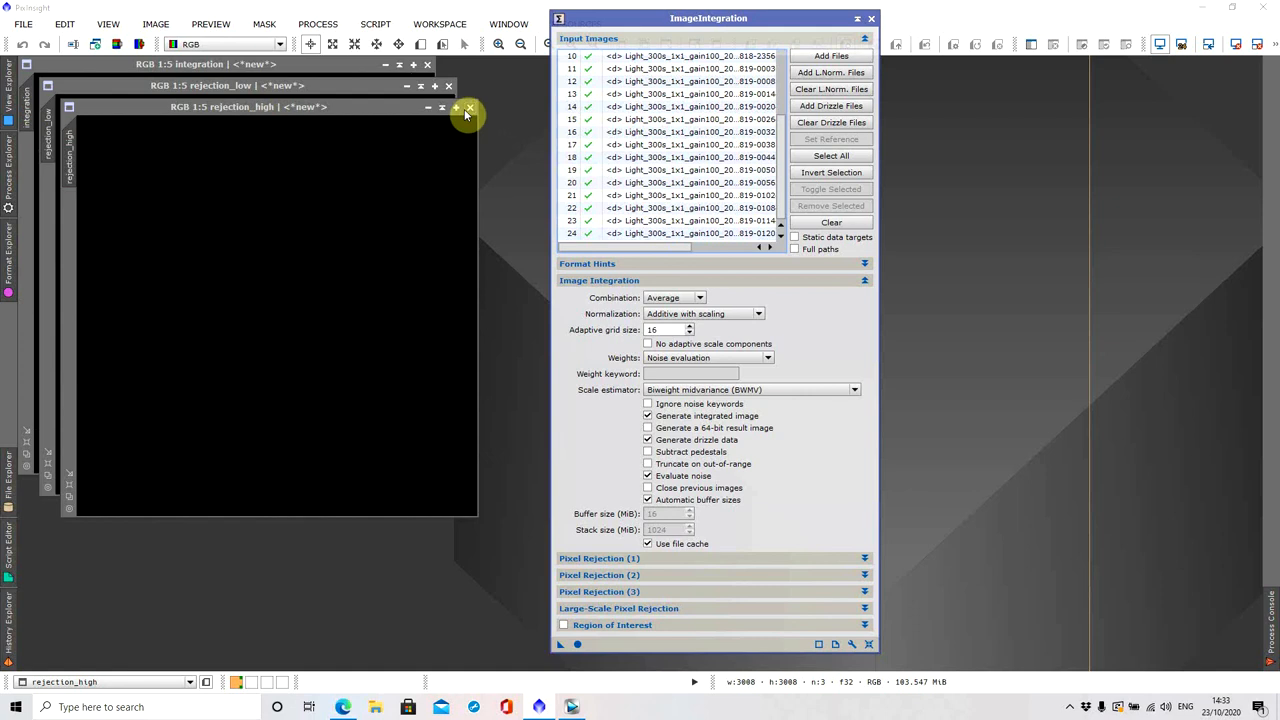
{"action": "left_click", "coordinate": [468, 108]}
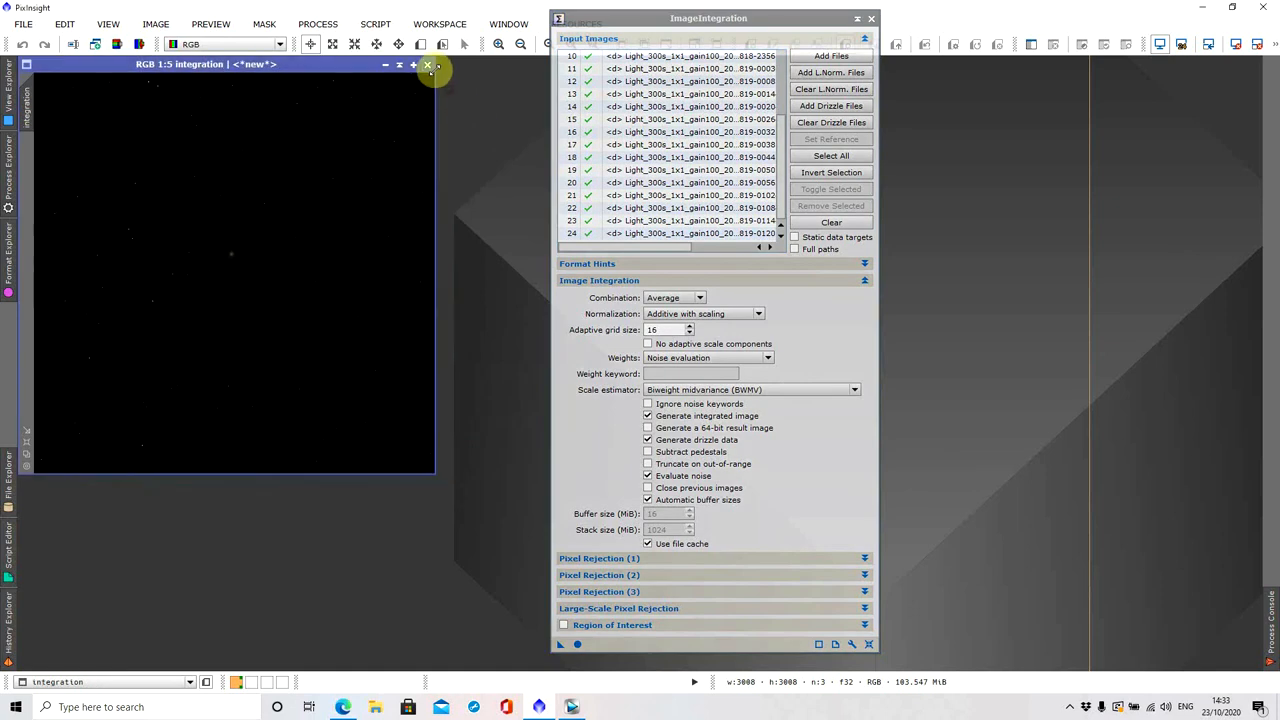
{"action": "left_click", "coordinate": [428, 66]}
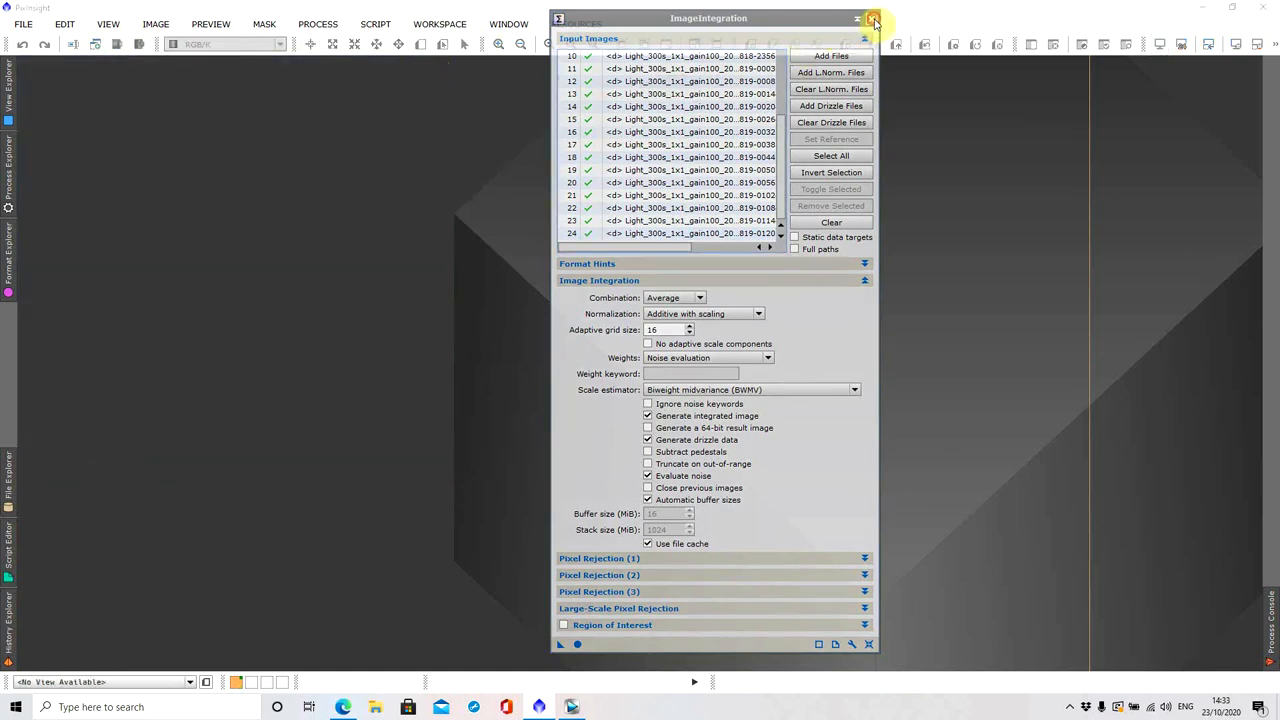
{"action": "left_click", "coordinate": [872, 16]}
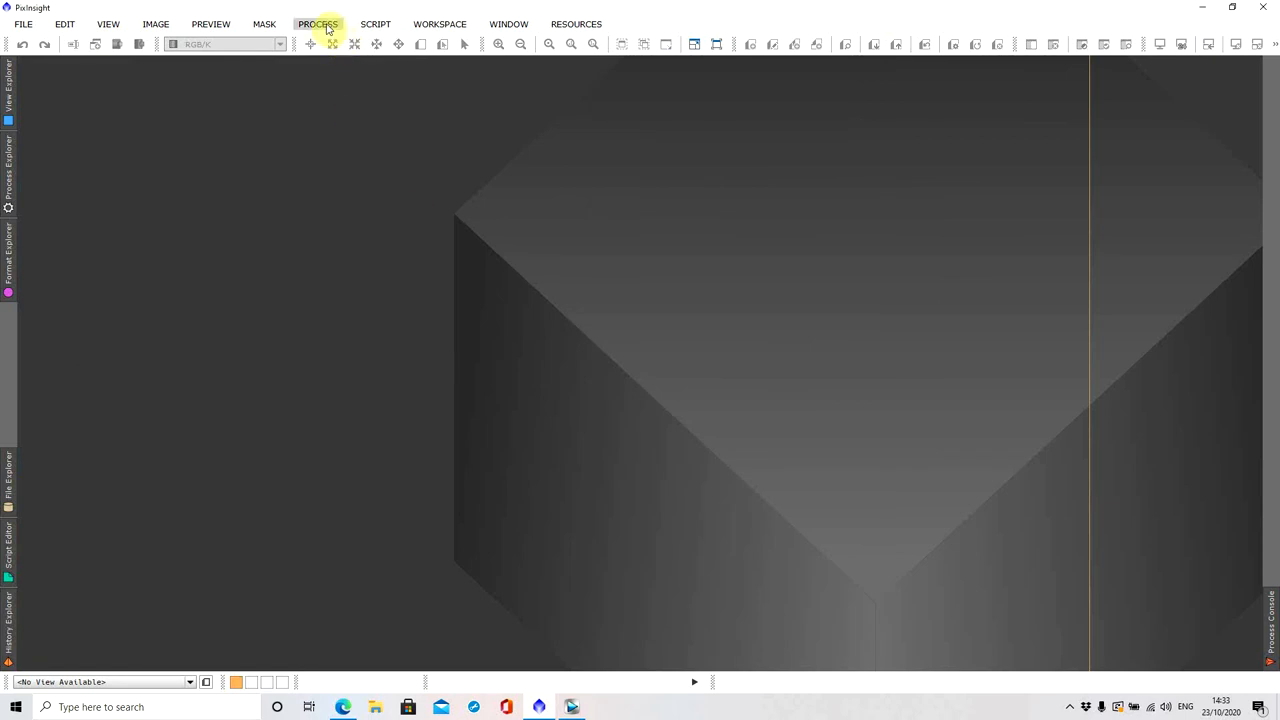
Launch DrizzleIntegration from the process list, add the .xdrz drizzle files and run Apply Global
{"action": "left_click", "coordinate": [318, 24]}
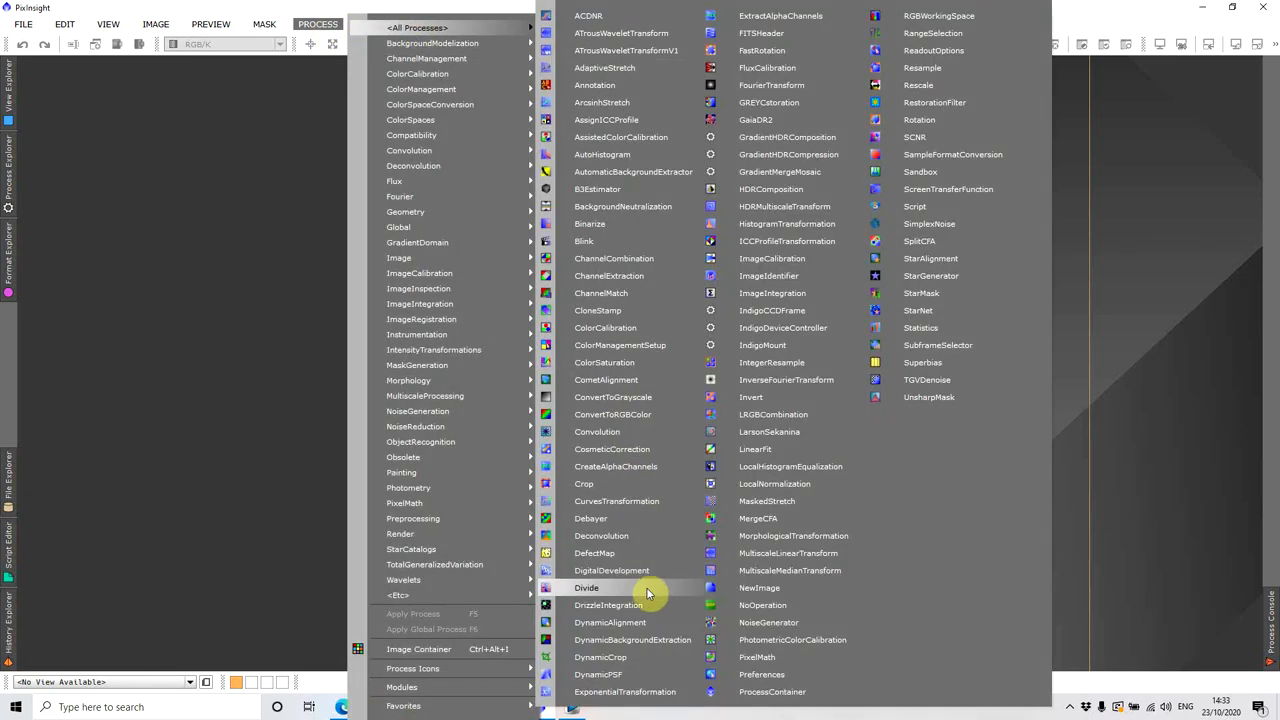
{"action": "left_click", "coordinate": [608, 604]}
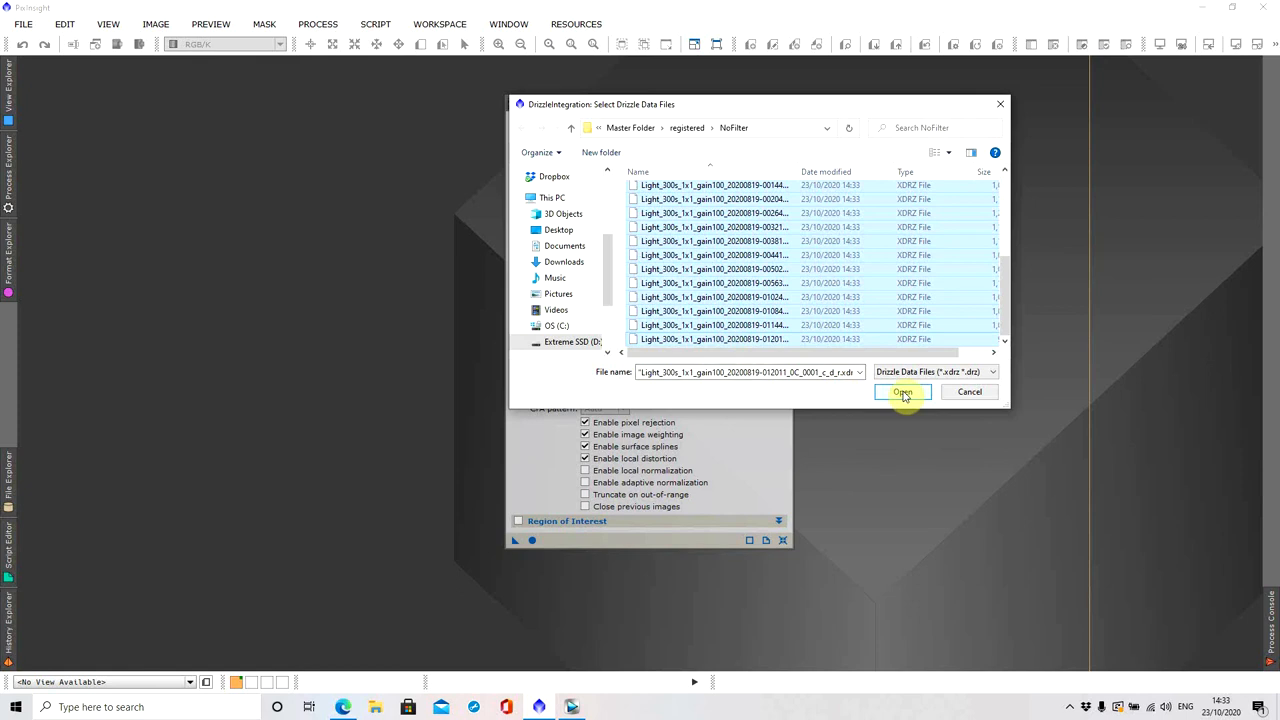
{"action": "left_click", "coordinate": [902, 392]}
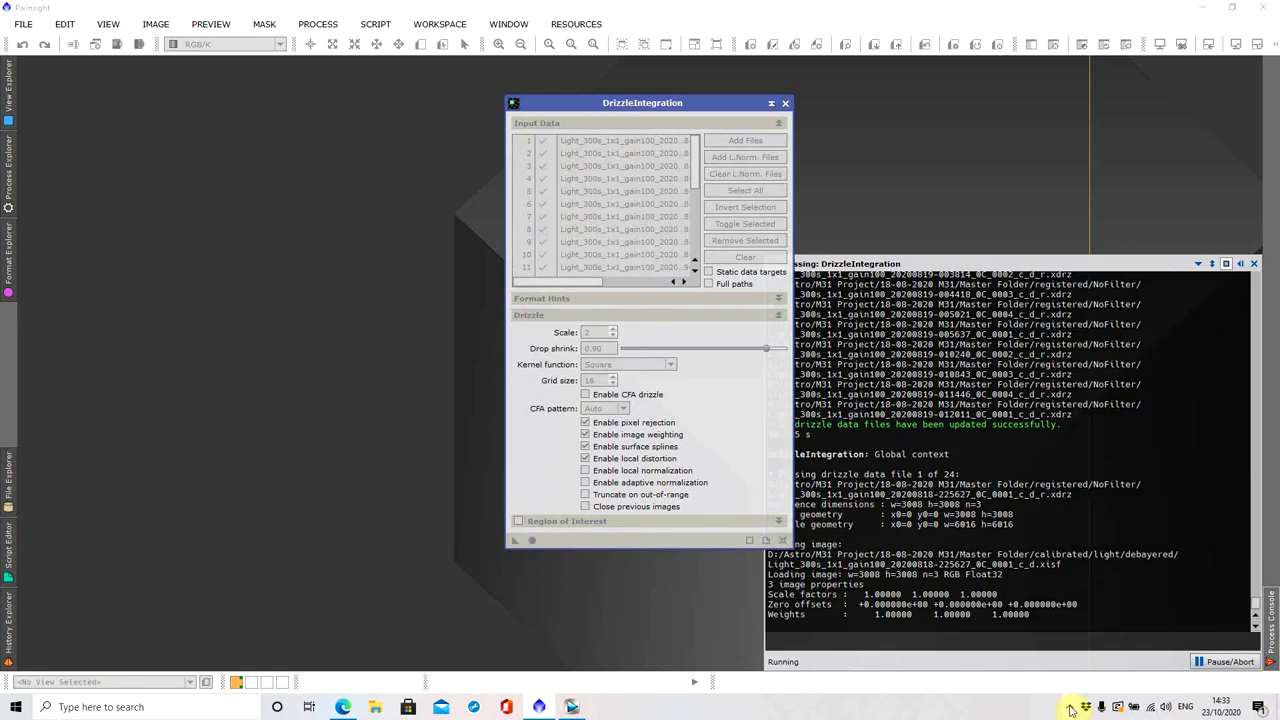
{"action": "left_click", "coordinate": [1068, 708]}
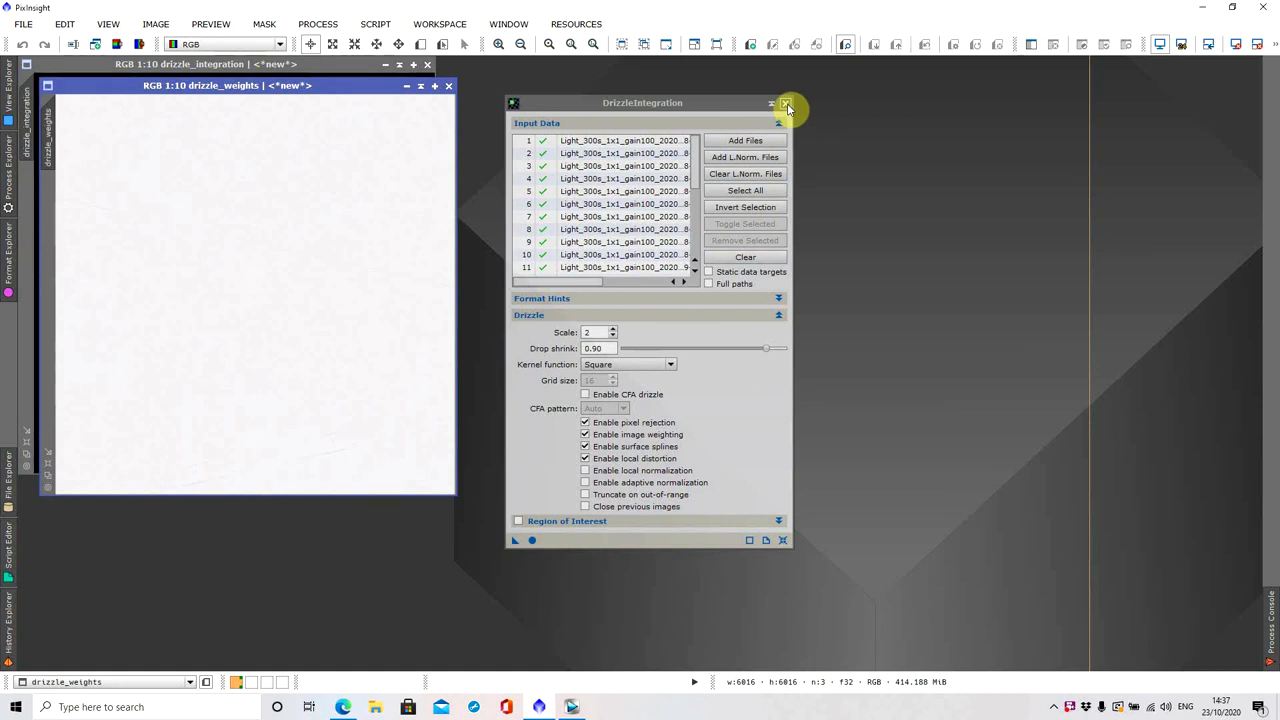
Close DrizzleIntegration and bring up the process list to reach ScreenTransferFunction
{"action": "left_click", "coordinate": [784, 104]}
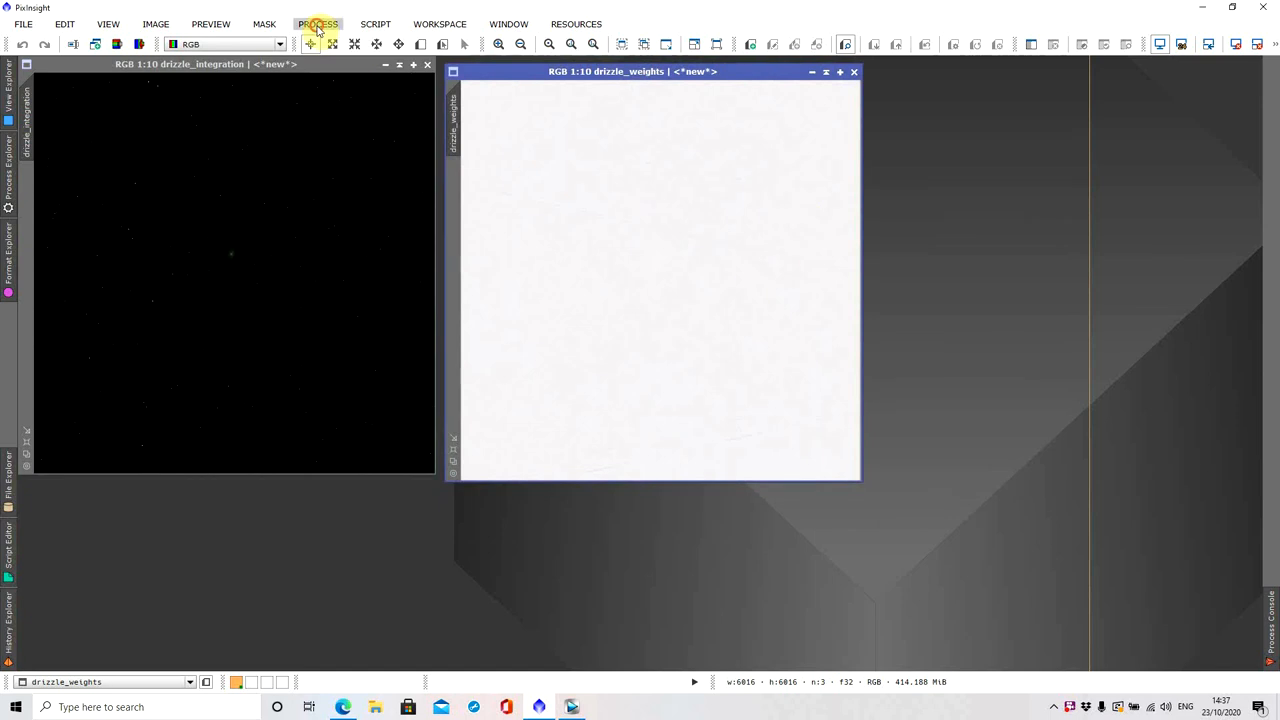
{"action": "left_click", "coordinate": [318, 24]}
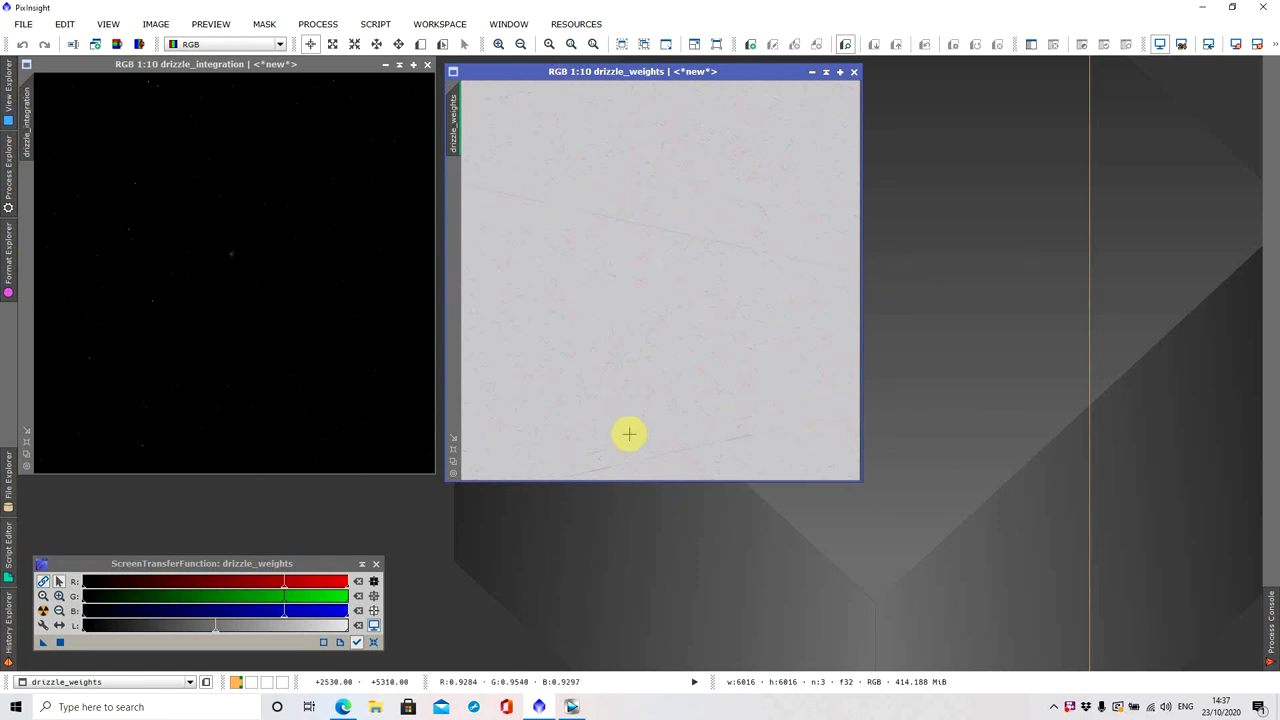
{"action": "mouse_move", "coordinate": [640, 450]}
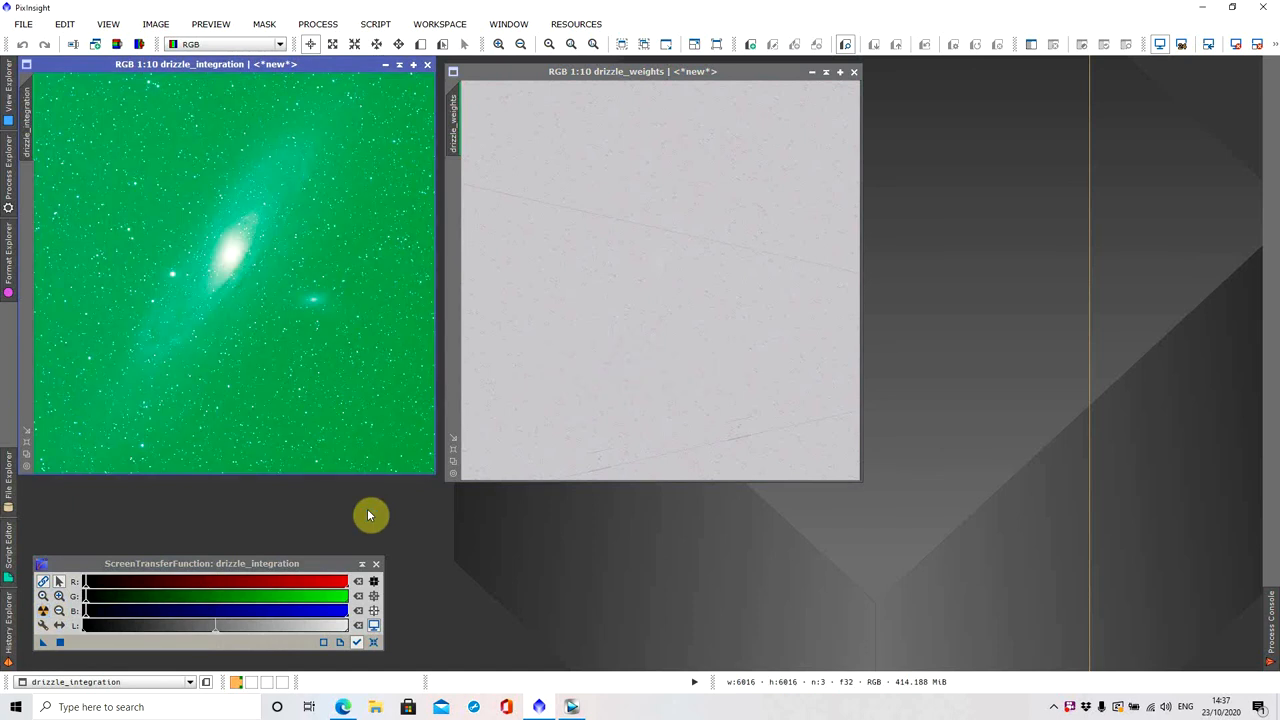
{"action": "mouse_move", "coordinate": [336, 220]}
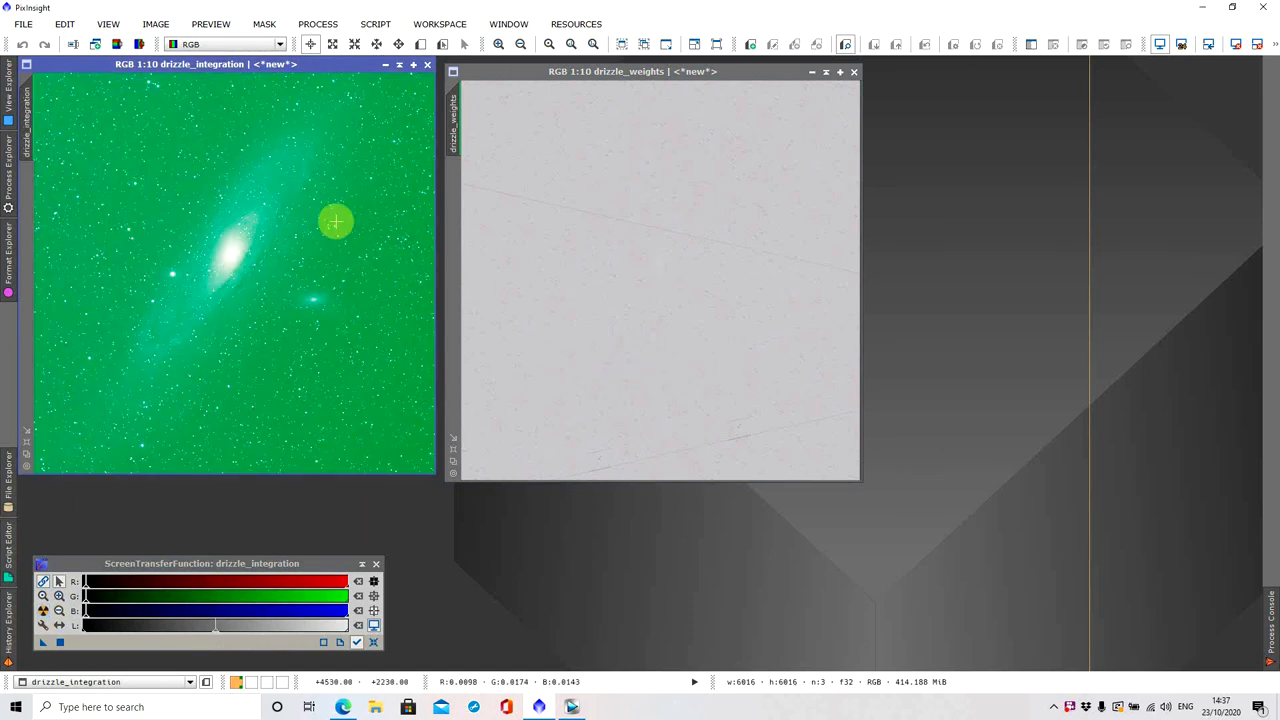